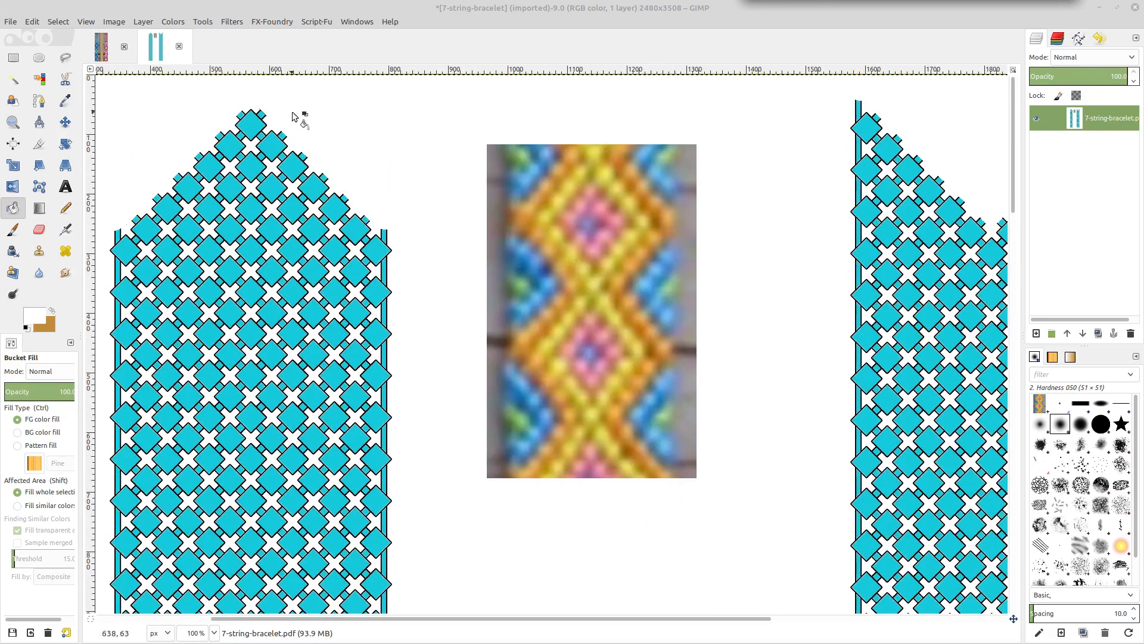
mouse_move(496, 232)
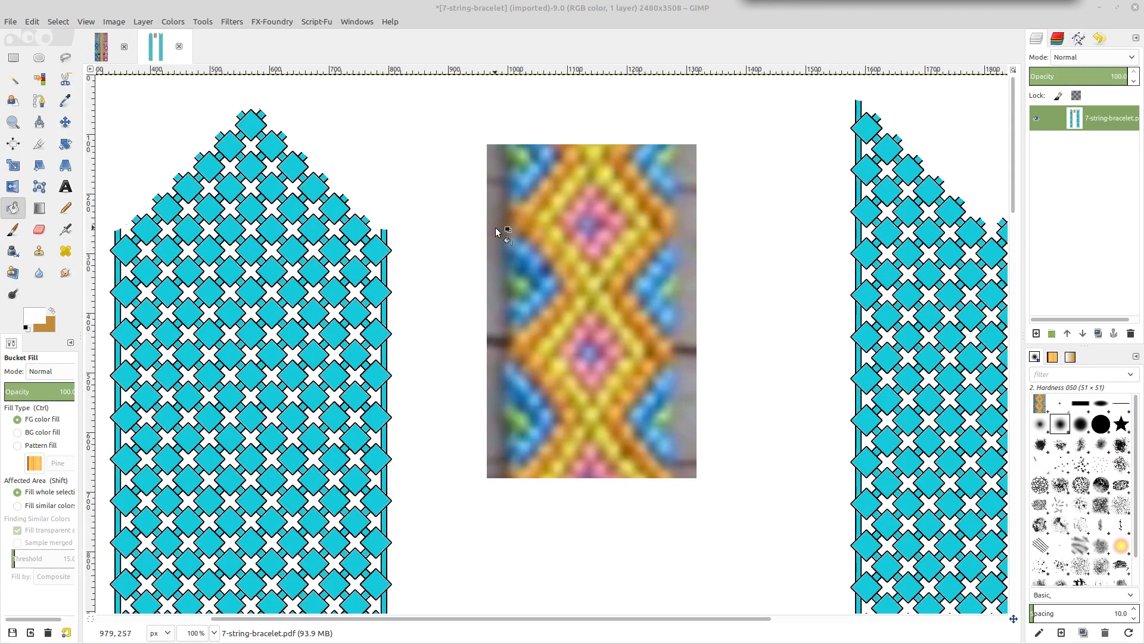
mouse_move(586, 70)
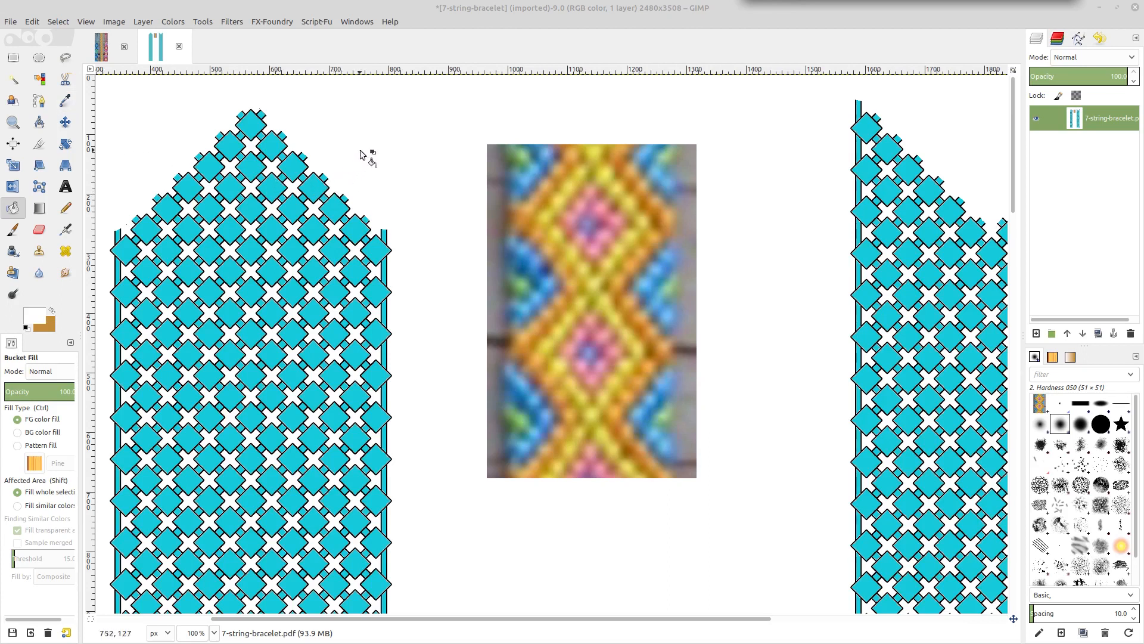
mouse_move(472, 85)
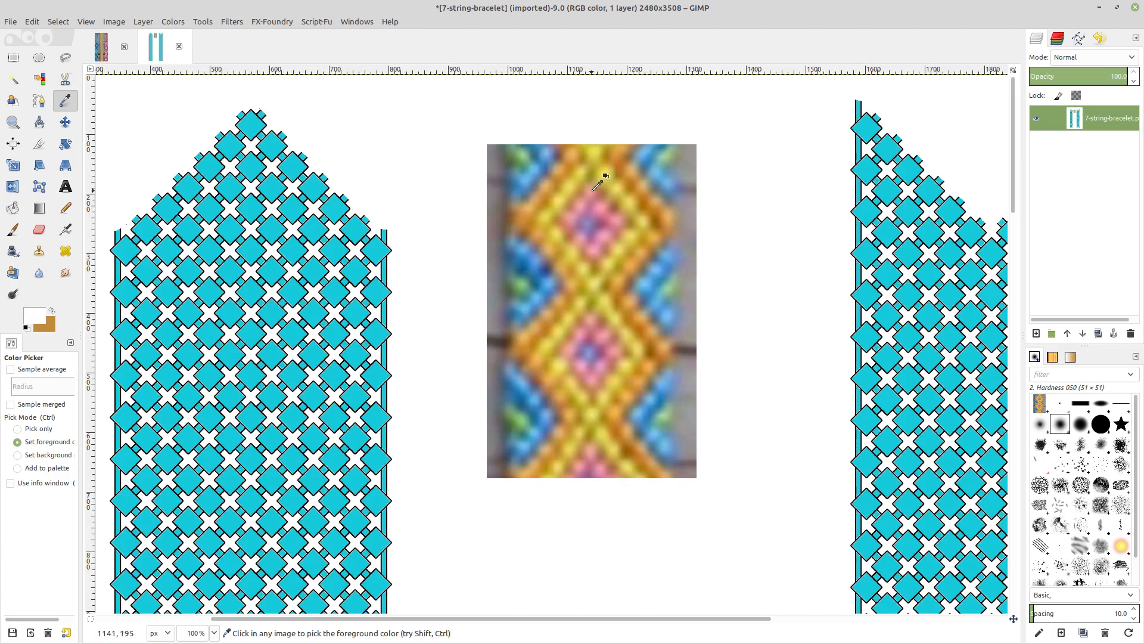
- Sample the photo's yellow as paint colour and undo the accidental whole-page fill
left_click(602, 177)
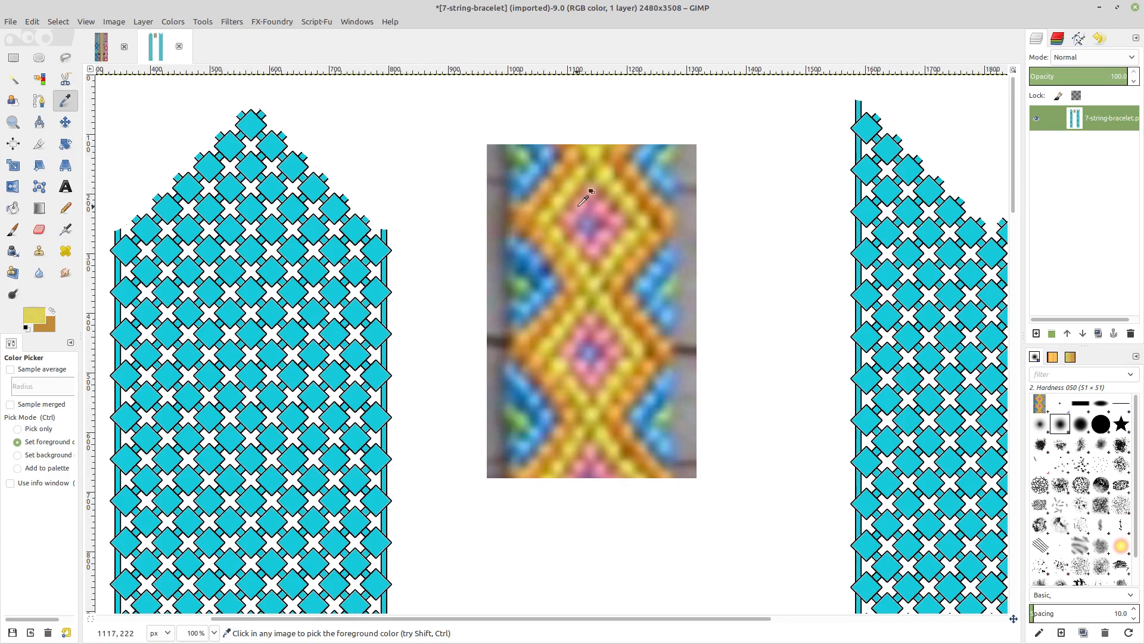
mouse_move(636, 220)
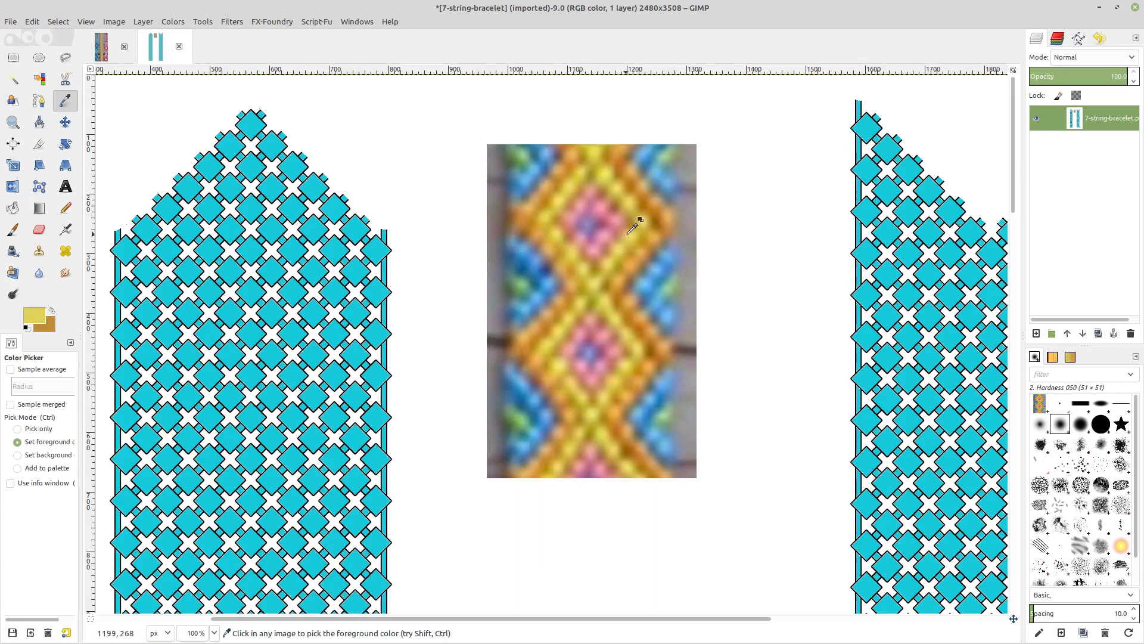
mouse_move(620, 264)
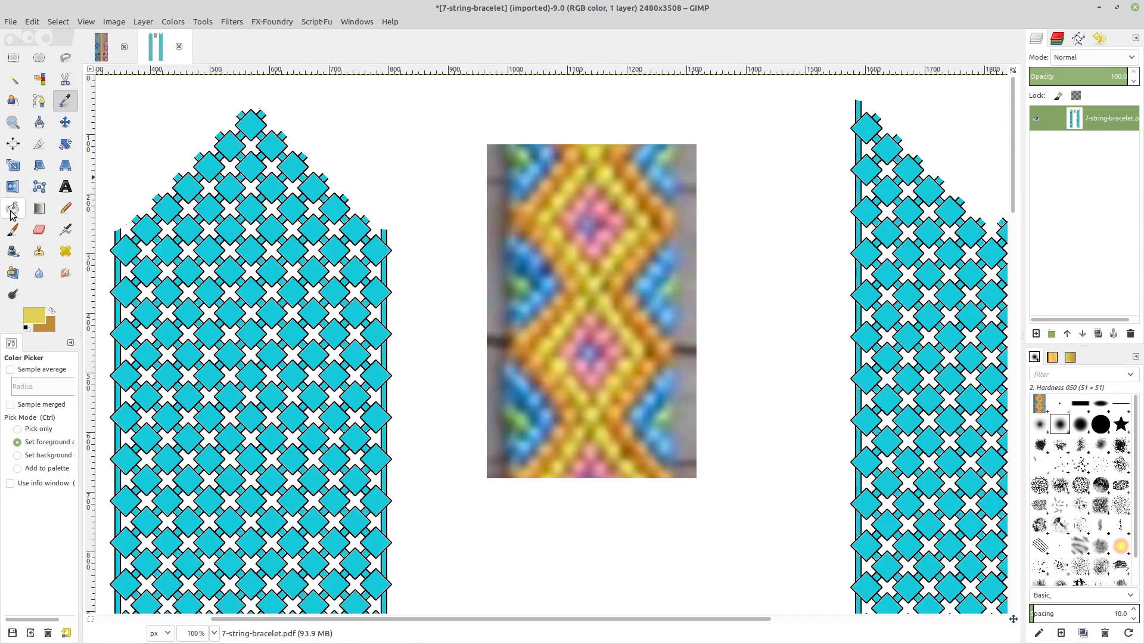
left_click(13, 208)
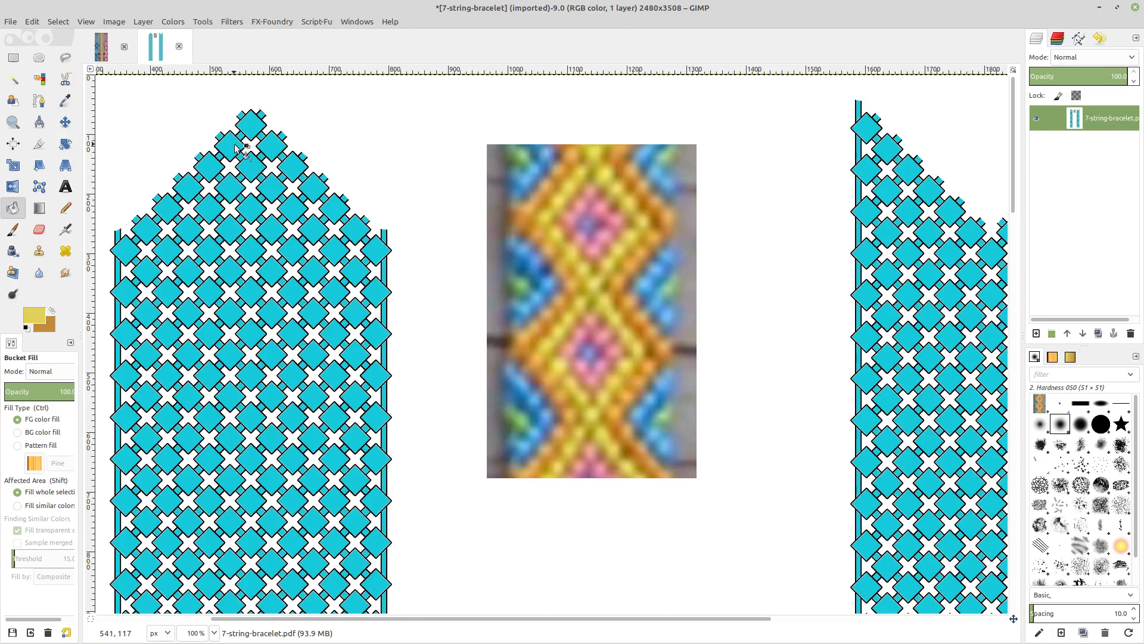
mouse_move(577, 326)
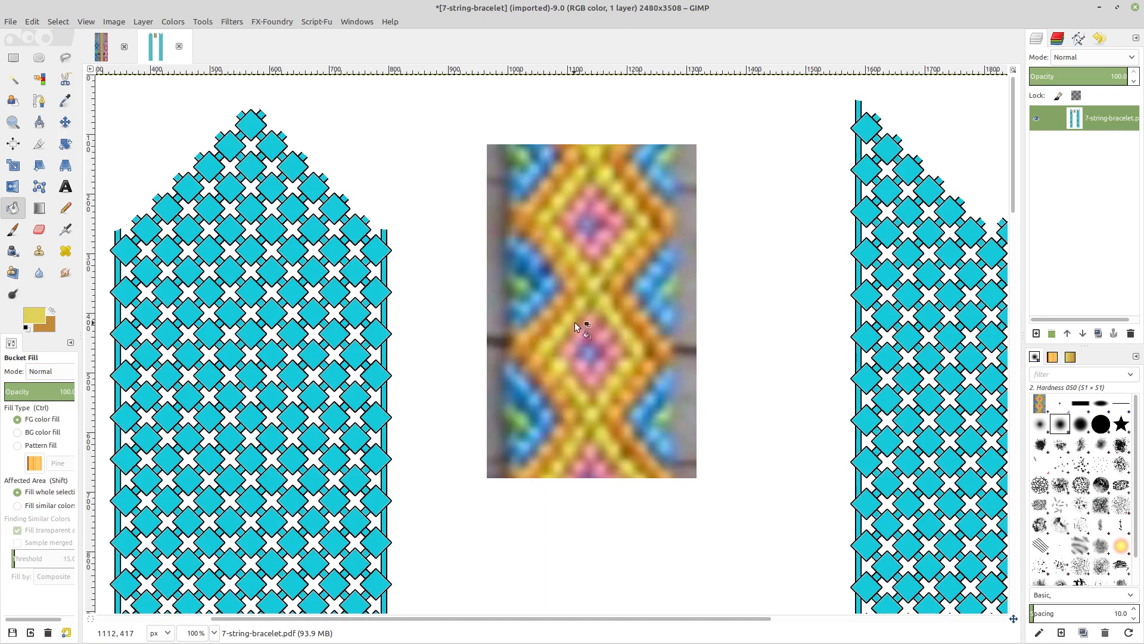
mouse_move(642, 332)
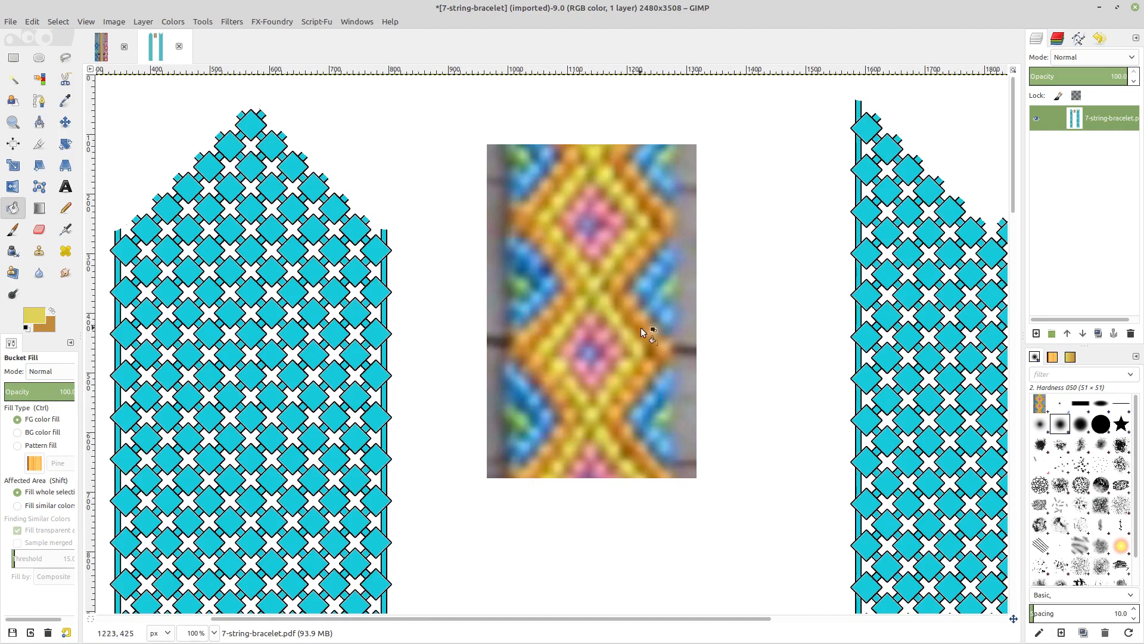
mouse_move(659, 371)
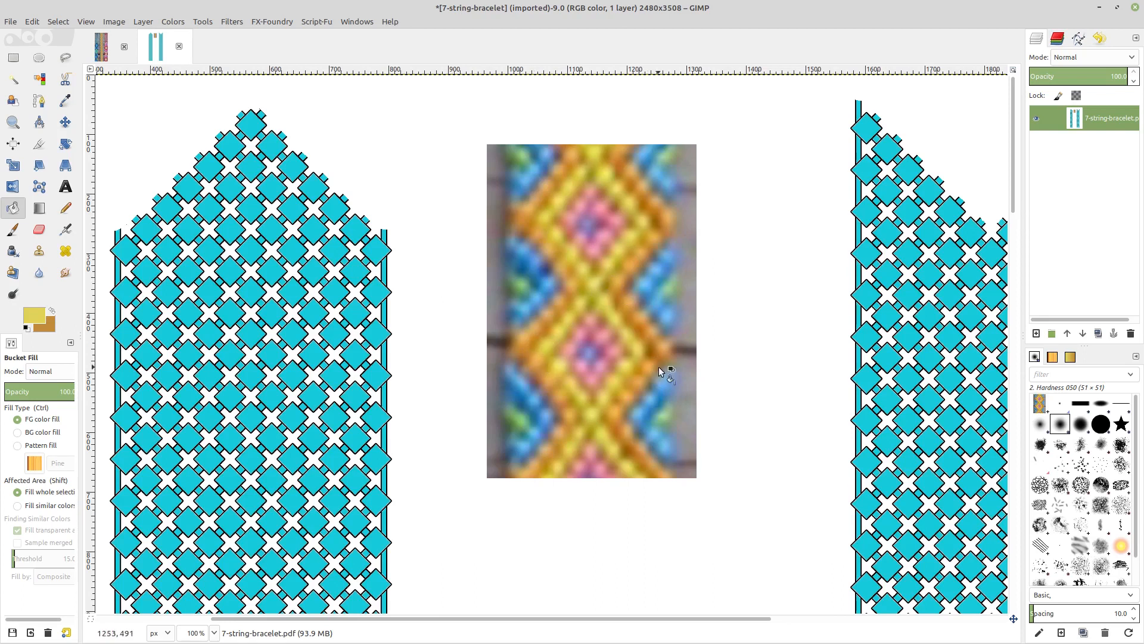
mouse_move(275, 167)
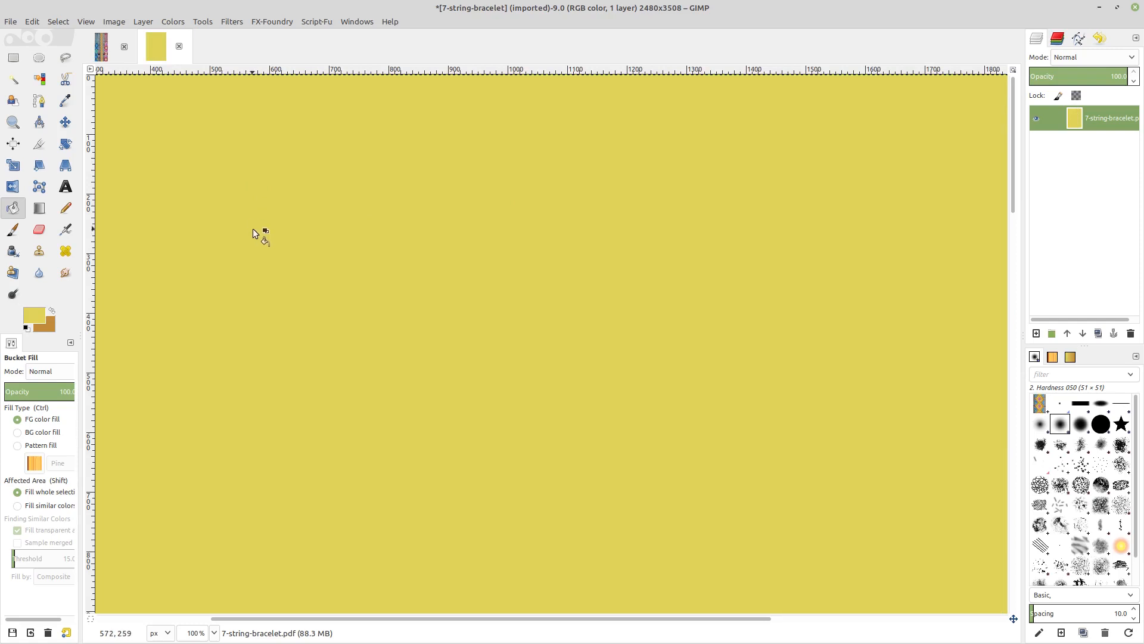
left_click(155, 46)
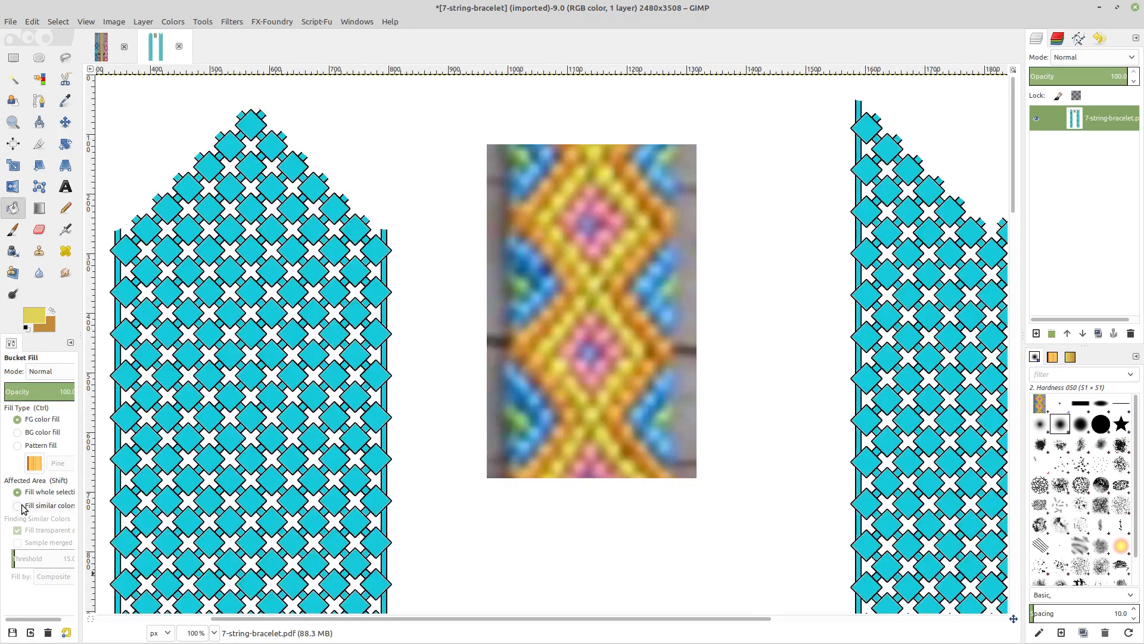
- Set Bucket Fill to fill similar colors and paint four zigzag diamonds yellow
left_click(17, 505)
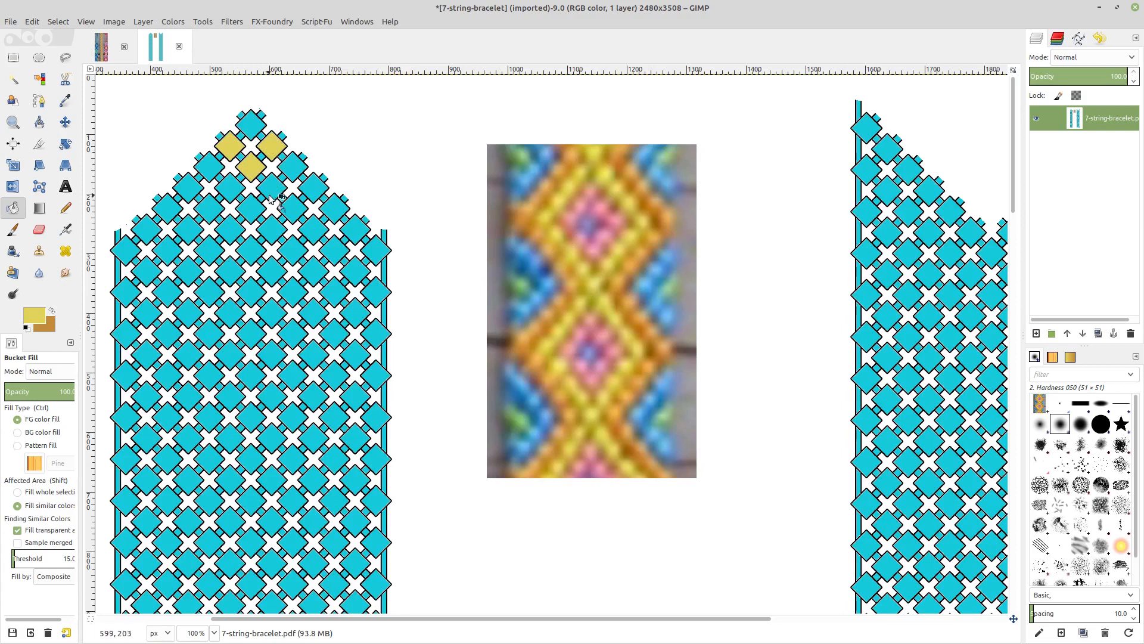
left_click(270, 189)
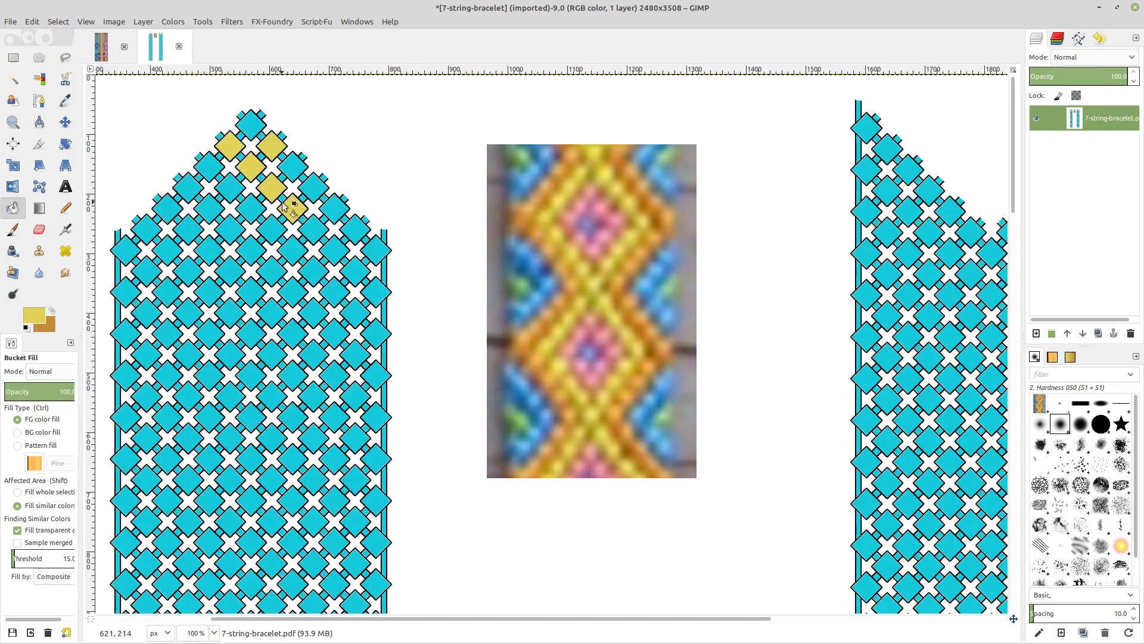
left_click(332, 250)
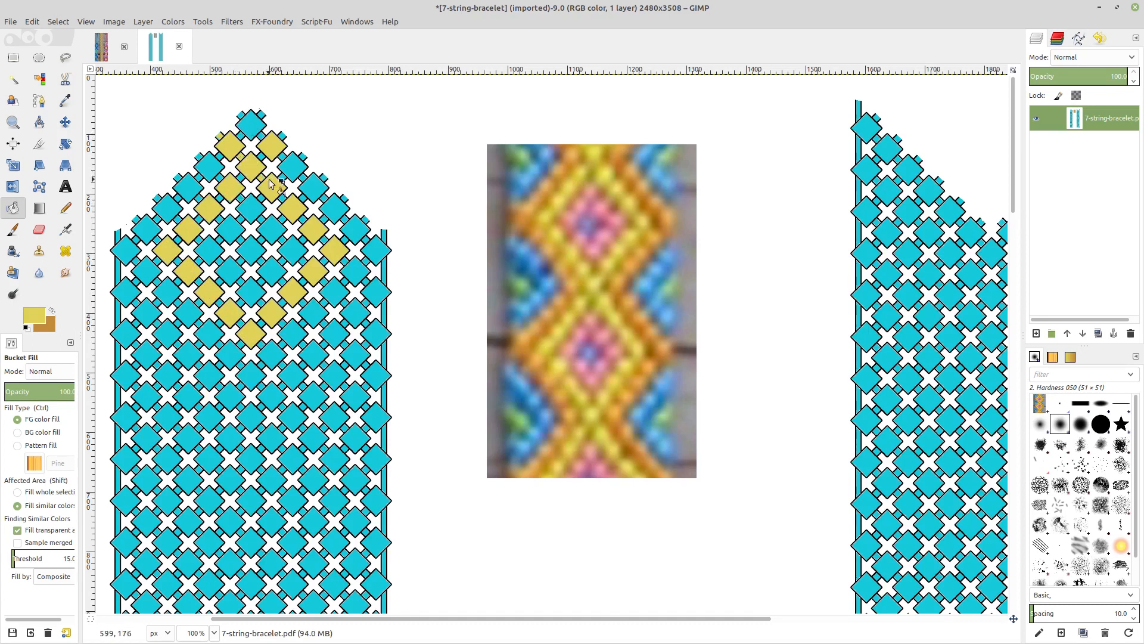
mouse_move(272, 166)
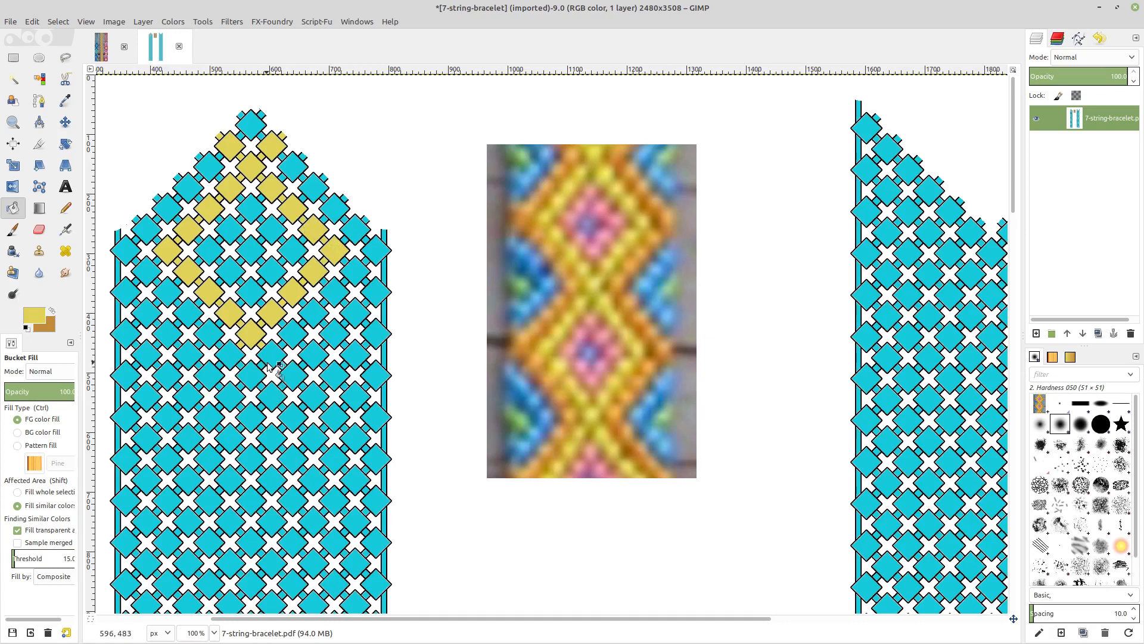
left_click(310, 394)
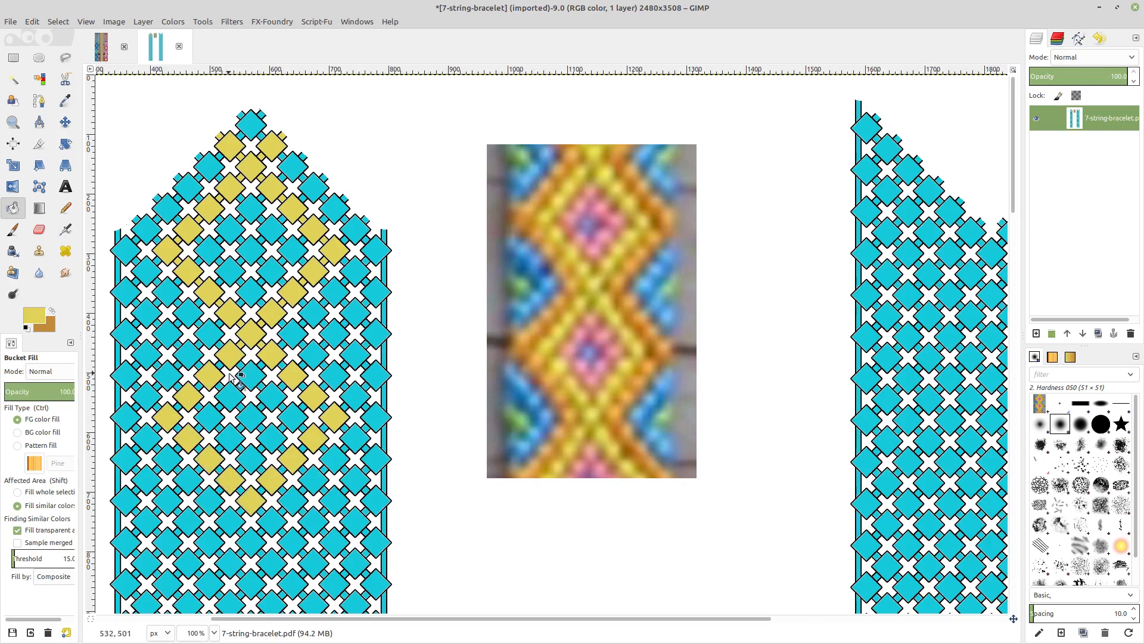
left_click(218, 364)
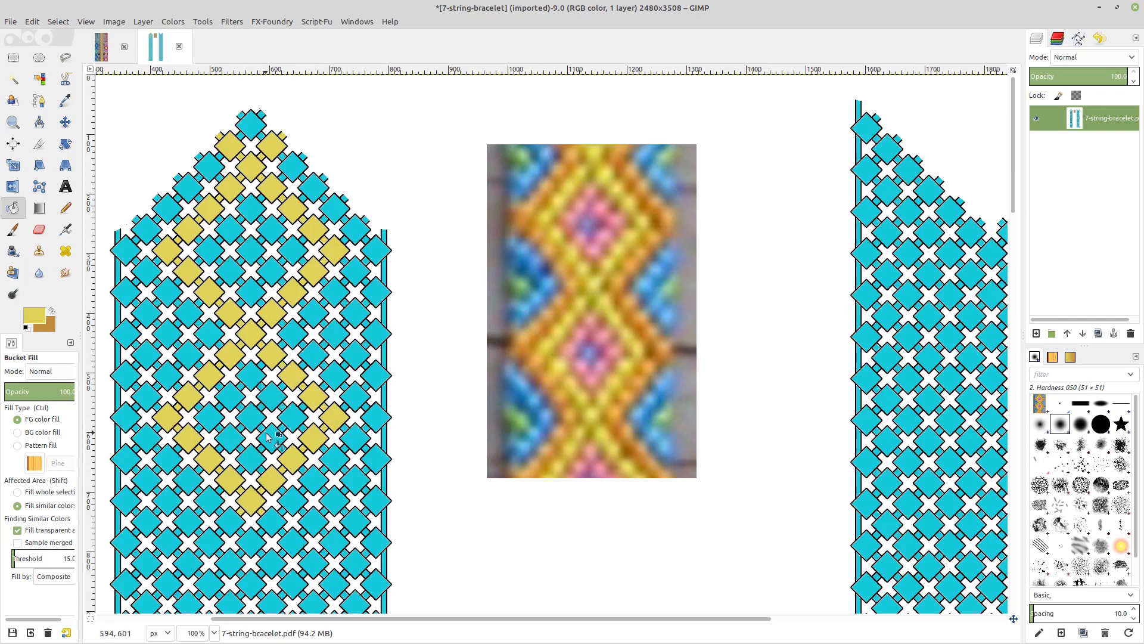
mouse_move(272, 475)
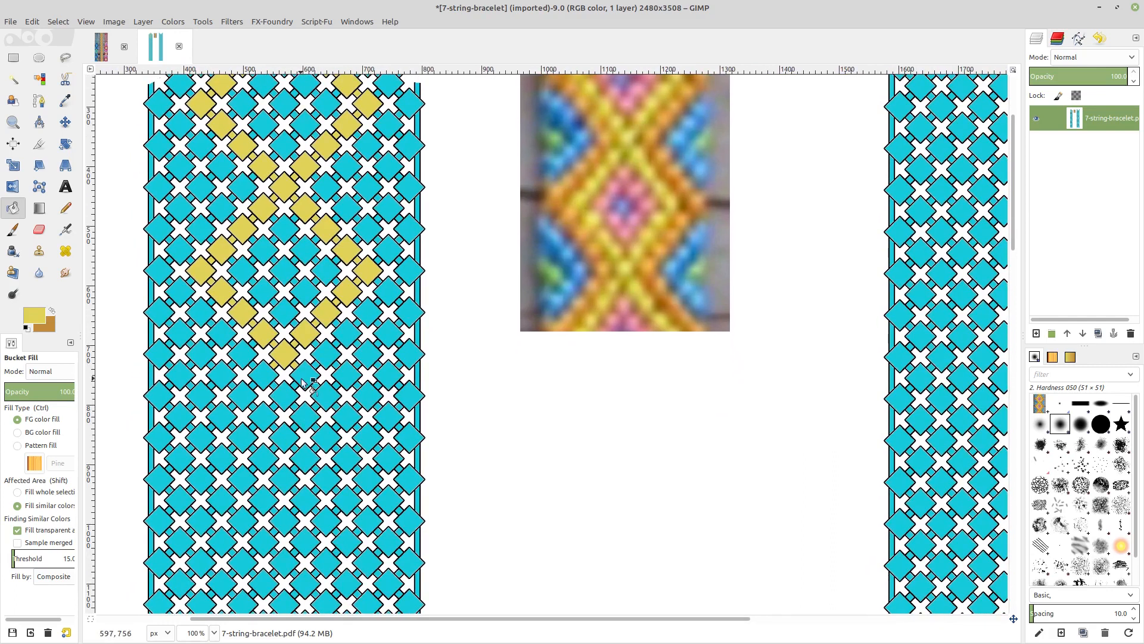
- Paint four more diamonds lower on the left chart yellow, continuing the zigzag
left_click(325, 394)
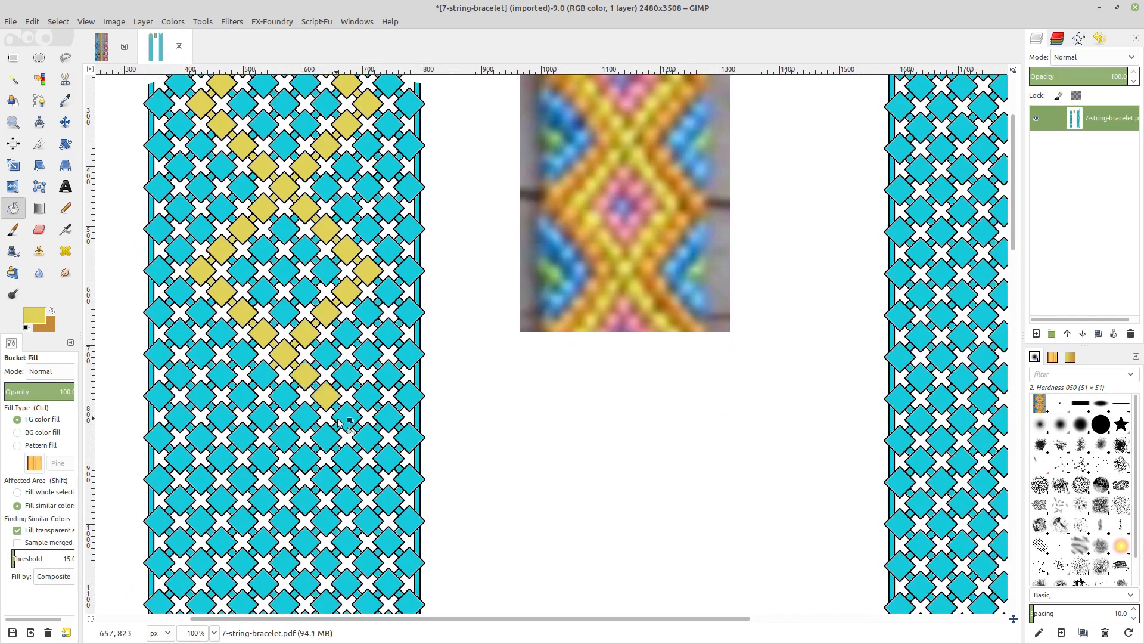
left_click(371, 448)
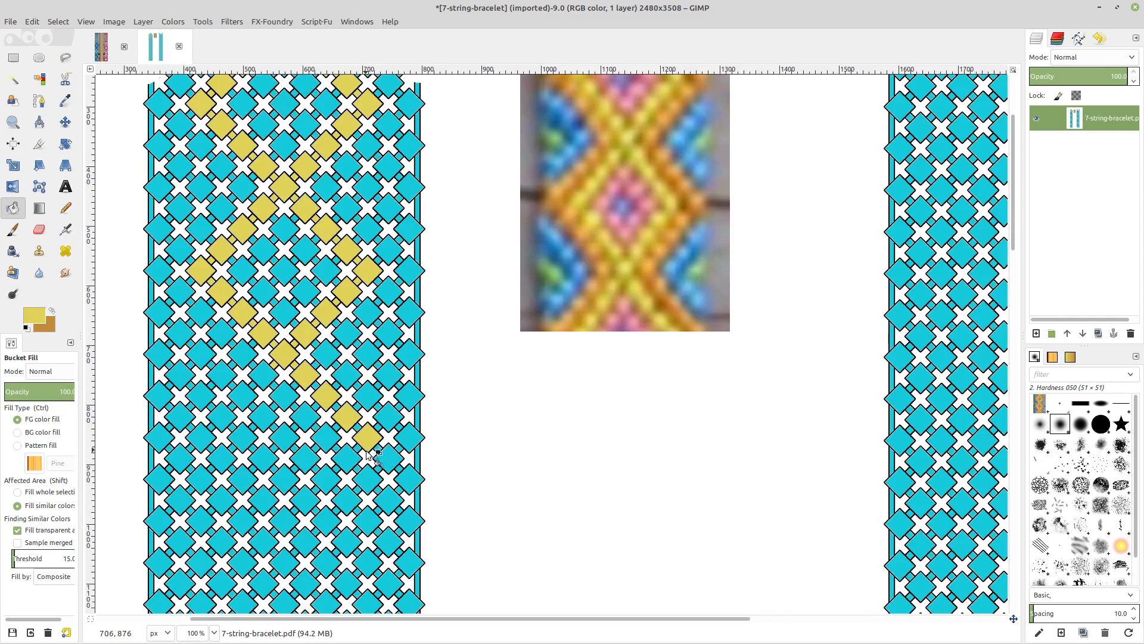
left_click(241, 419)
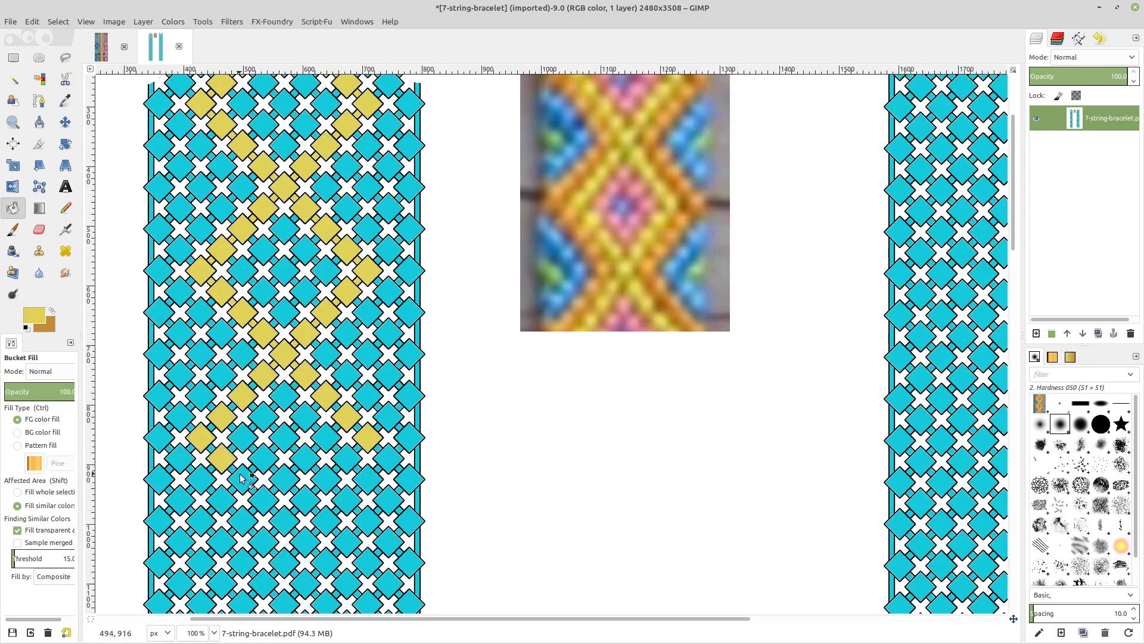
left_click(240, 478)
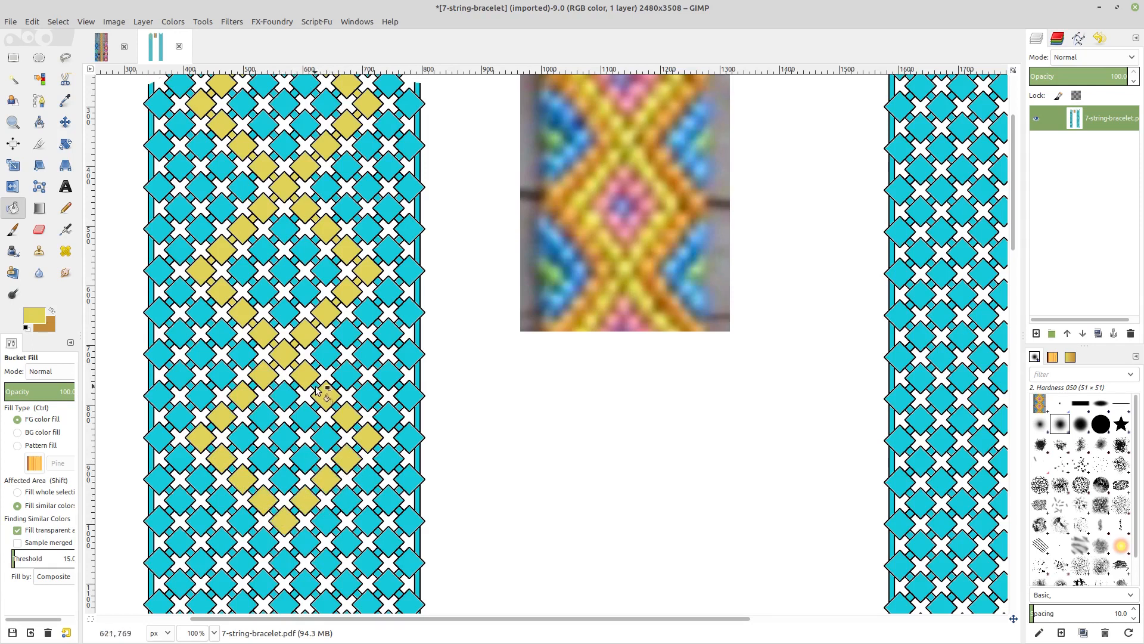
mouse_move(361, 427)
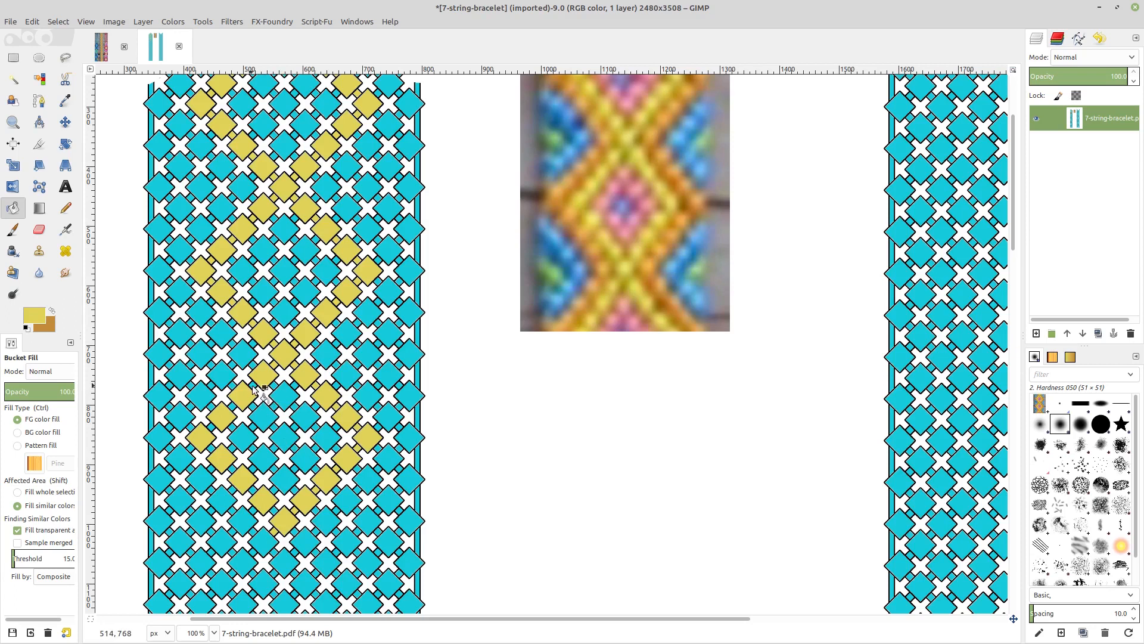
mouse_move(241, 416)
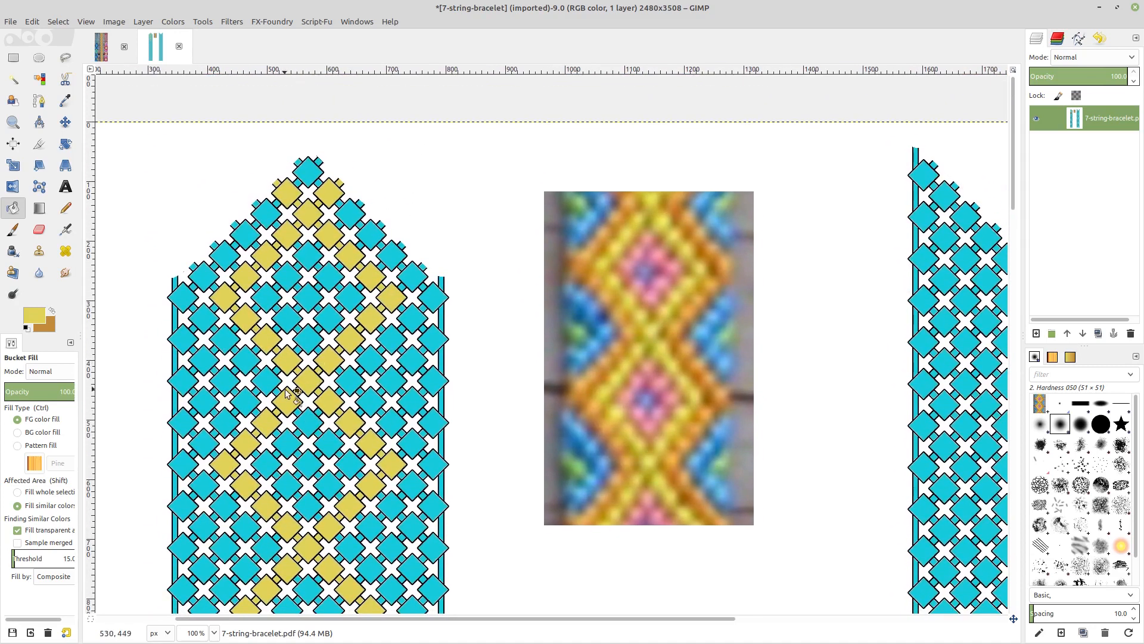
mouse_move(321, 449)
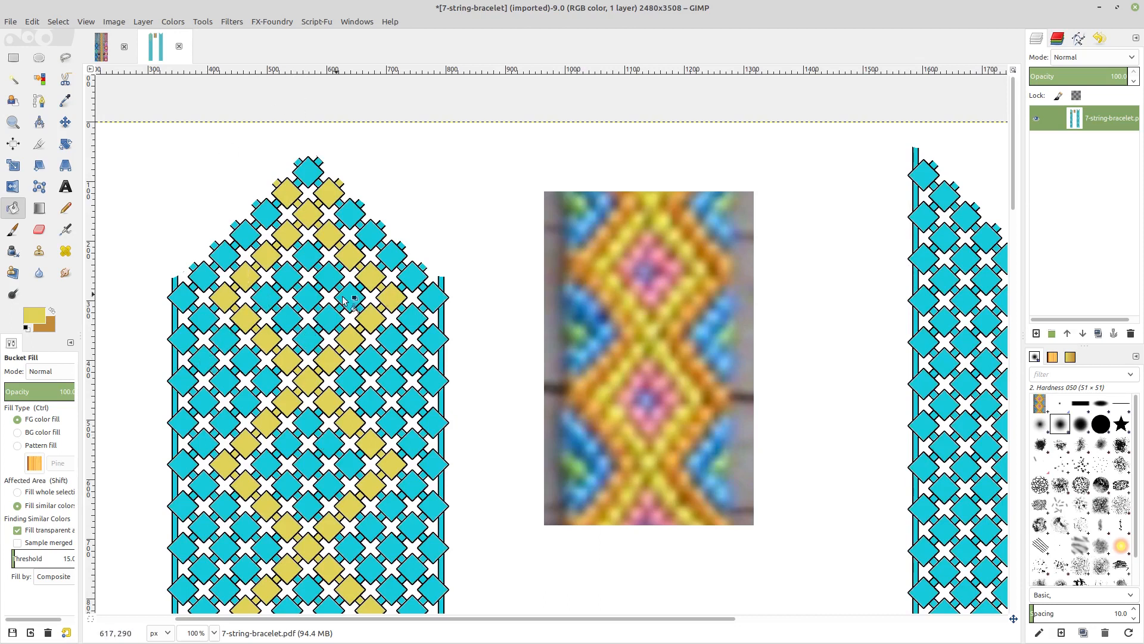
mouse_move(219, 226)
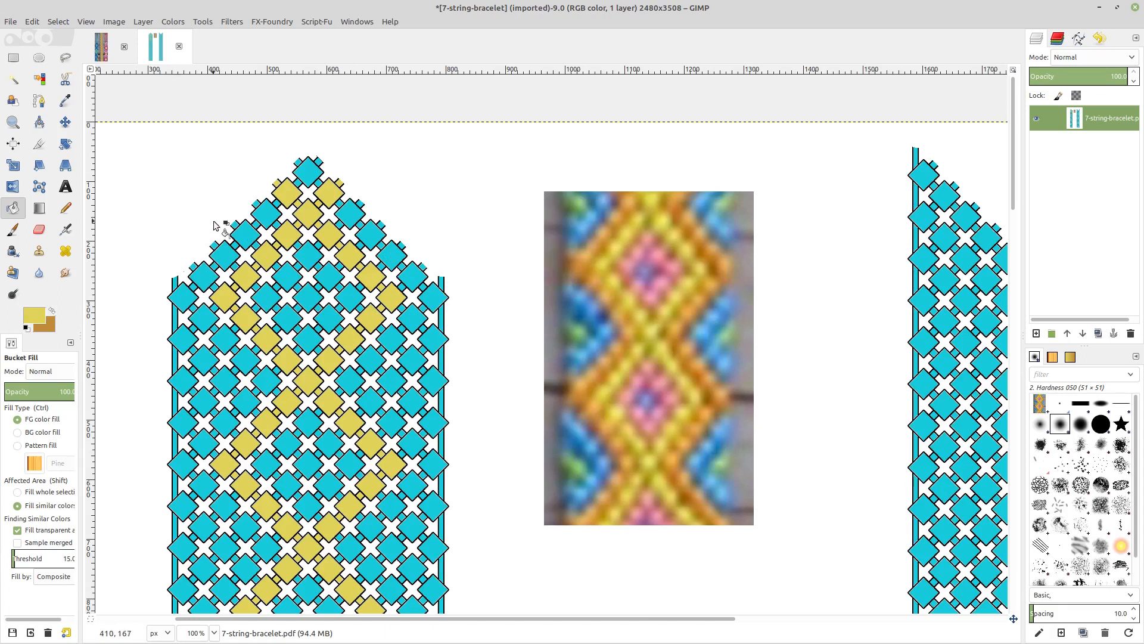
mouse_move(172, 264)
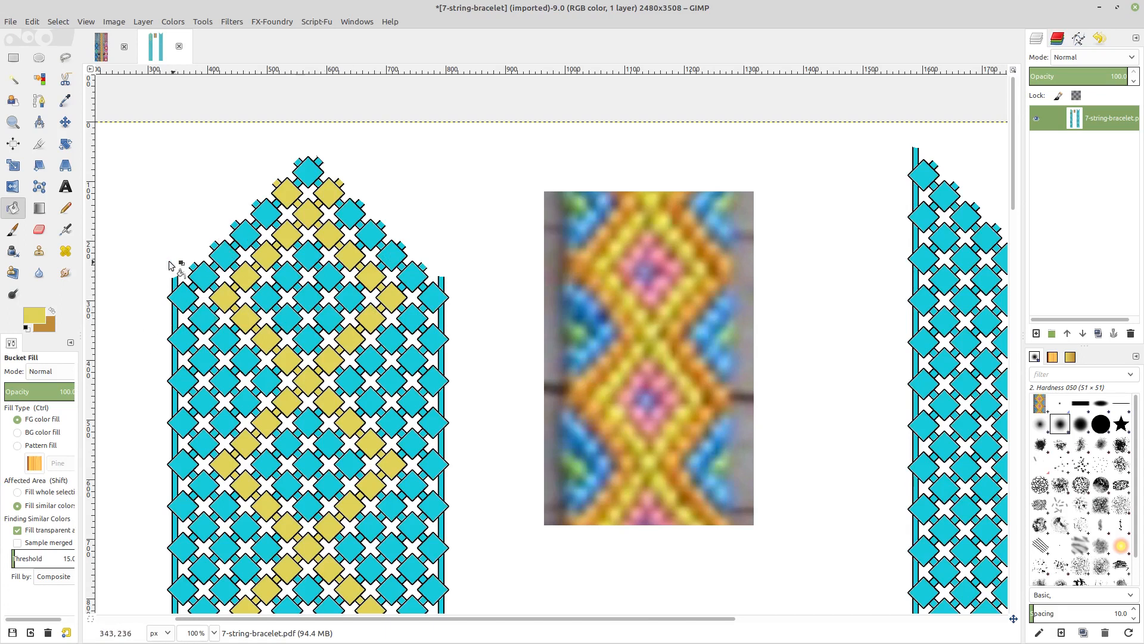
mouse_move(401, 259)
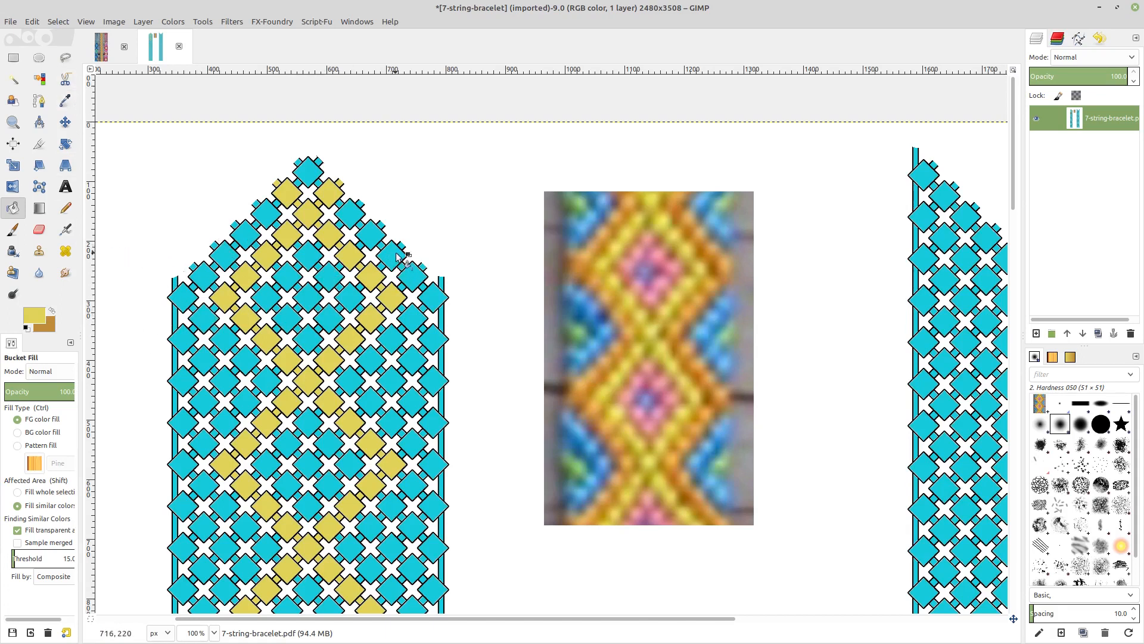
- Sample orange from the photo and fill the left-side border diamonds of the zigzag
left_click(65, 100)
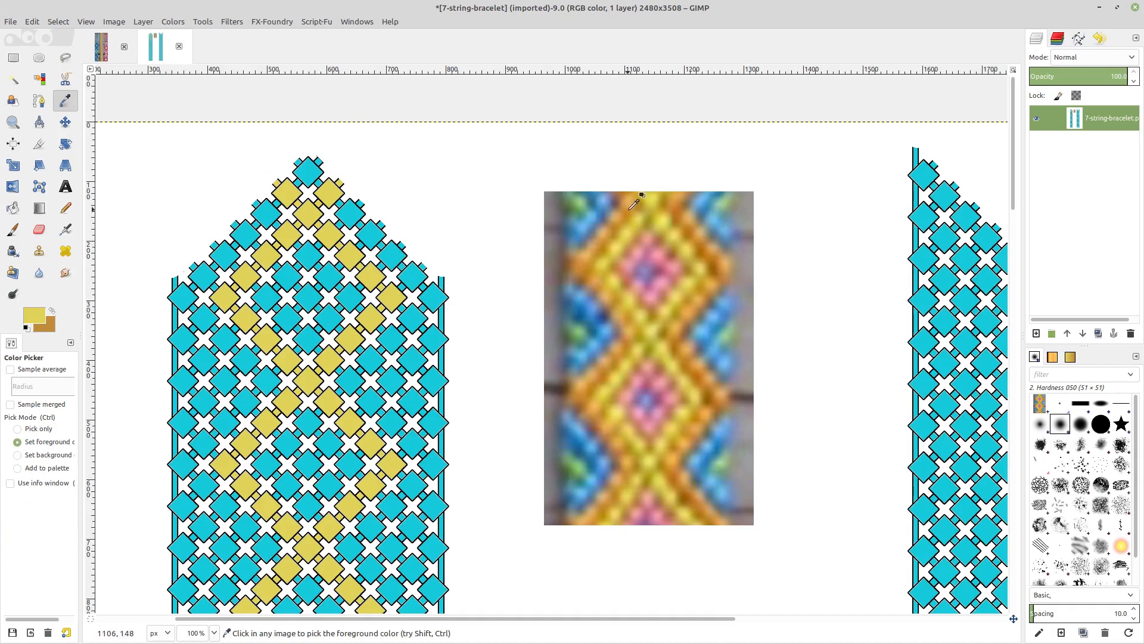
left_click(630, 202)
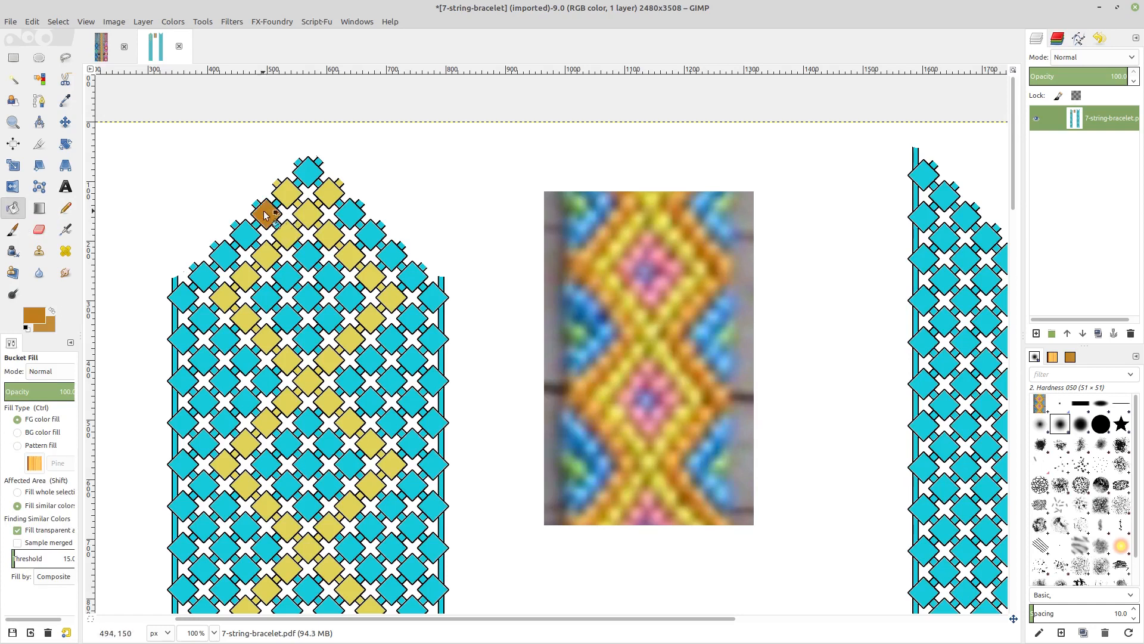
left_click(264, 215)
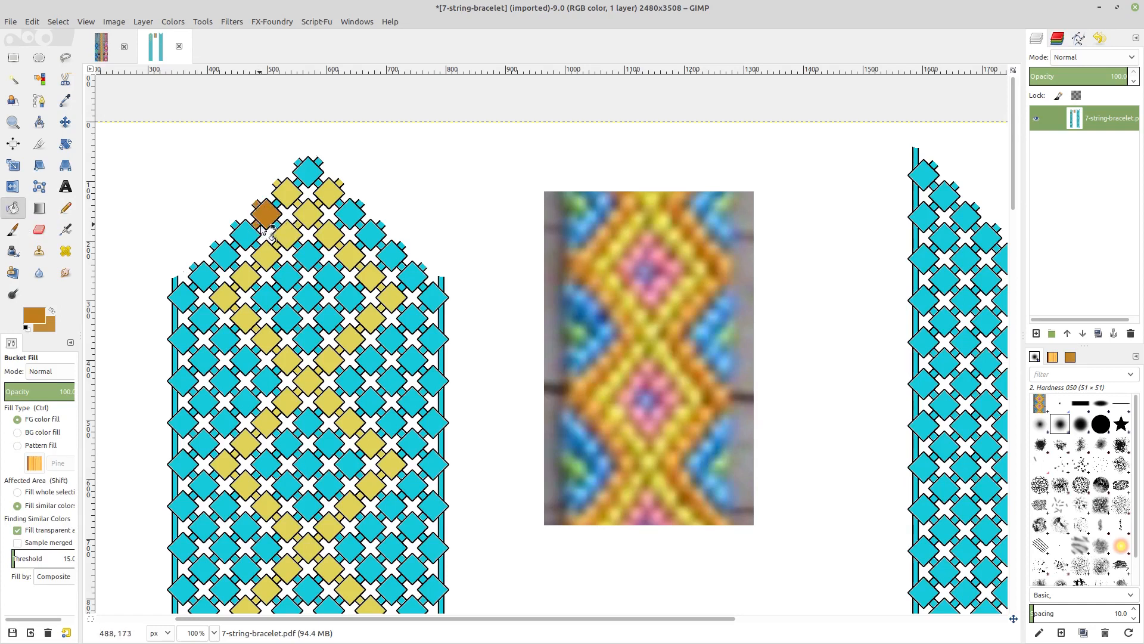
mouse_move(714, 244)
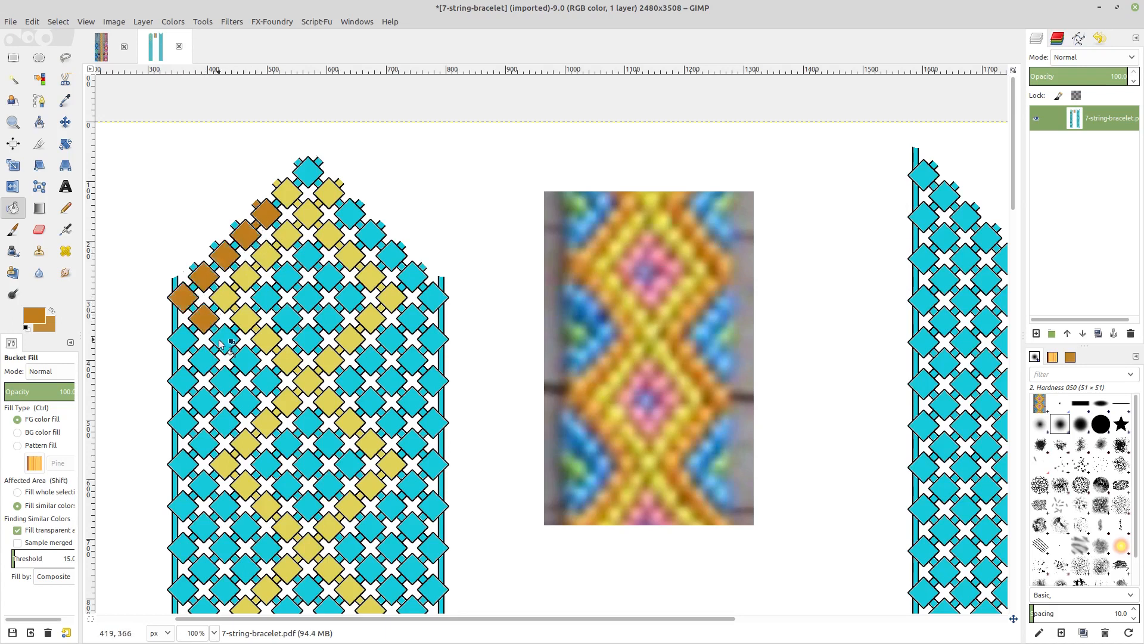
left_click(248, 405)
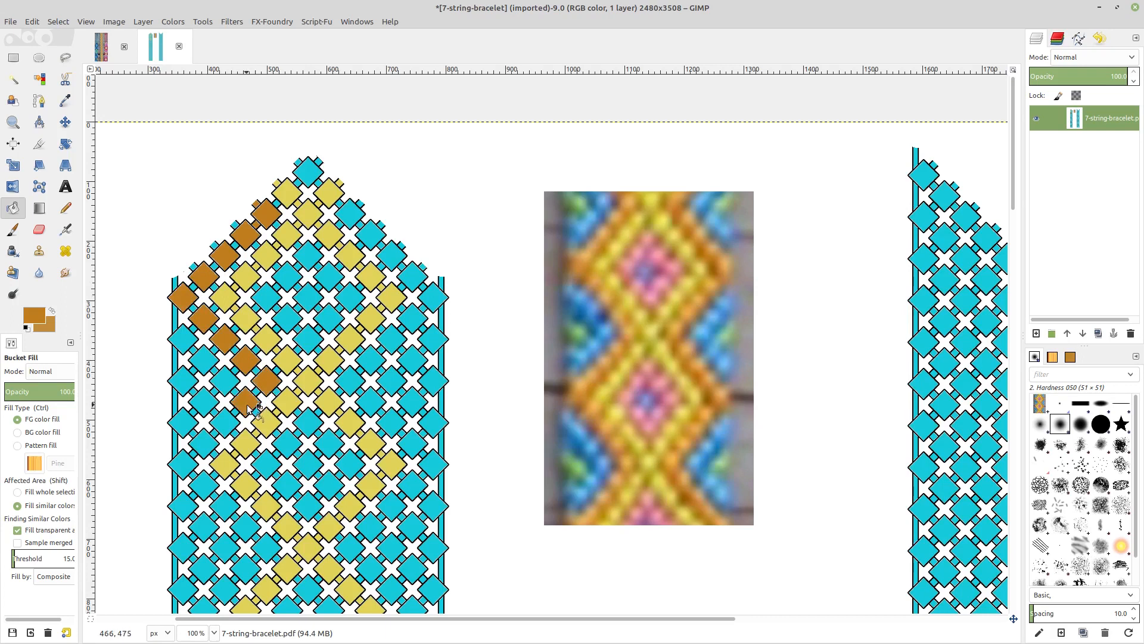
left_click(222, 423)
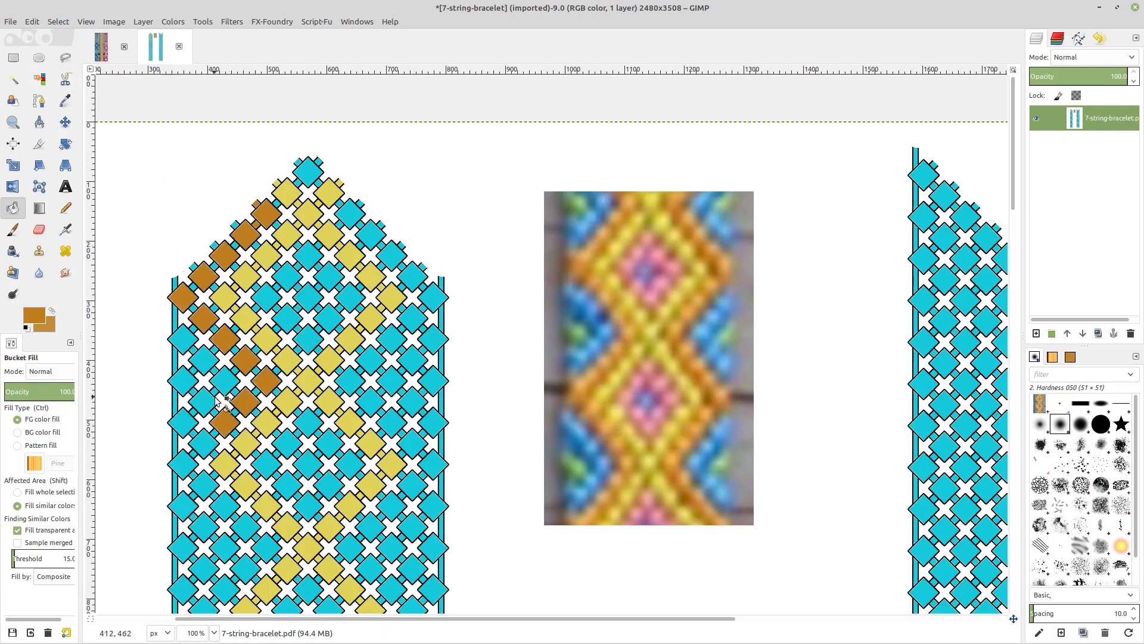
left_click(186, 464)
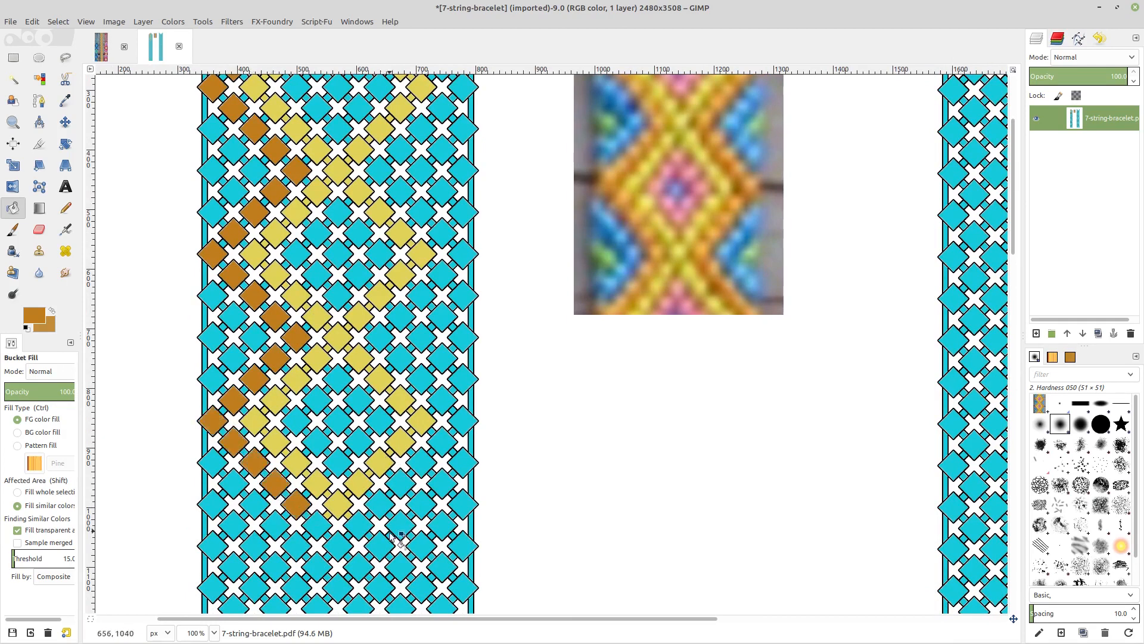
left_click(383, 504)
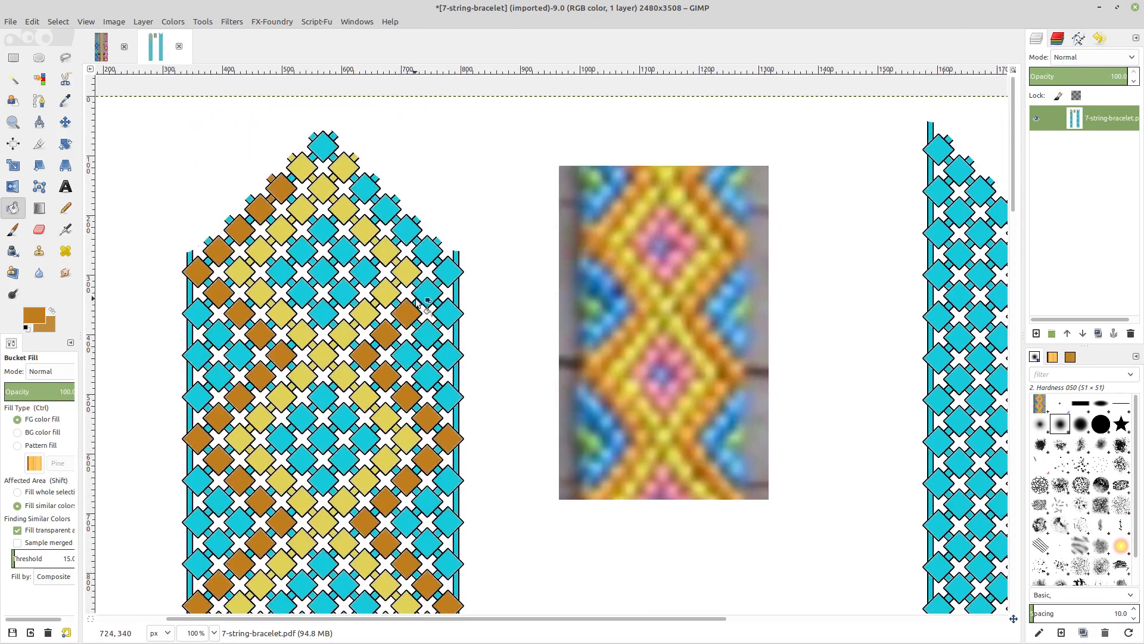
- Fill the right-slope, lower and inner zigzag border diamonds orange
left_click(427, 302)
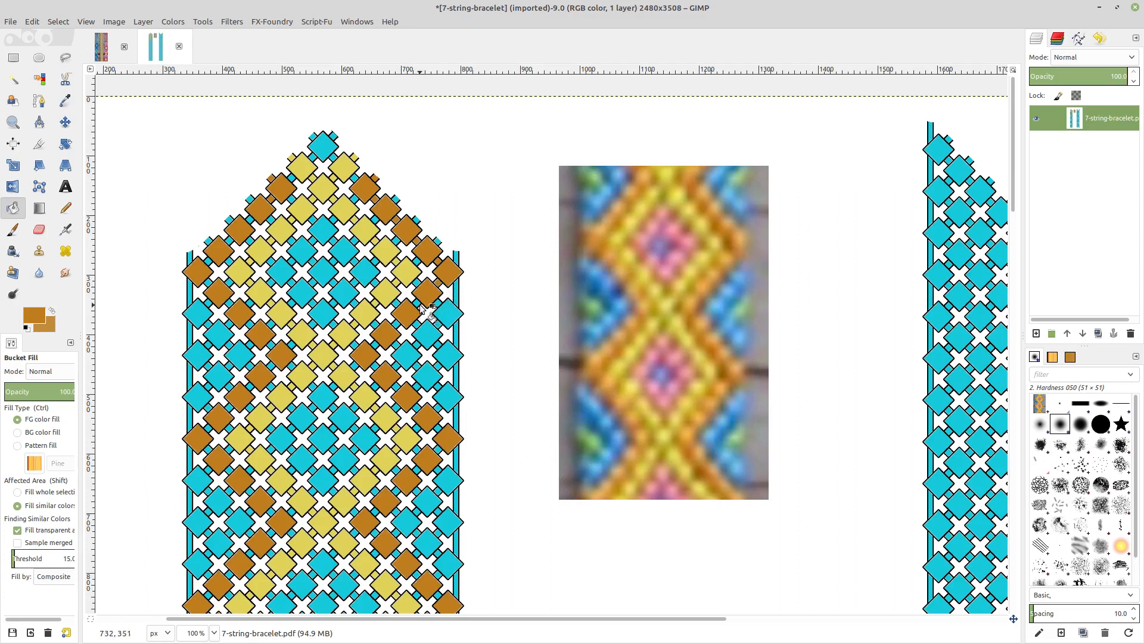
mouse_move(409, 328)
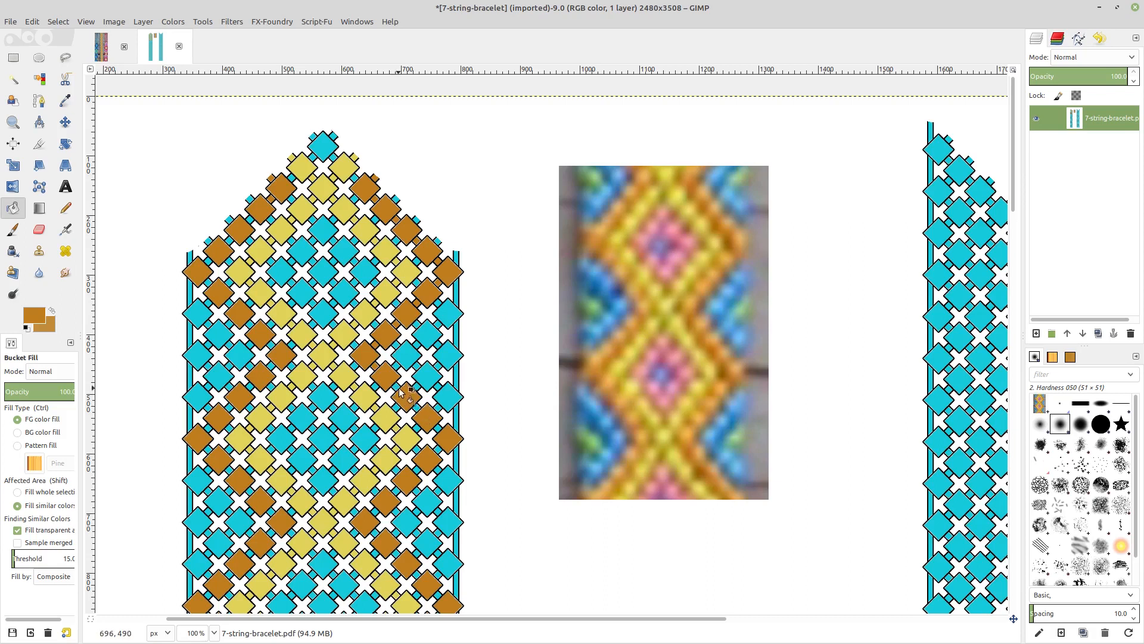
mouse_move(445, 434)
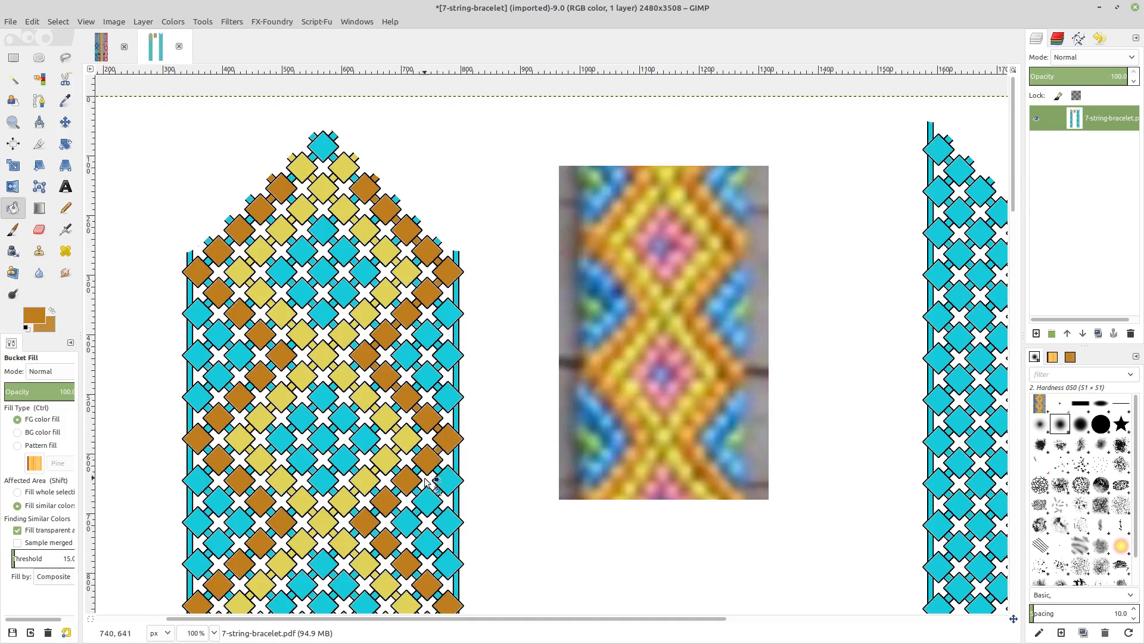
mouse_move(390, 525)
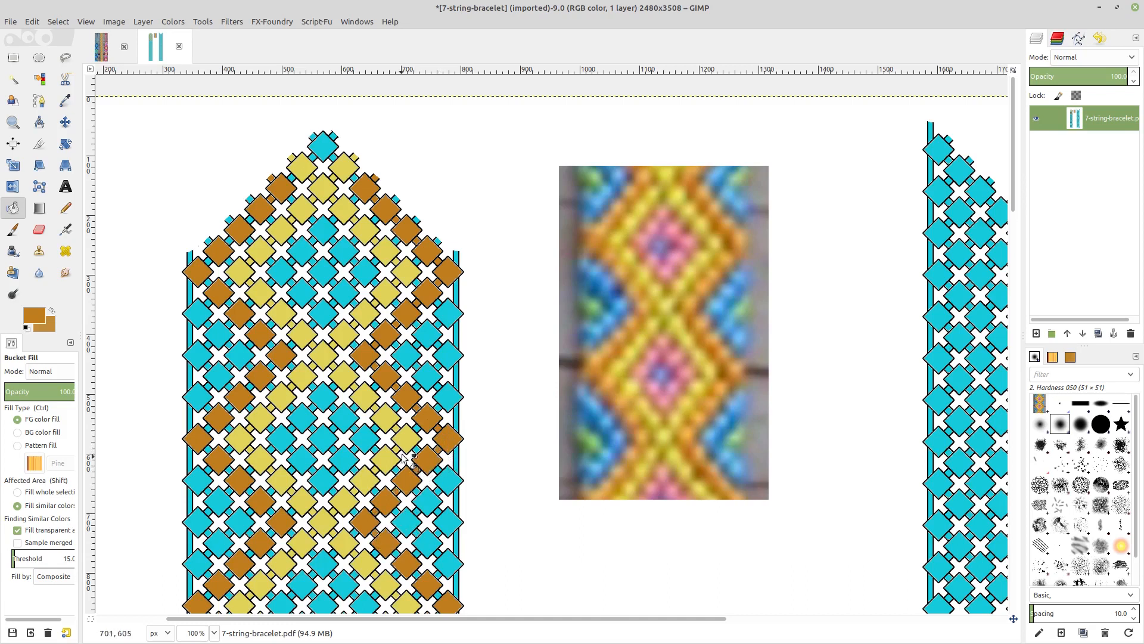
scroll("down", 3)
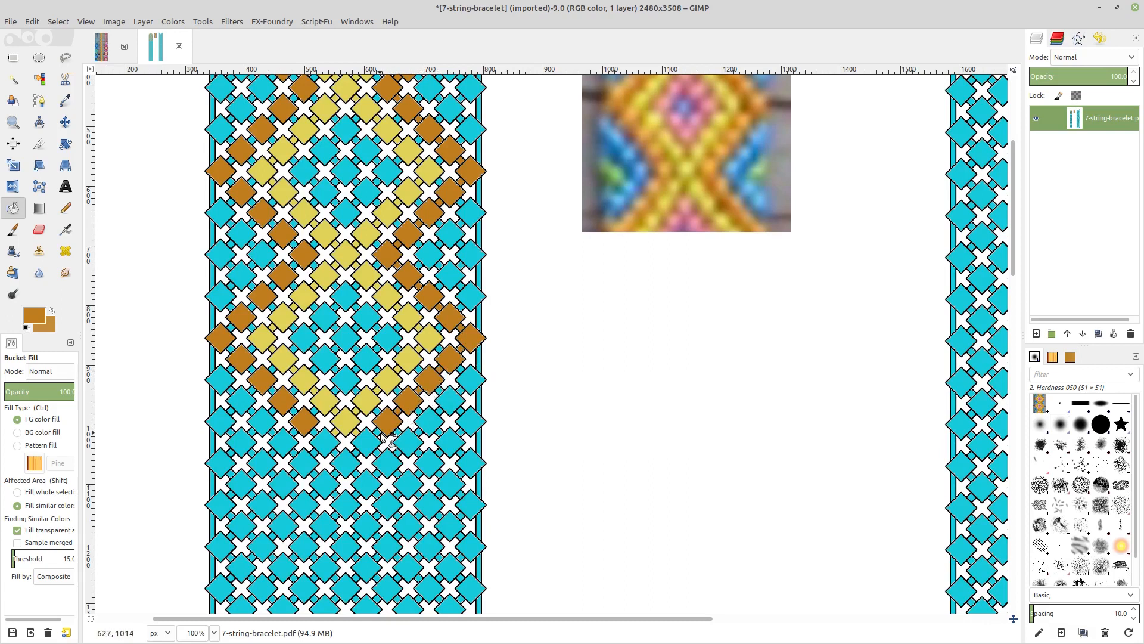
left_click(306, 430)
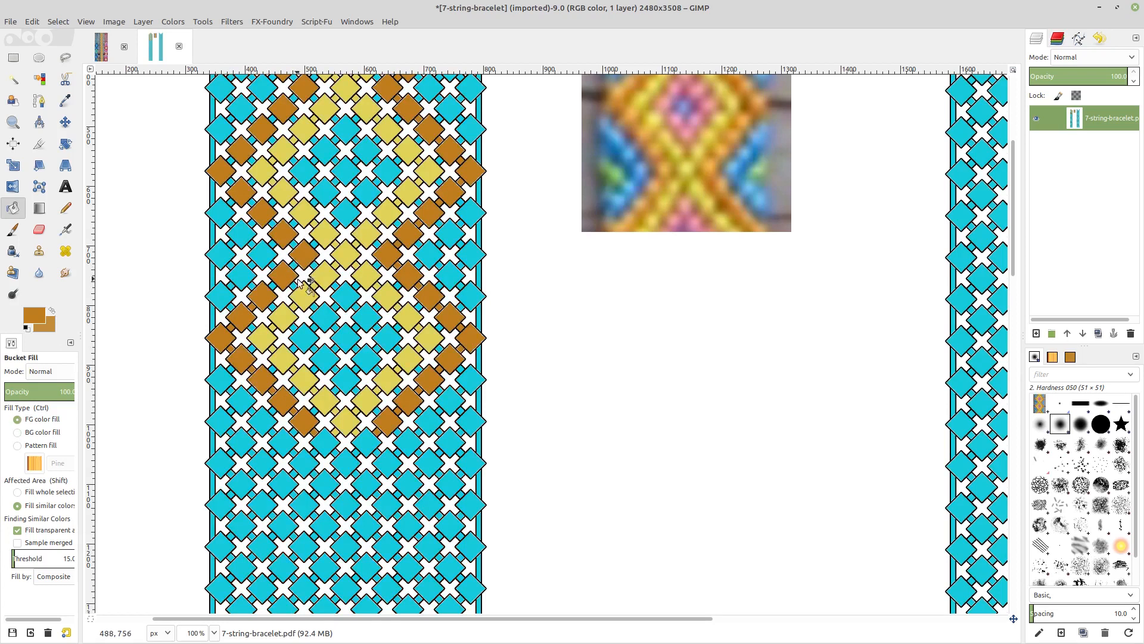
left_click(308, 250)
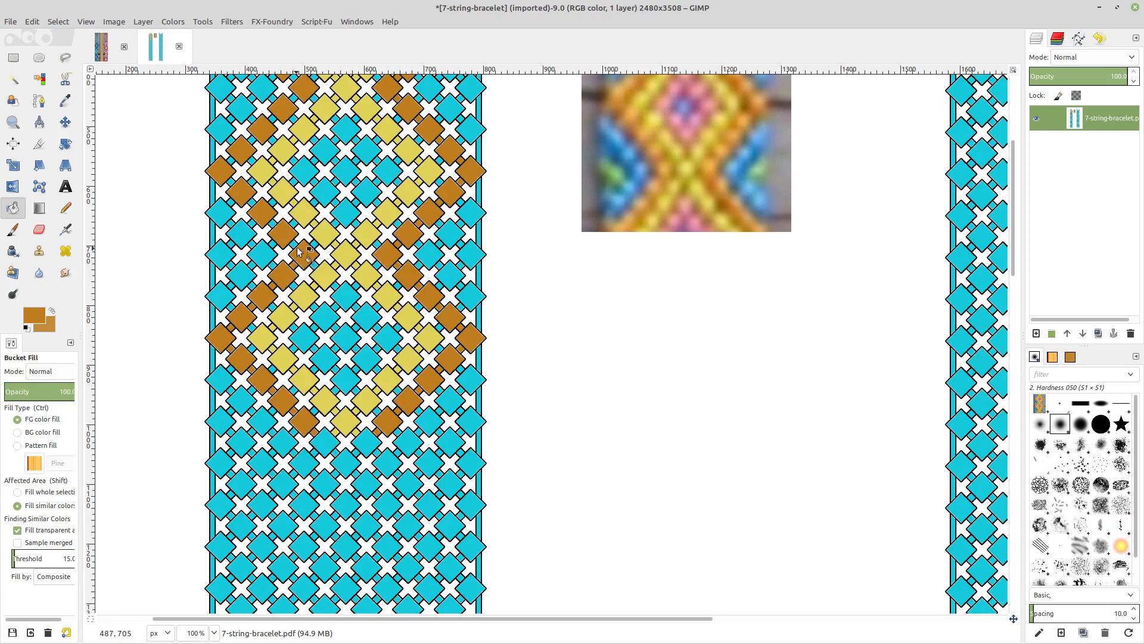
mouse_move(279, 232)
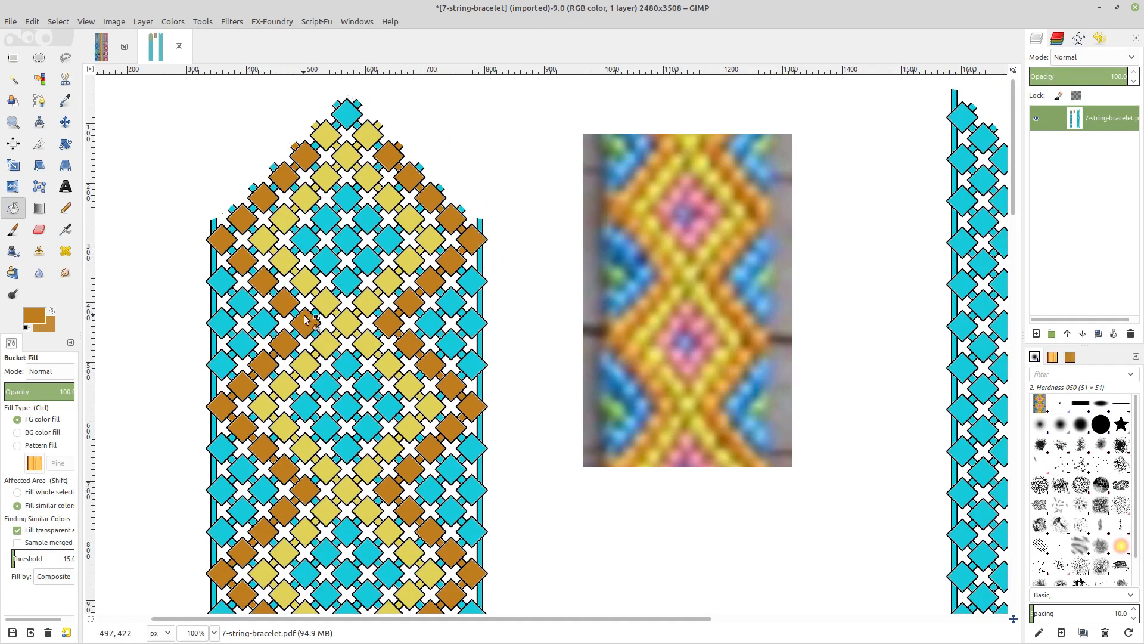
left_click(306, 321)
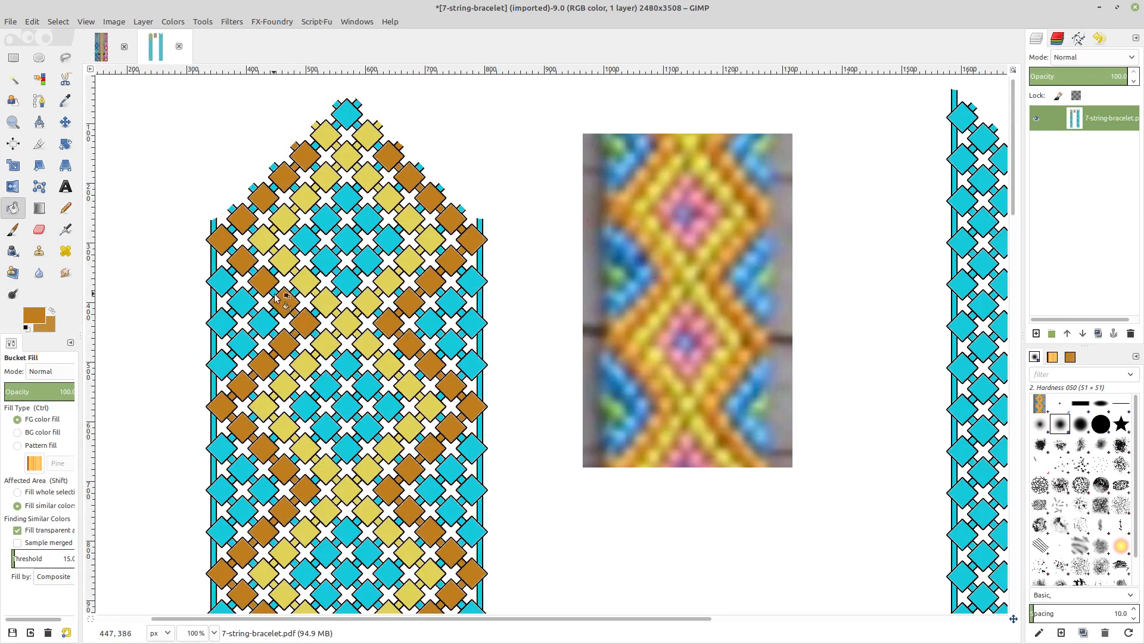
mouse_move(263, 277)
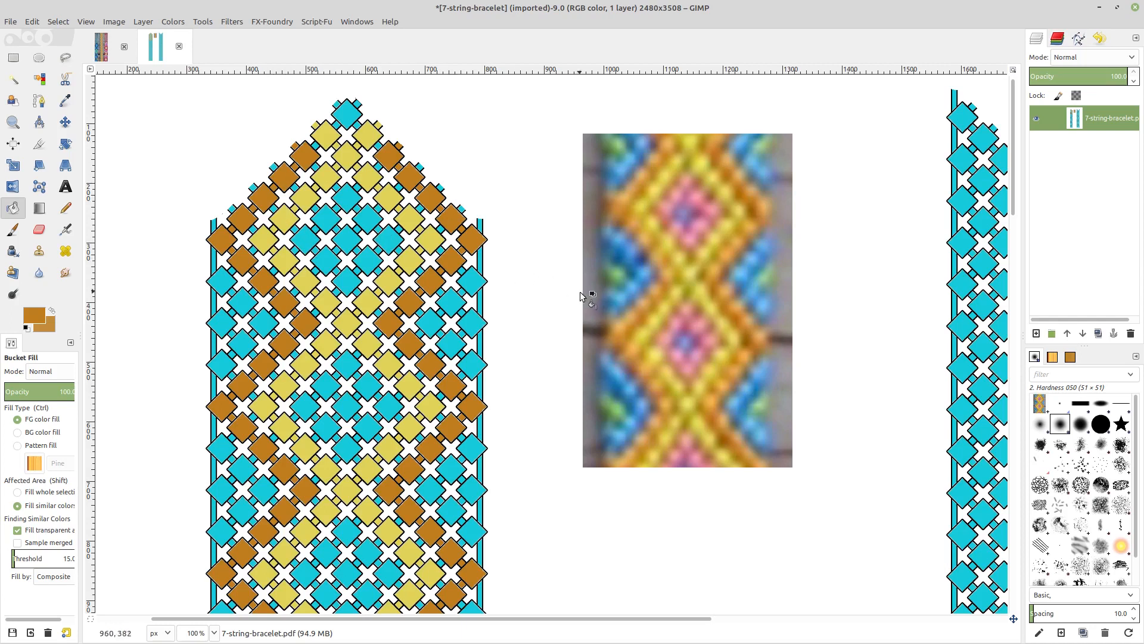
- Make pink the foreground and fill the top point and middle-motif centre diamonds
left_click(65, 100)
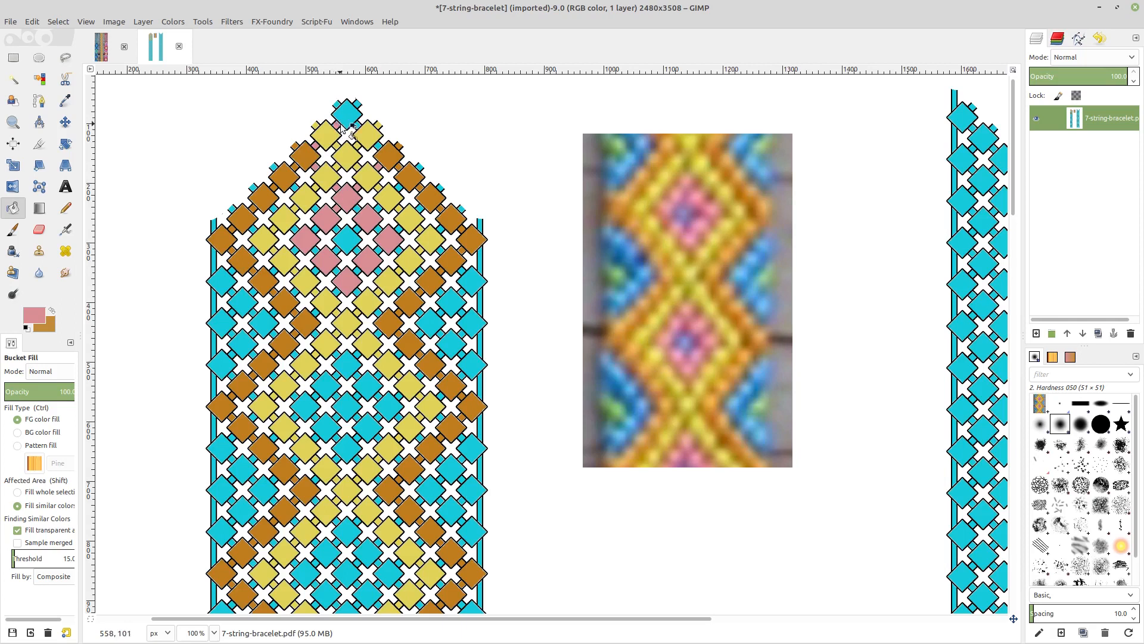
left_click(348, 114)
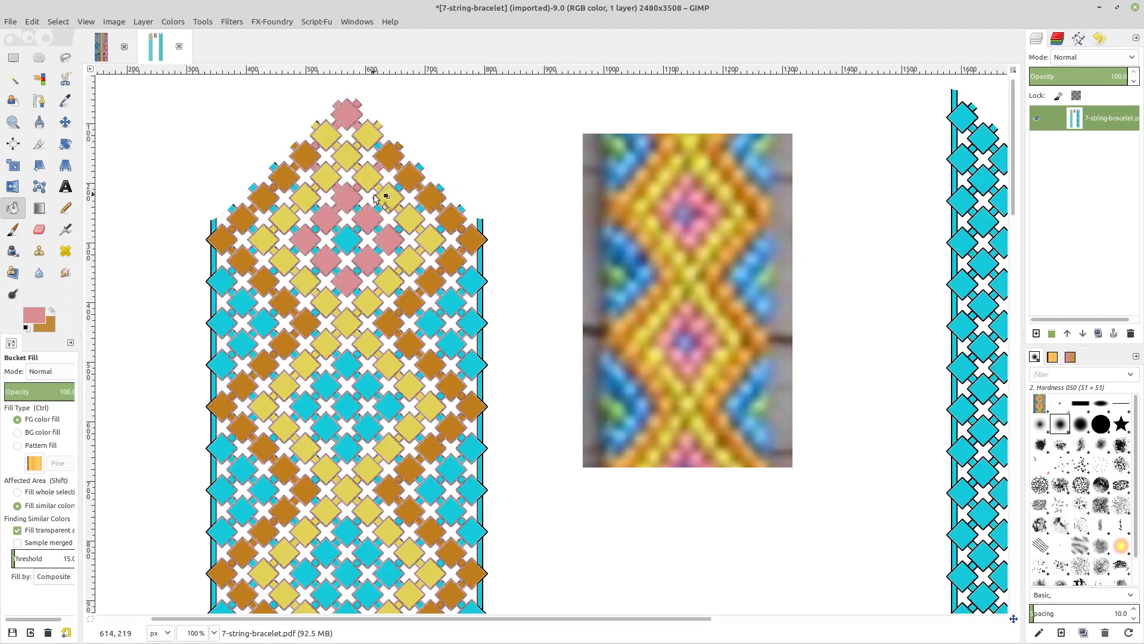
left_click(390, 156)
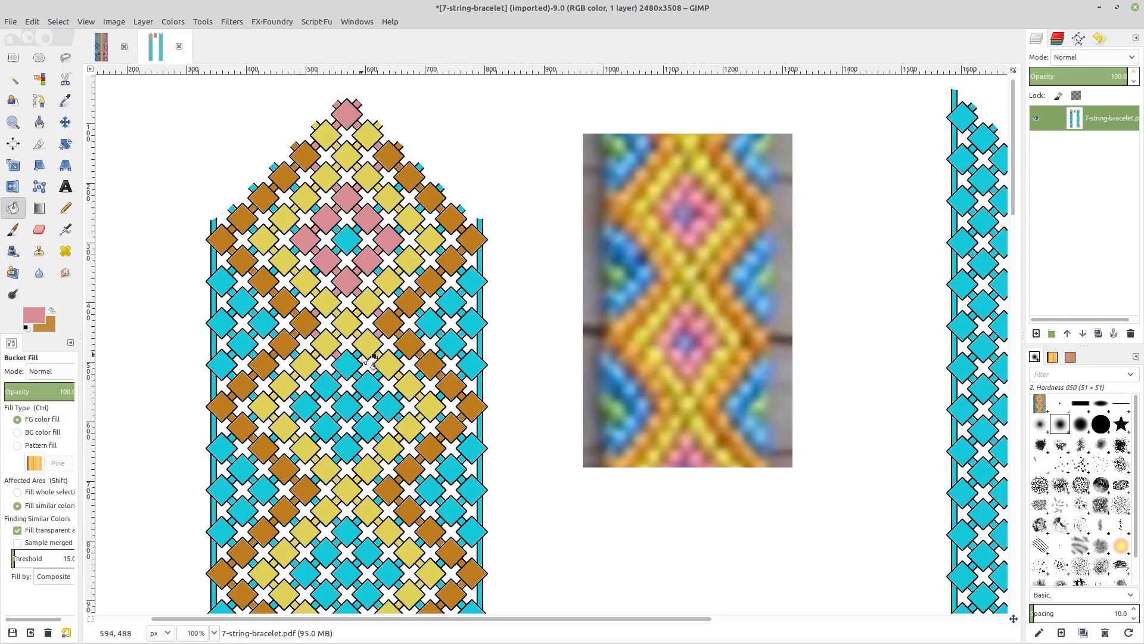
left_click(347, 365)
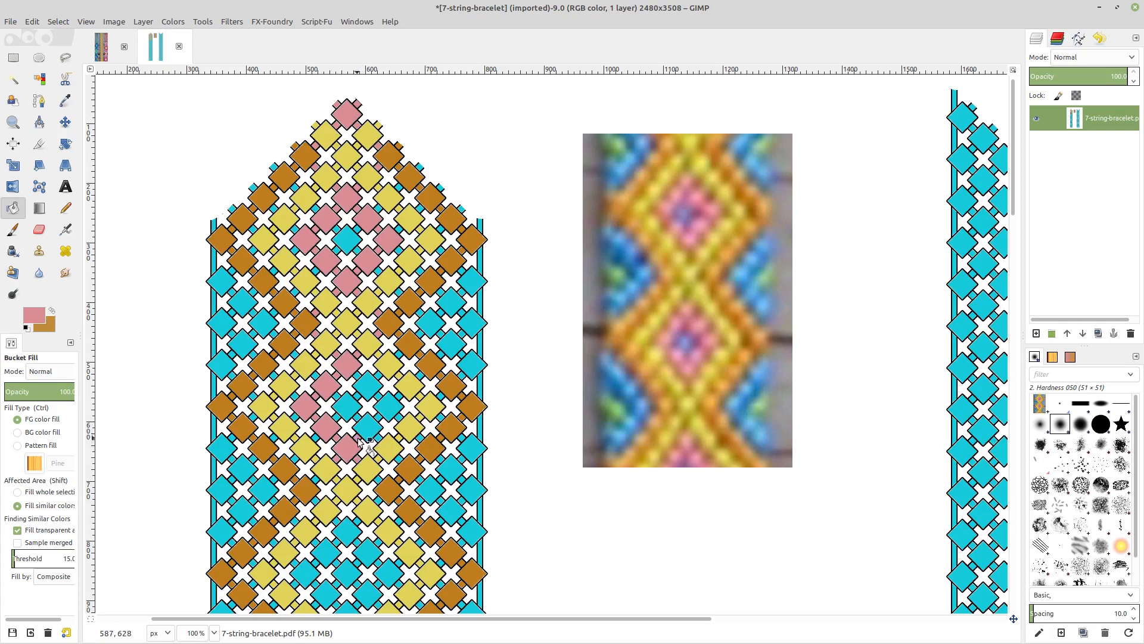
left_click(383, 405)
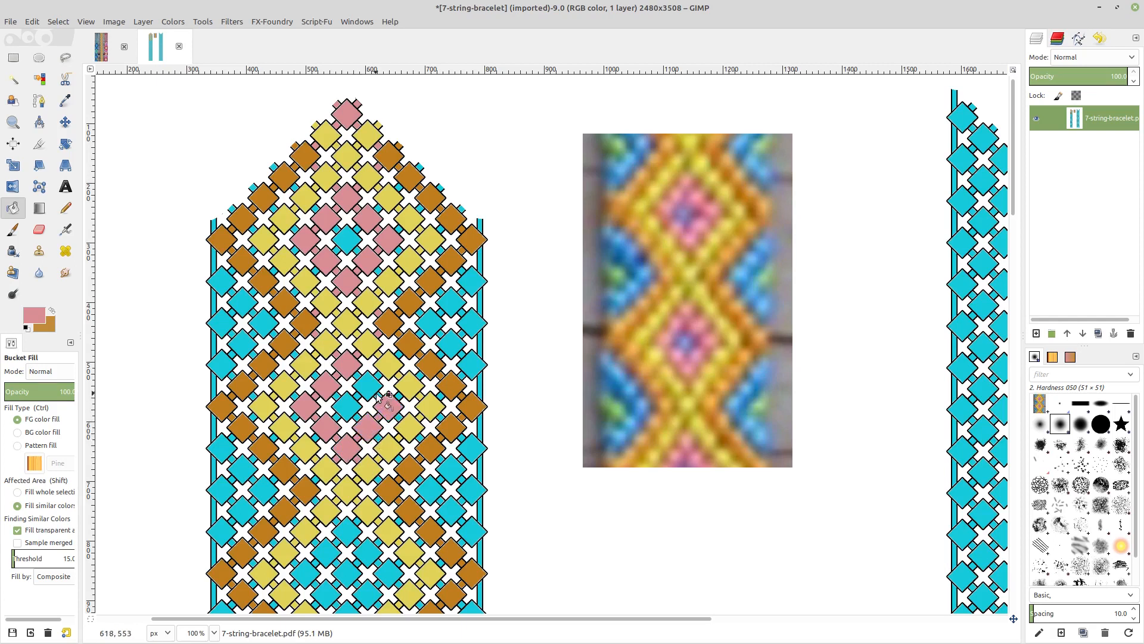
left_click(371, 384)
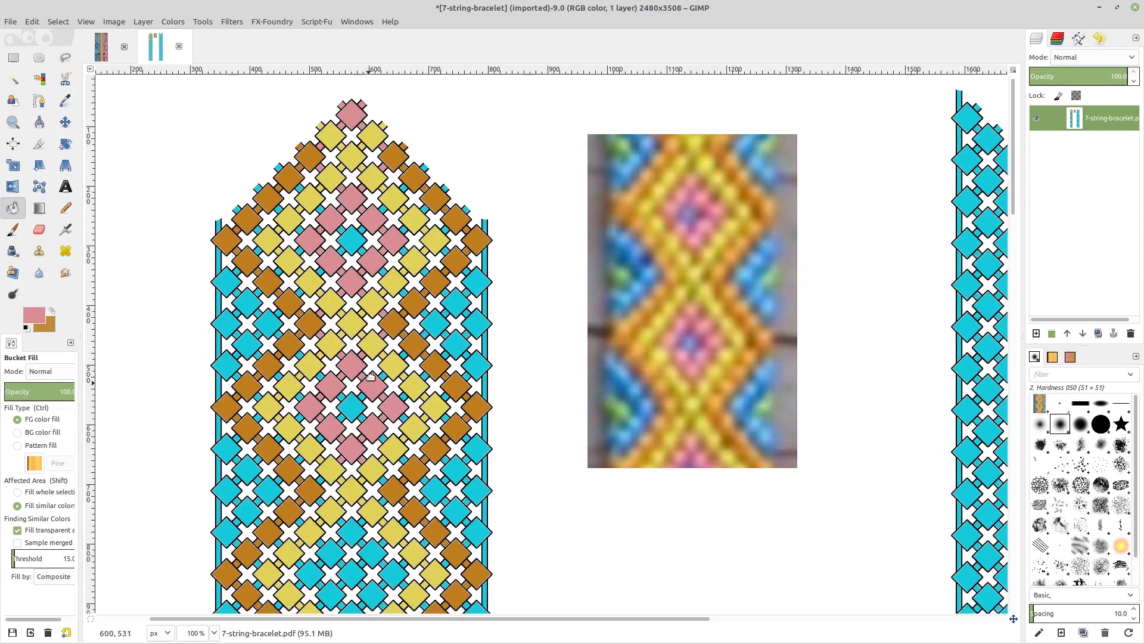
- Fill three centre diamonds of the lower motif pink
scroll("down", 3)
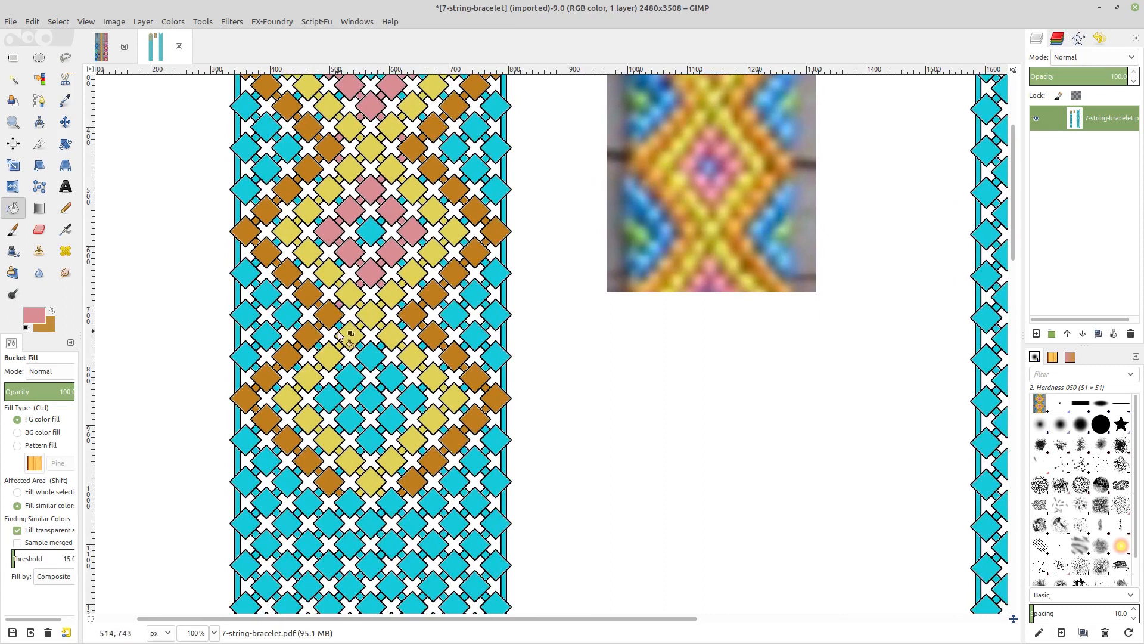
left_click(371, 359)
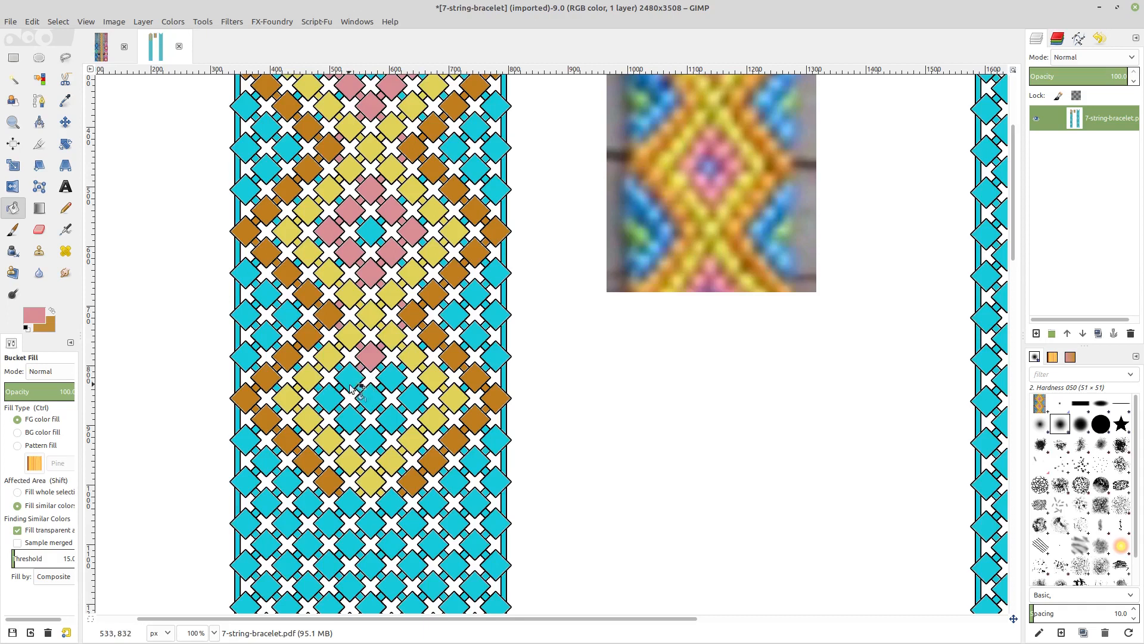
left_click(343, 409)
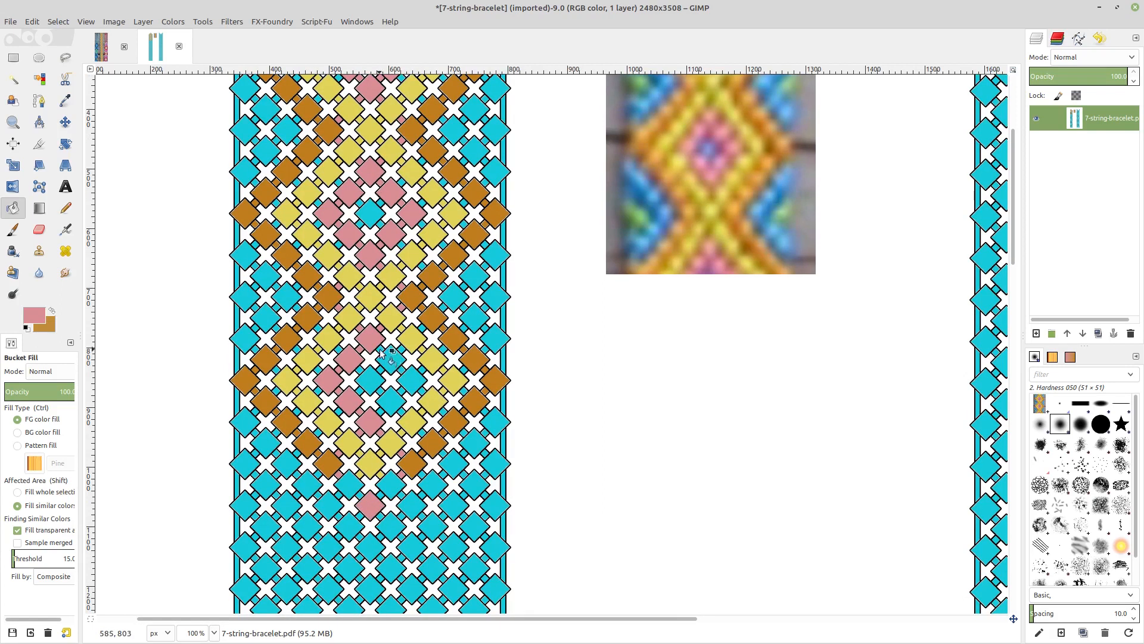
left_click(409, 386)
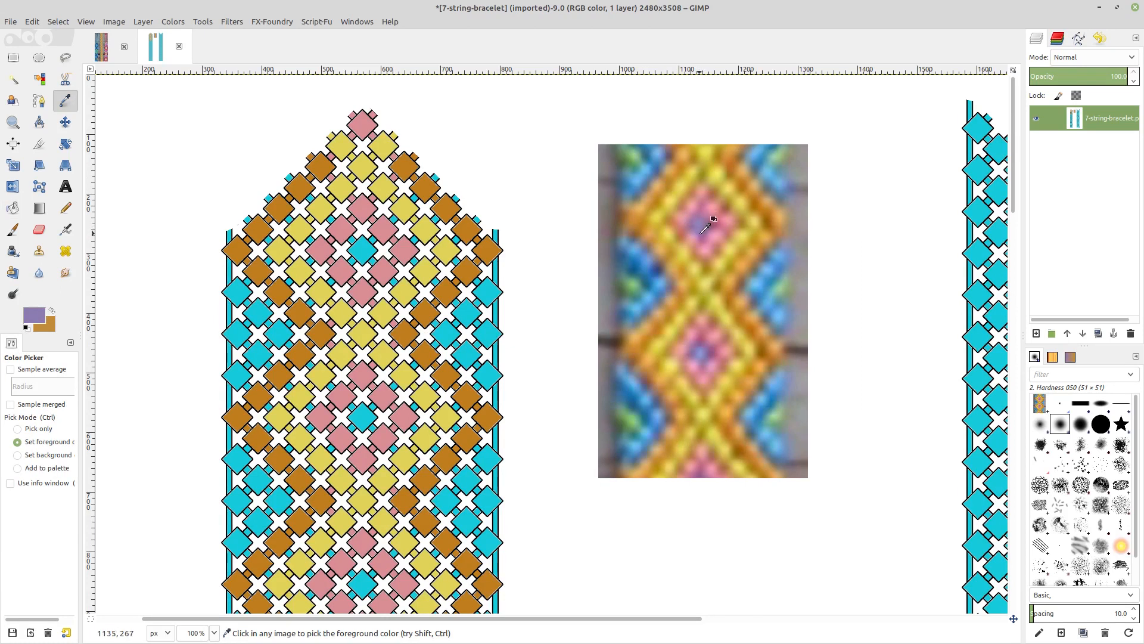
- Fill the centre diamonds of the top and middle pink motifs purple
left_click(13, 208)
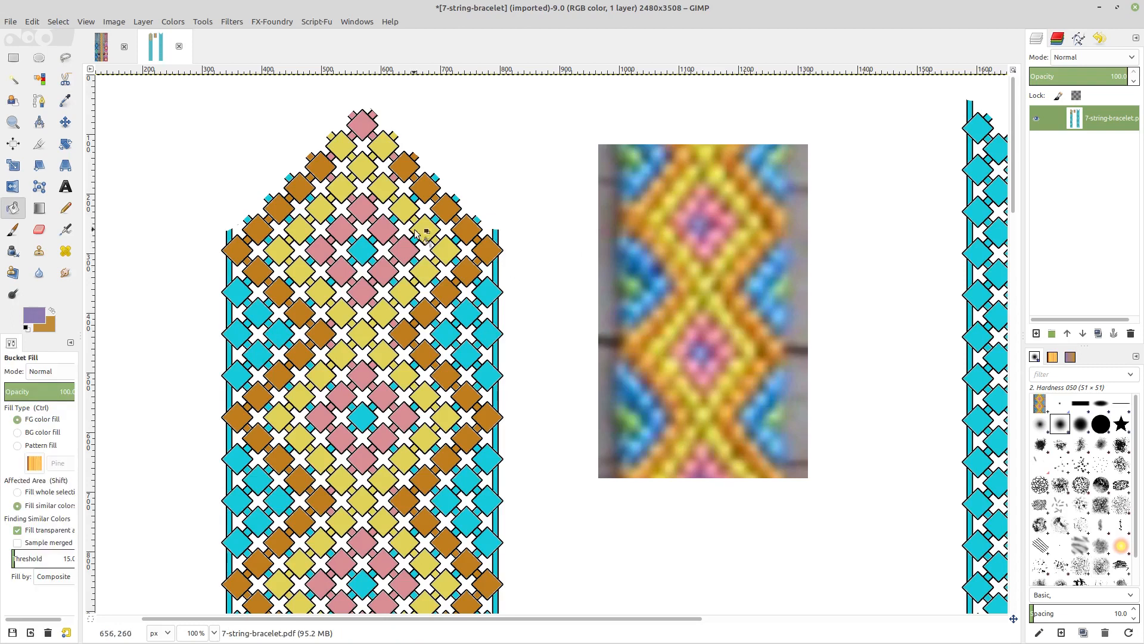
left_click(361, 250)
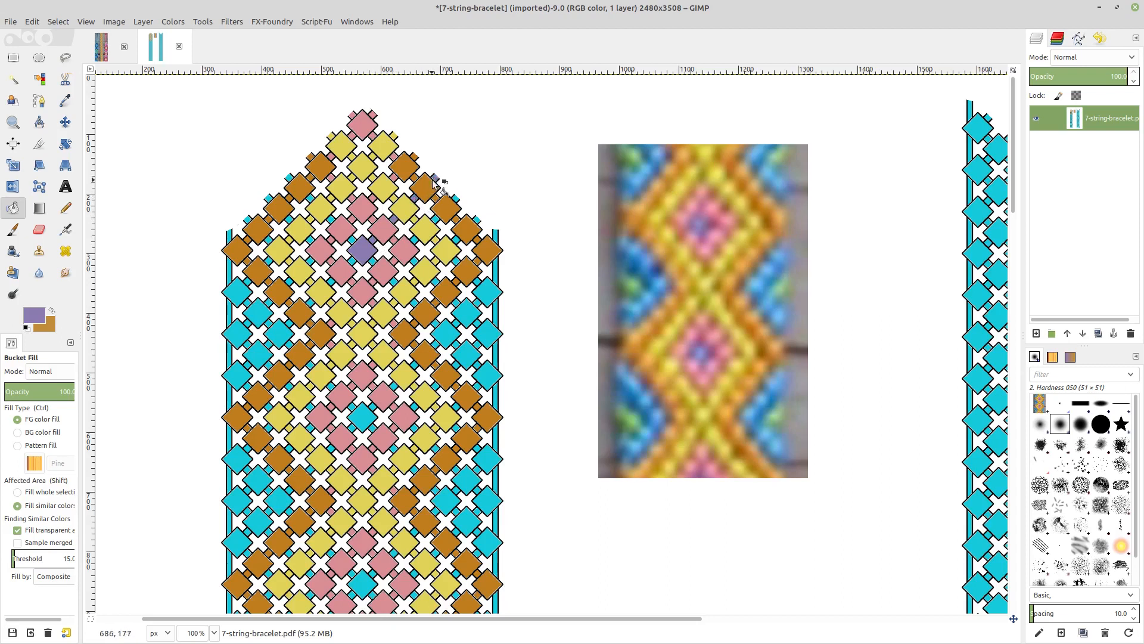
left_click(357, 250)
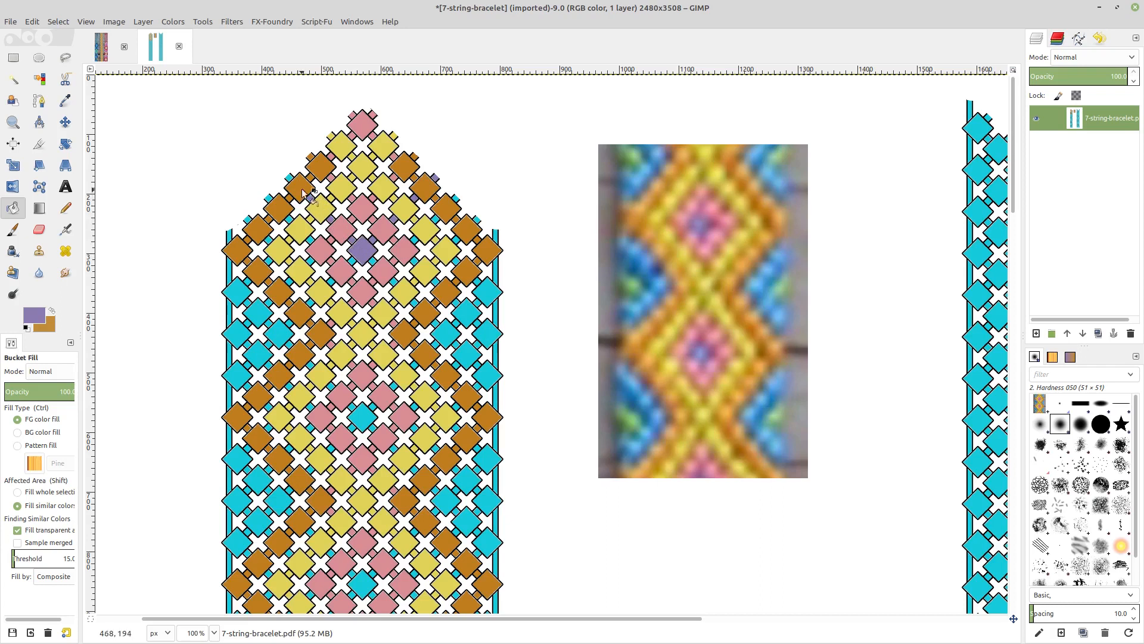
left_click(363, 251)
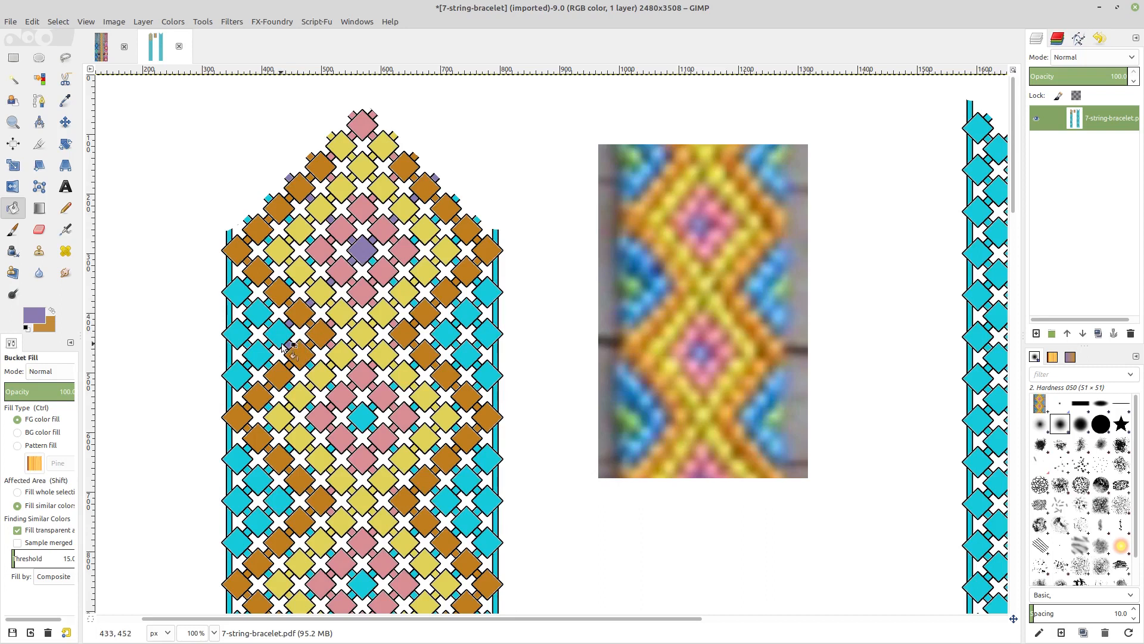
left_click(363, 418)
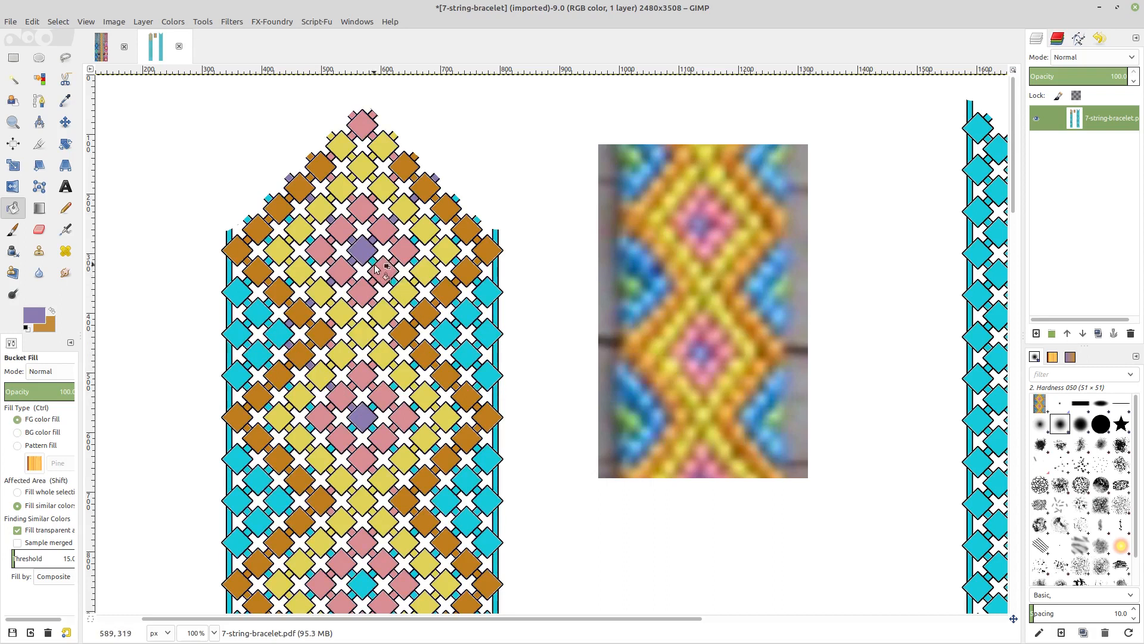
mouse_move(647, 277)
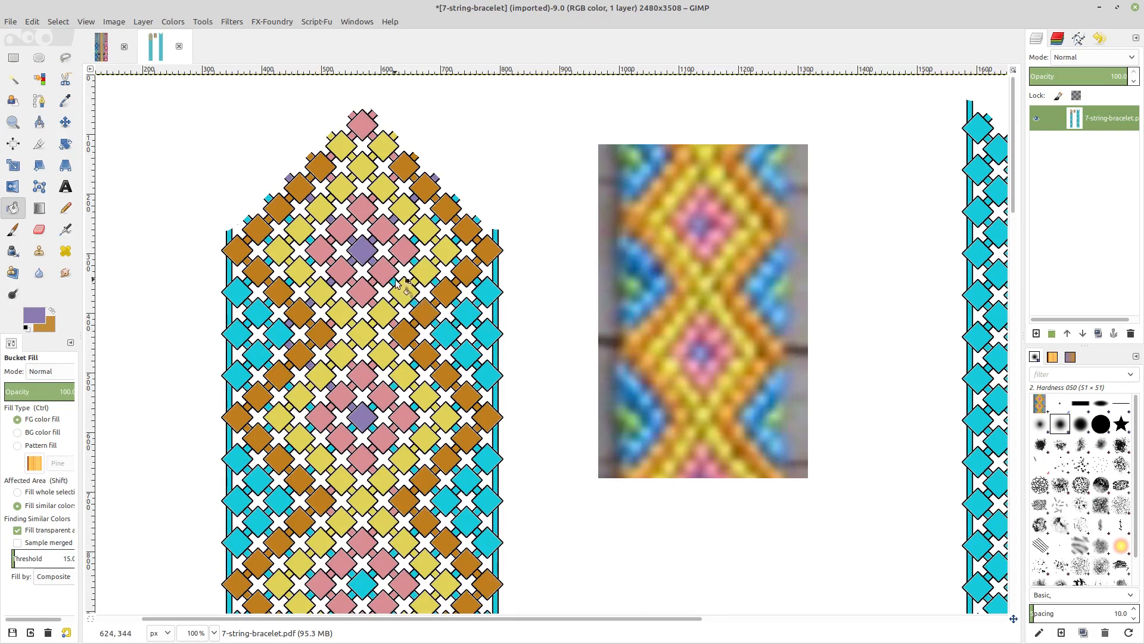
mouse_move(445, 332)
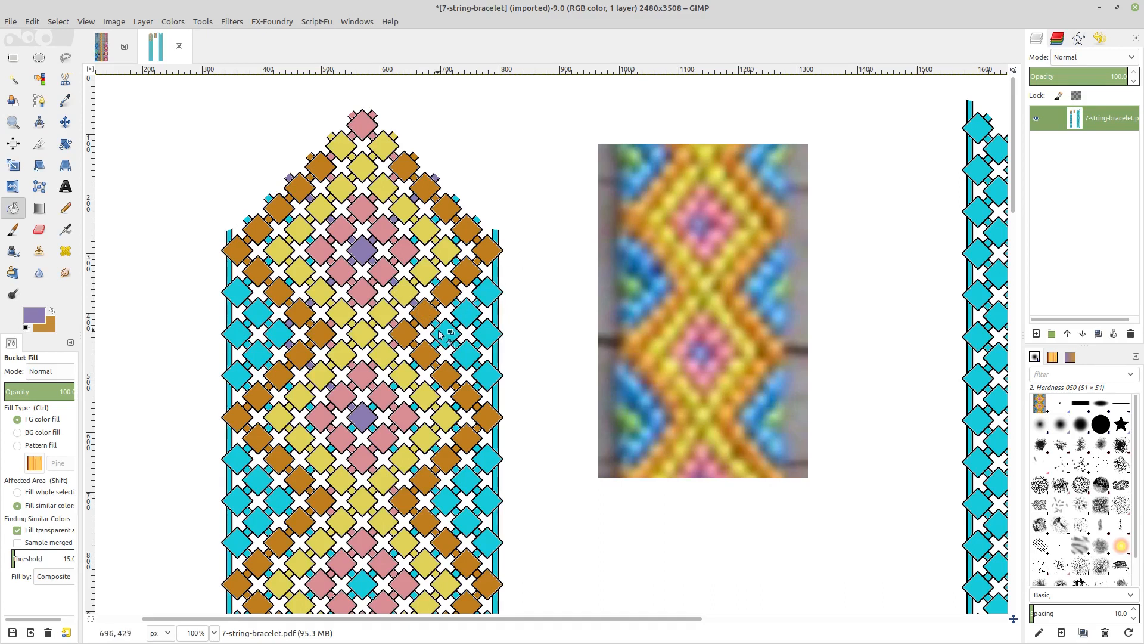
mouse_move(445, 327)
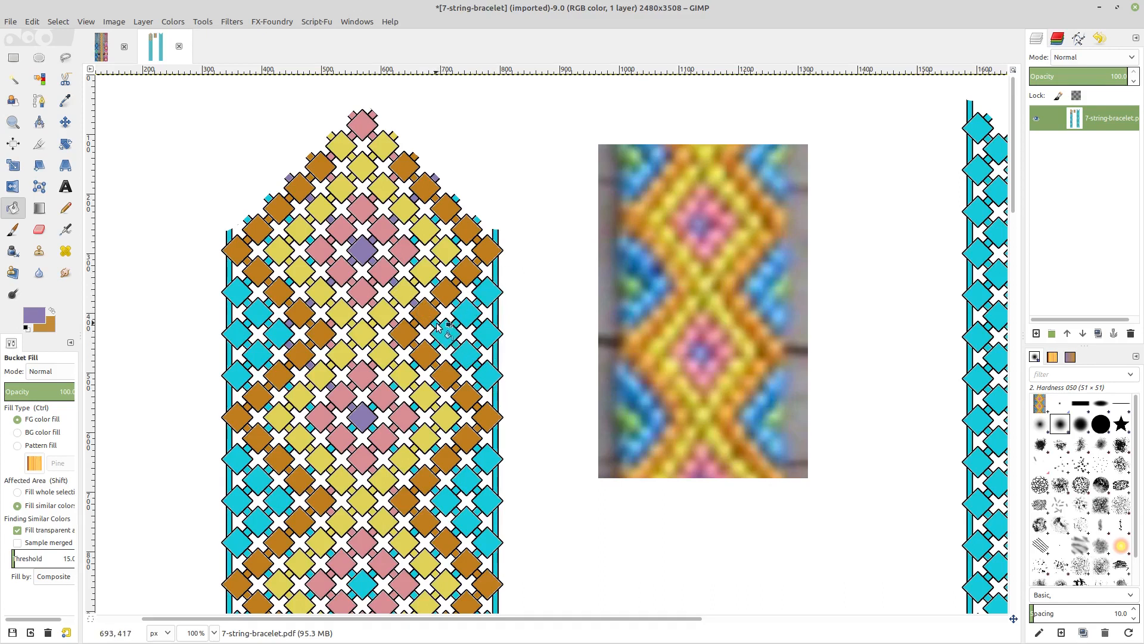
mouse_move(423, 386)
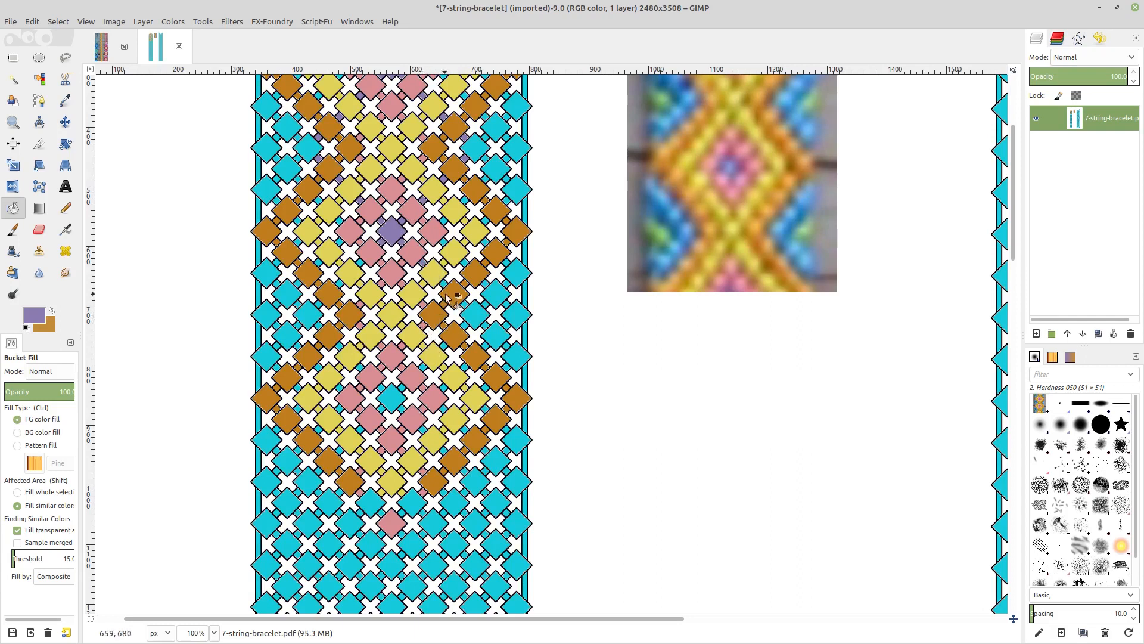
mouse_move(456, 300)
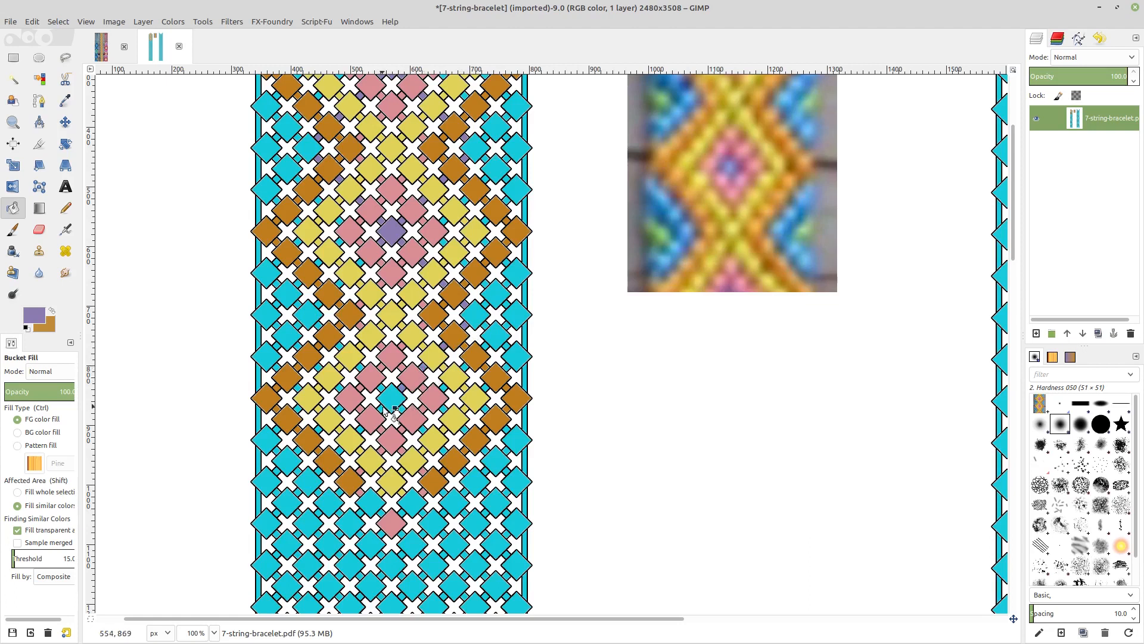
- Fill the lower motif's centre diamond purple, then change the foreground colour
left_click(391, 400)
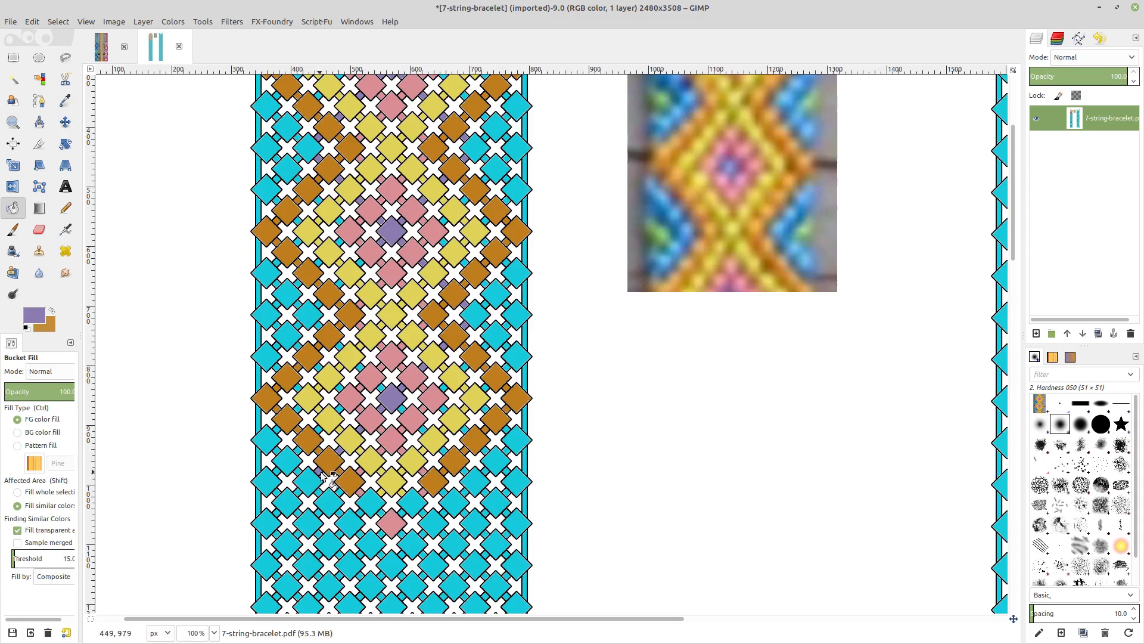
mouse_move(372, 272)
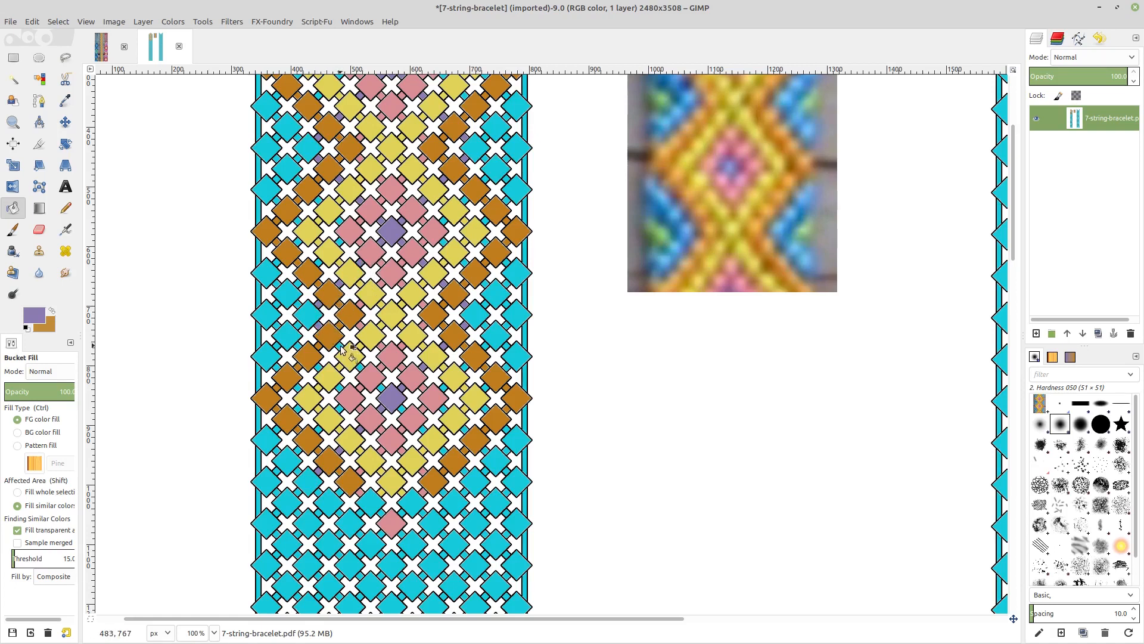
left_click(391, 397)
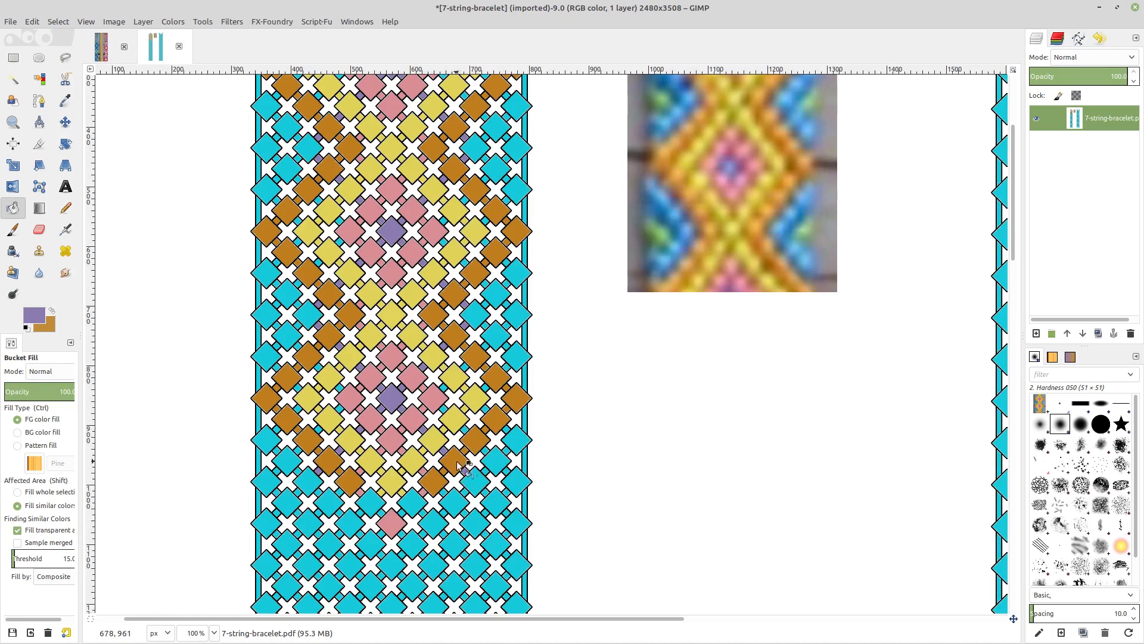
left_click(65, 100)
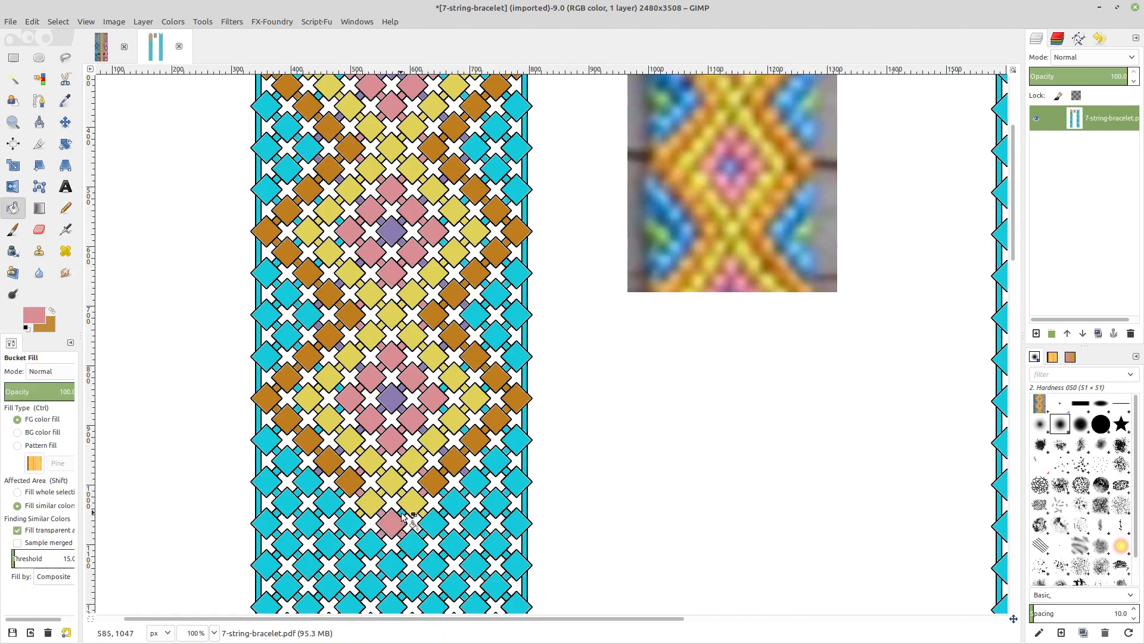
mouse_move(427, 522)
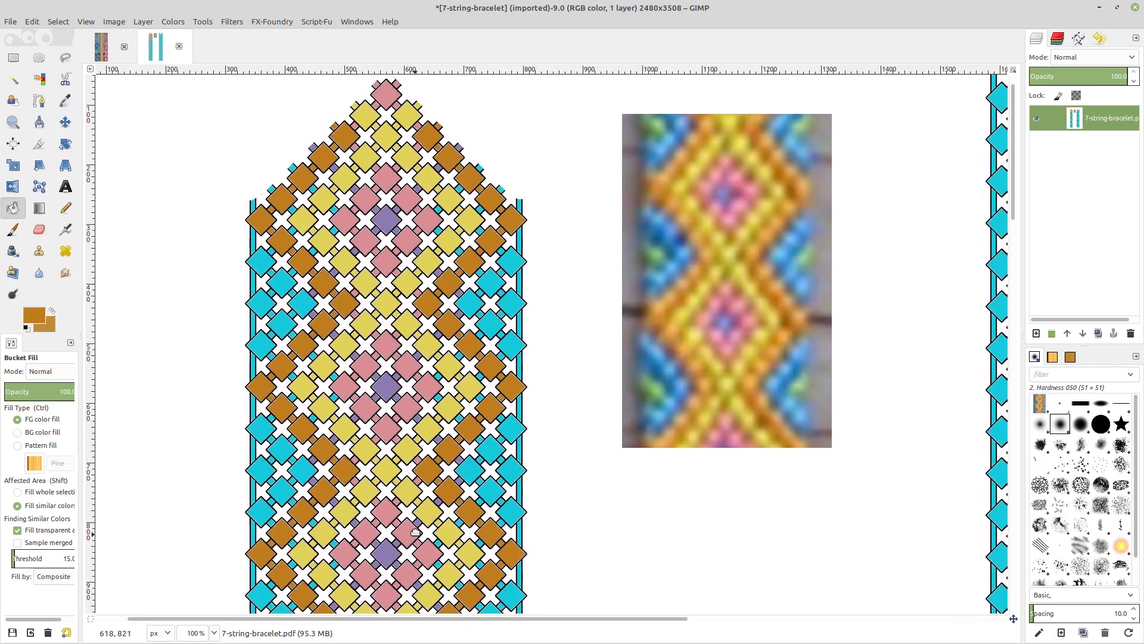
scroll("down", 3)
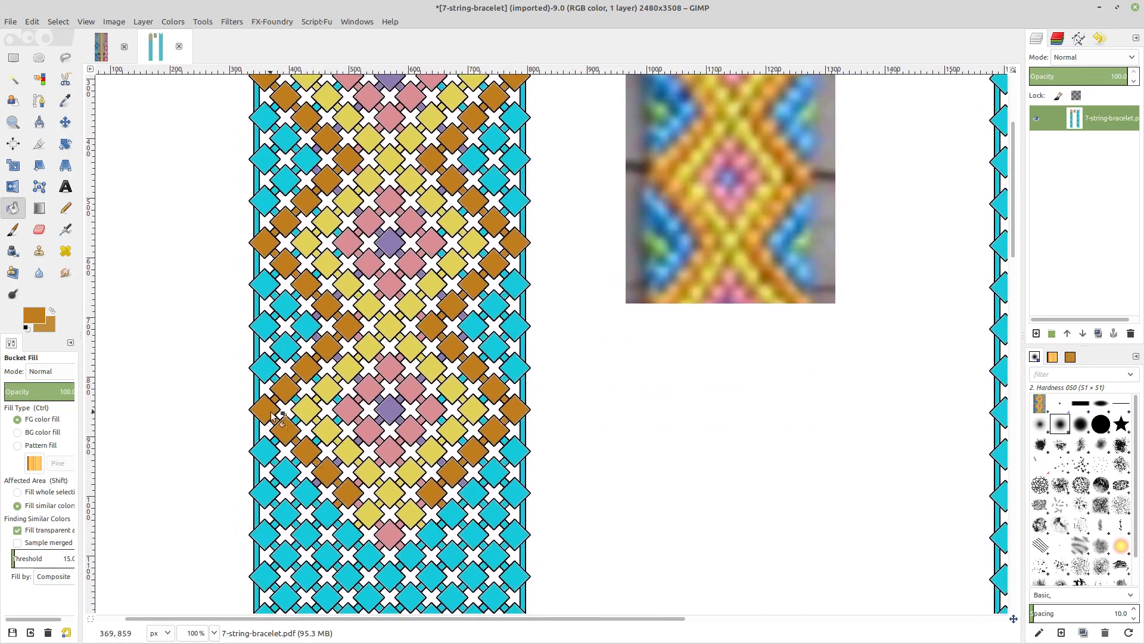
mouse_move(420, 547)
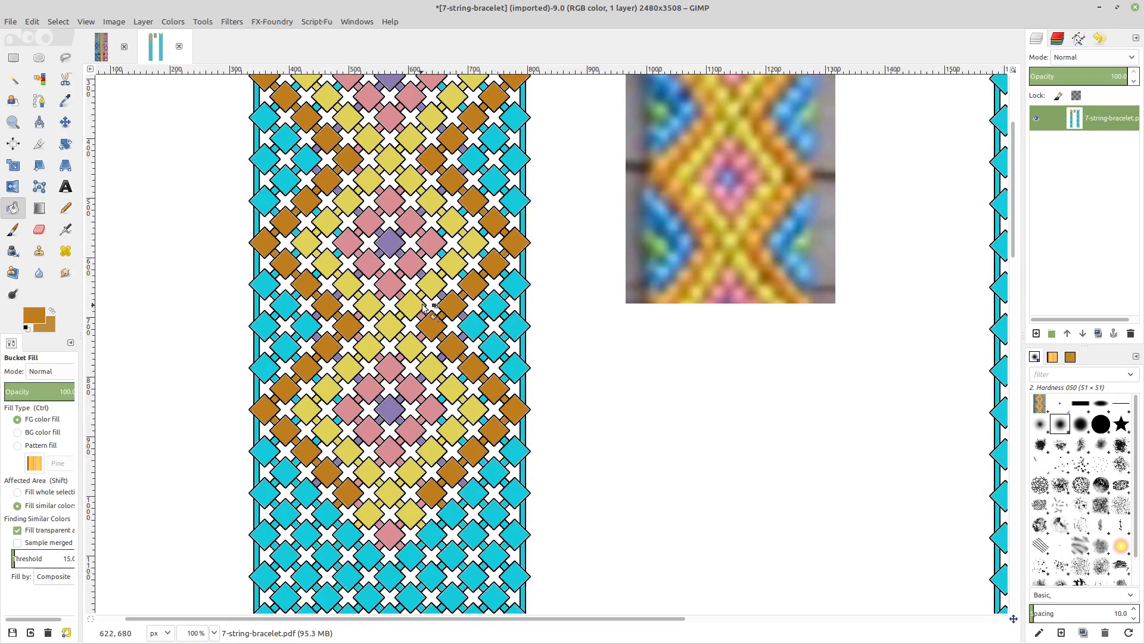
scroll("down", 3)
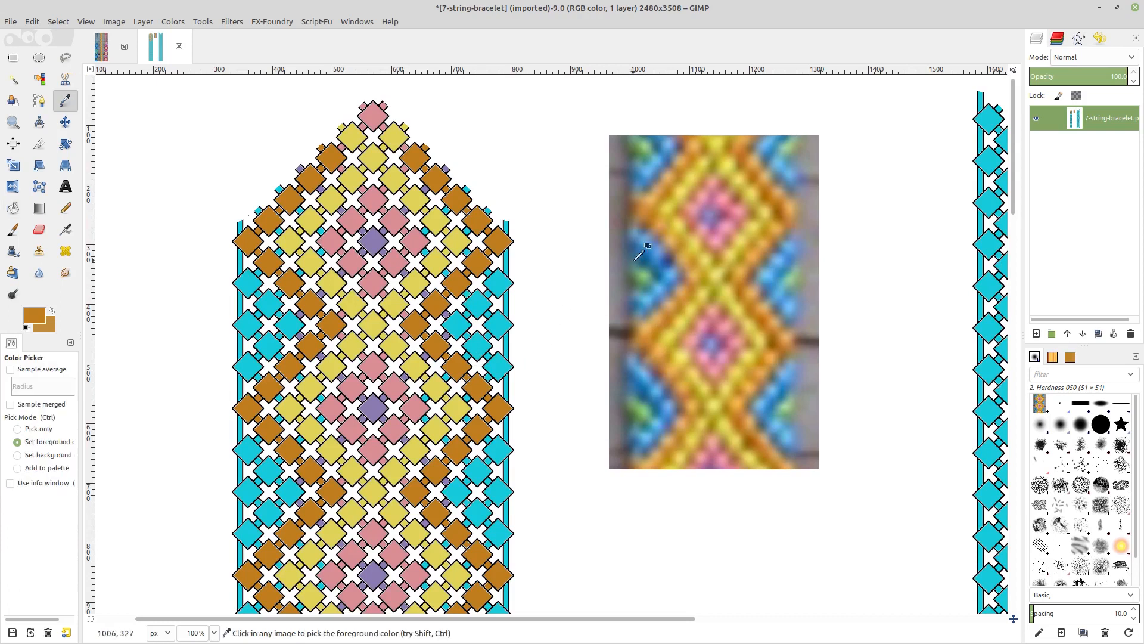
- Sample blue from the photo's strings and fill six side diamonds on both edges blue
left_click(12, 208)
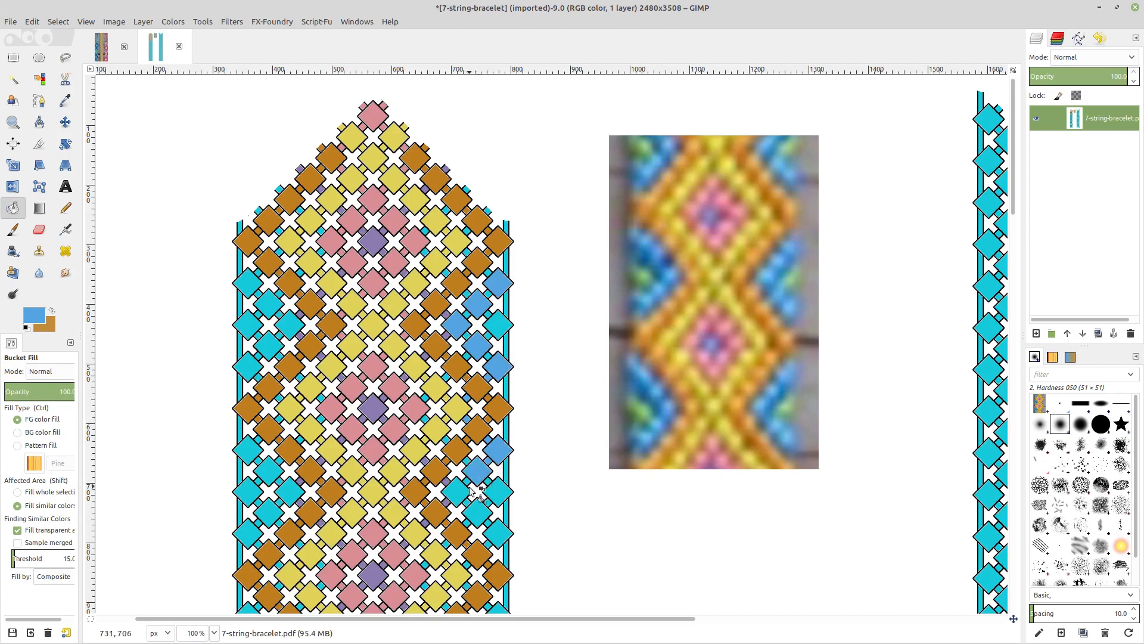
left_click(456, 492)
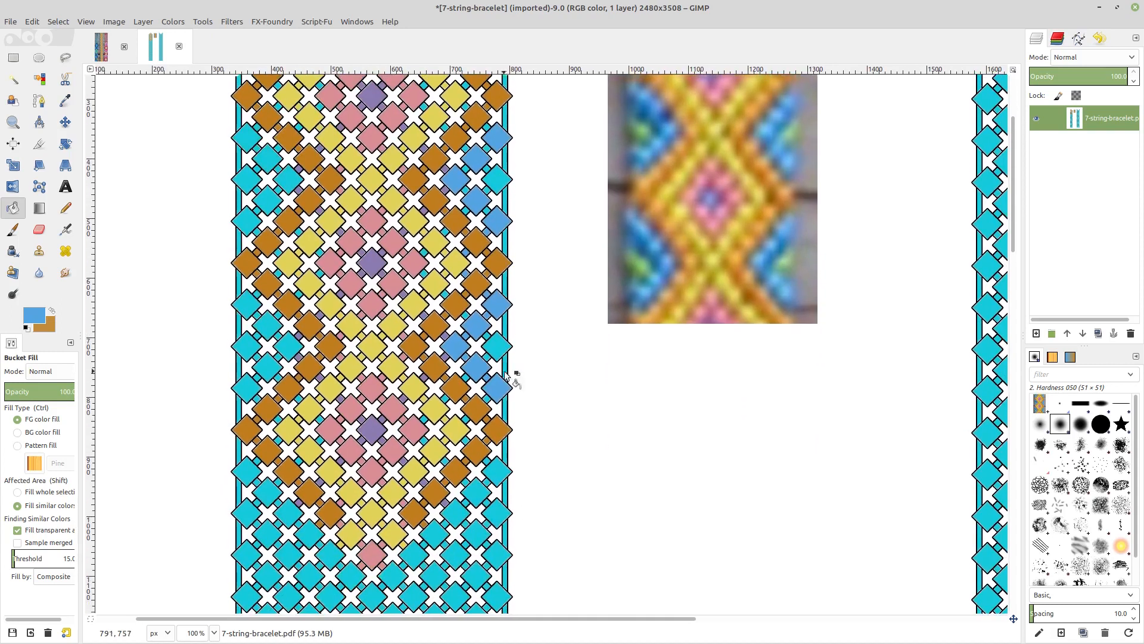
mouse_move(496, 403)
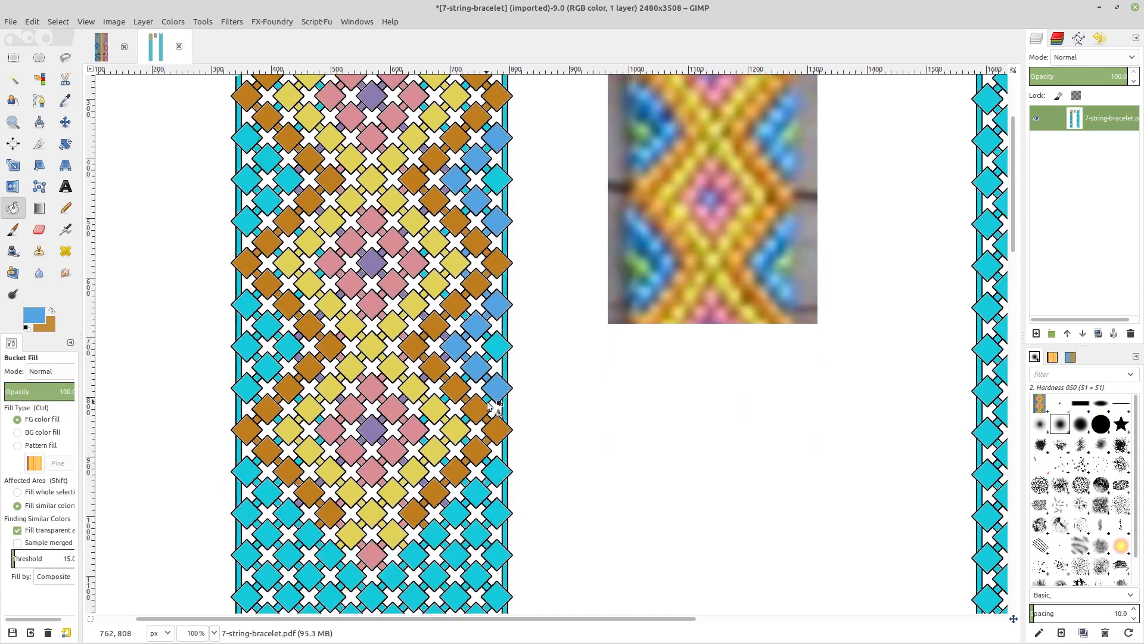
mouse_move(478, 445)
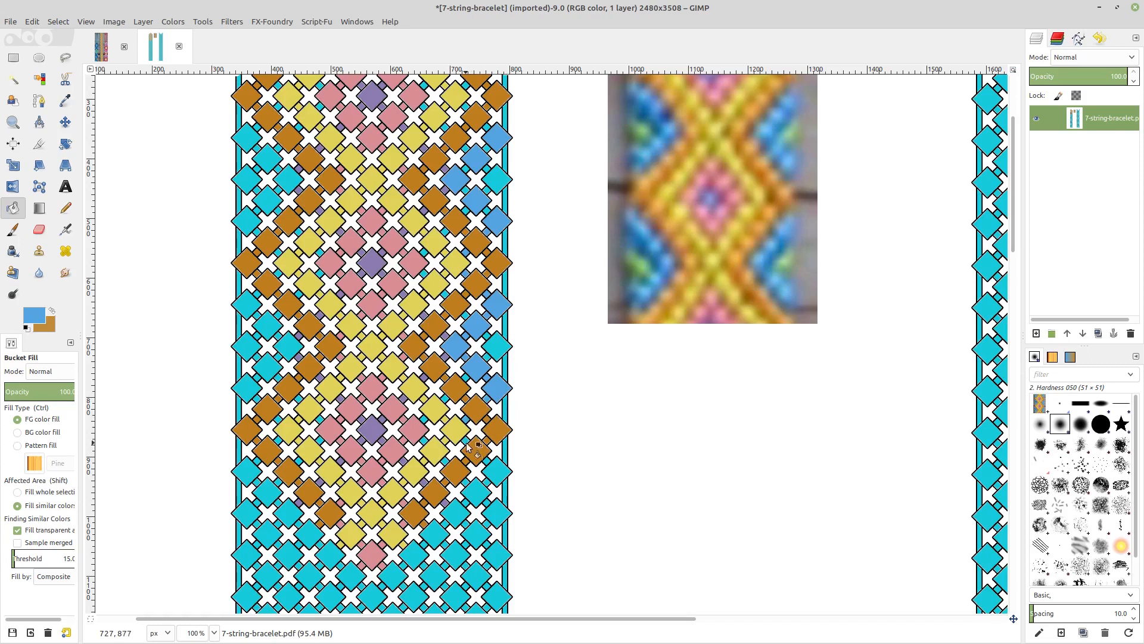
mouse_move(452, 446)
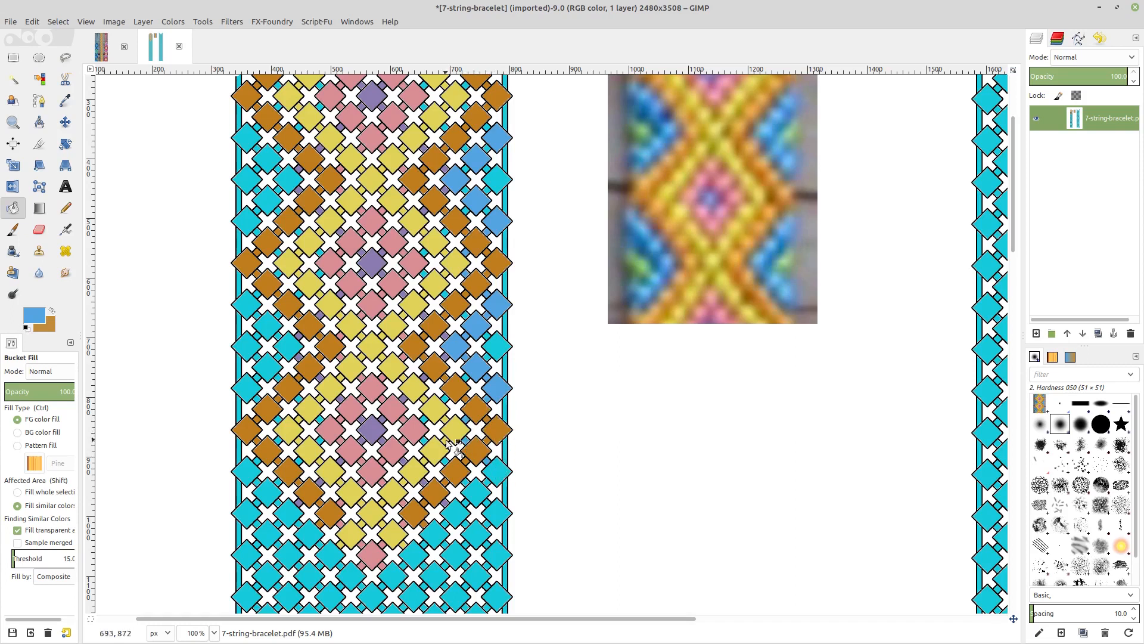
mouse_move(307, 456)
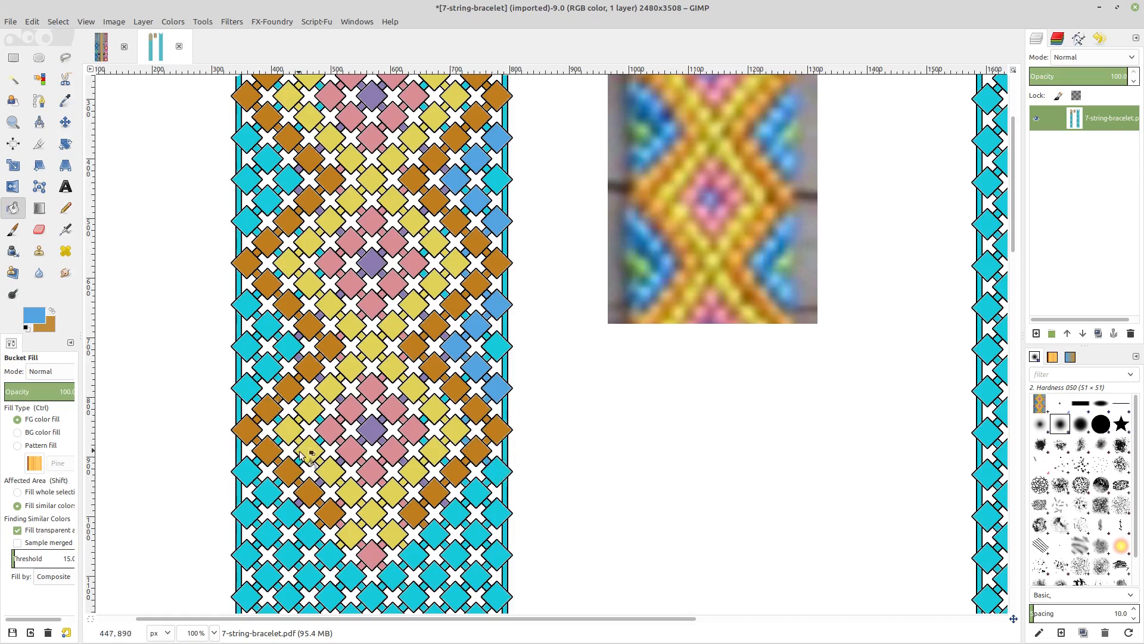
left_click(245, 386)
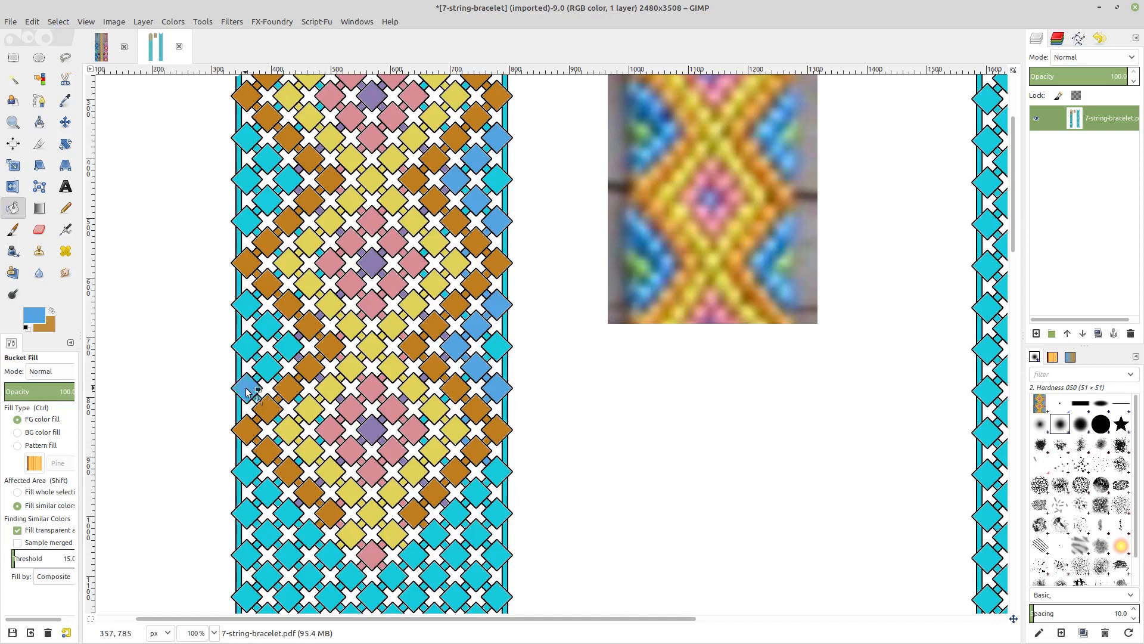
left_click(273, 324)
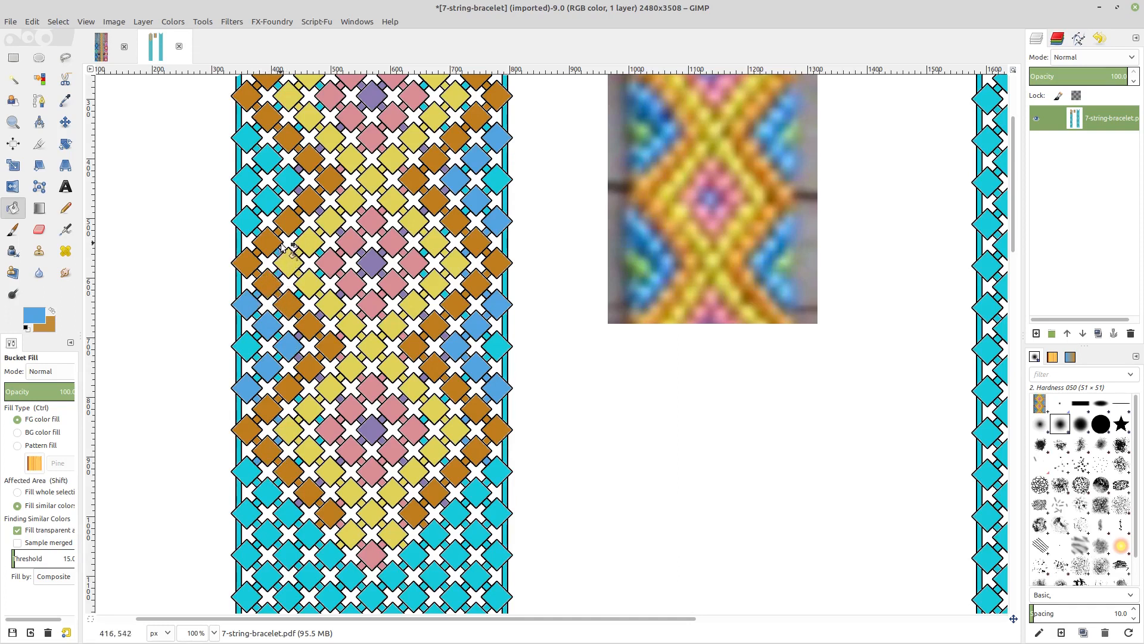
left_click(267, 211)
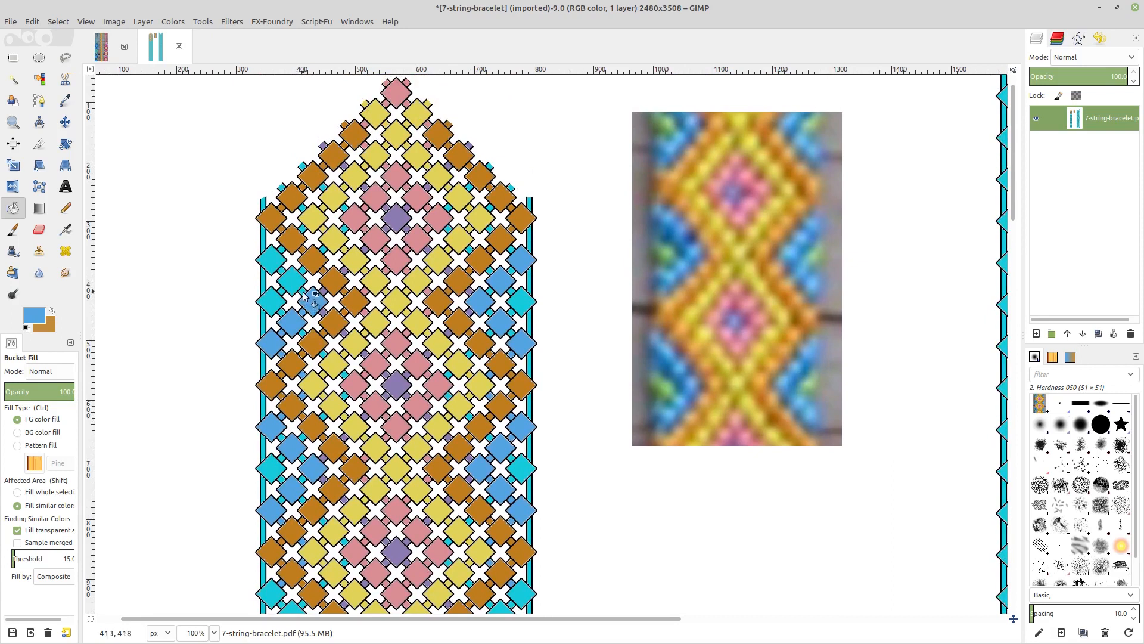
left_click(290, 285)
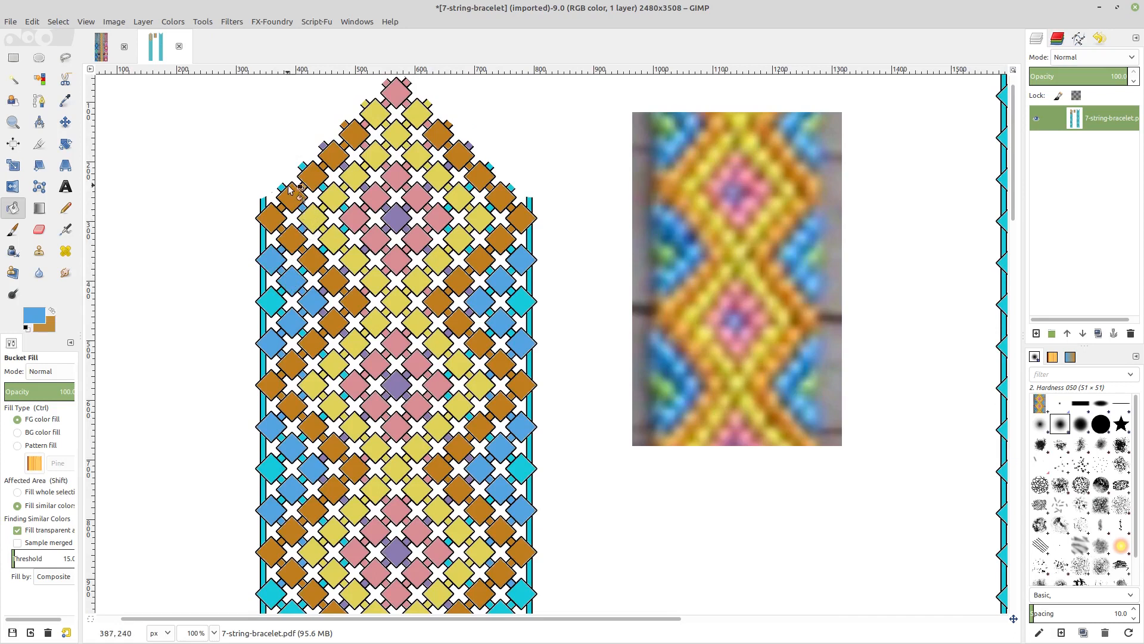
left_click(349, 243)
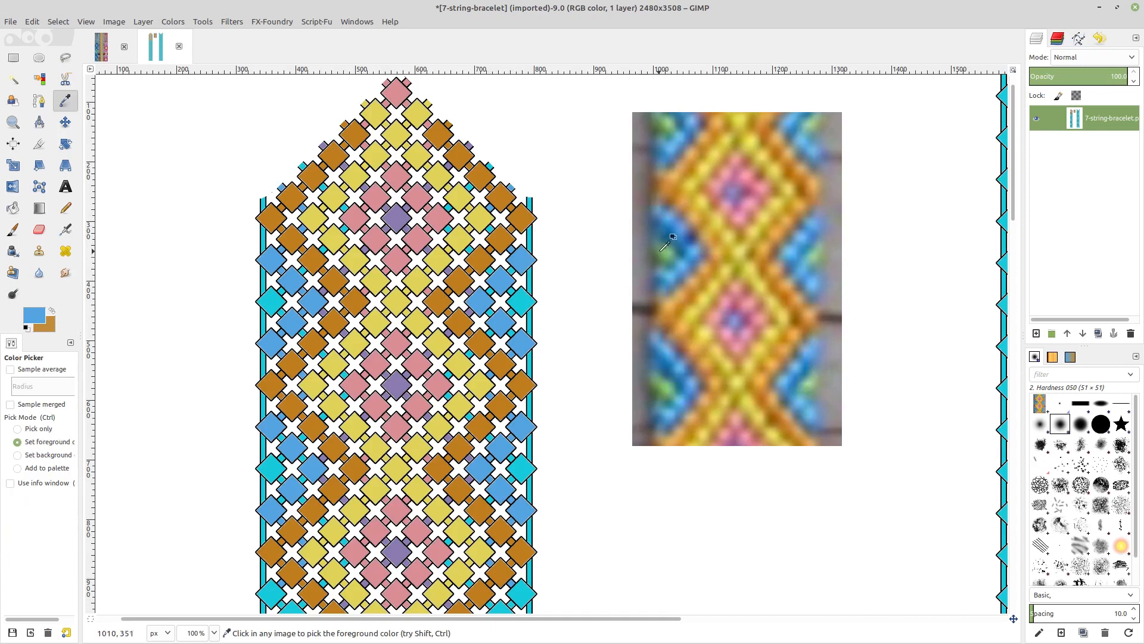
- Sample green from the photo and fill a left-side diamond green
left_click(12, 208)
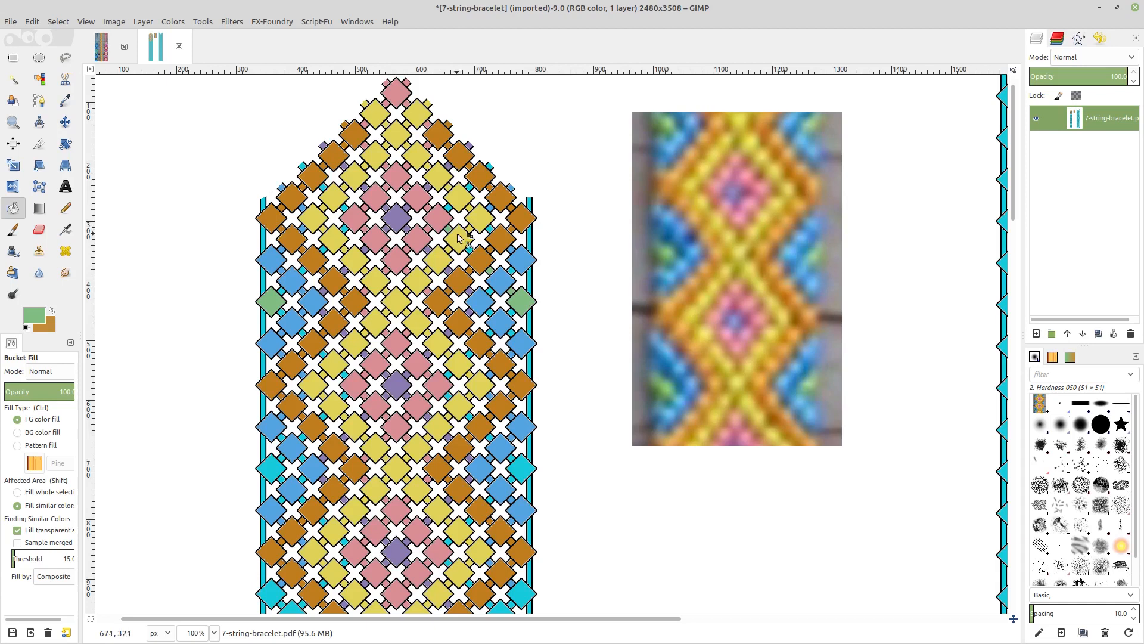
mouse_move(459, 215)
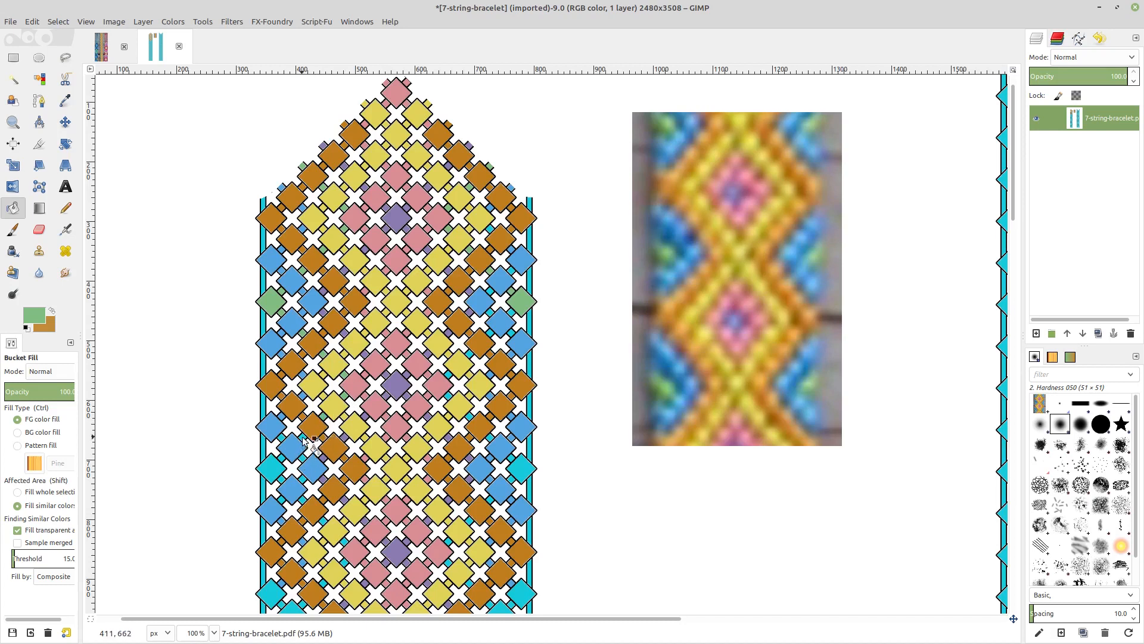
left_click(270, 468)
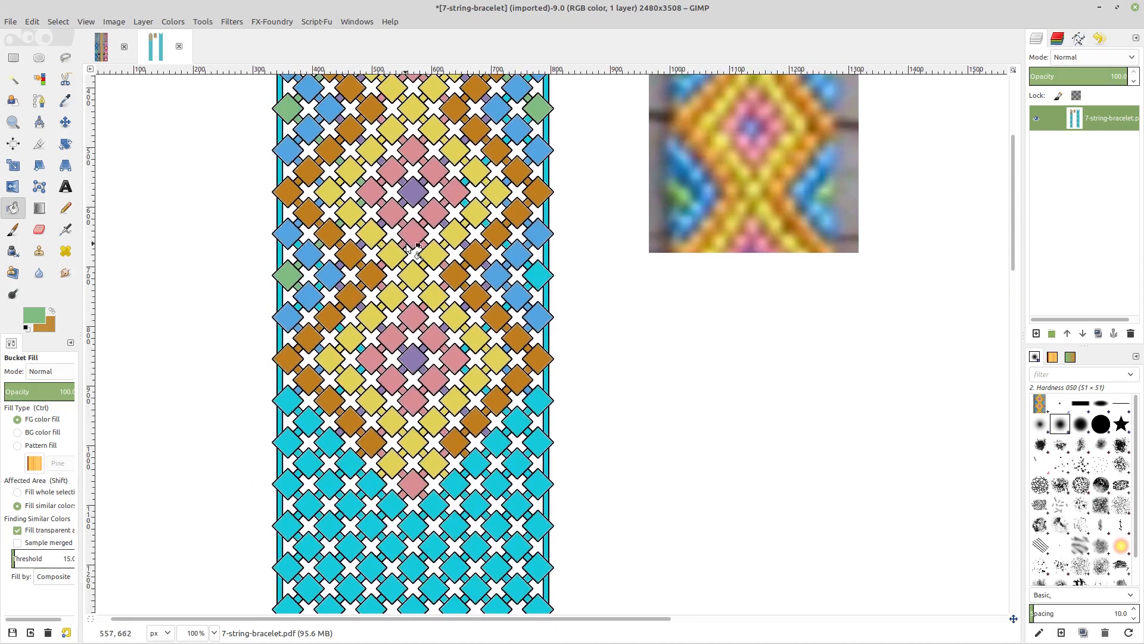
mouse_move(532, 124)
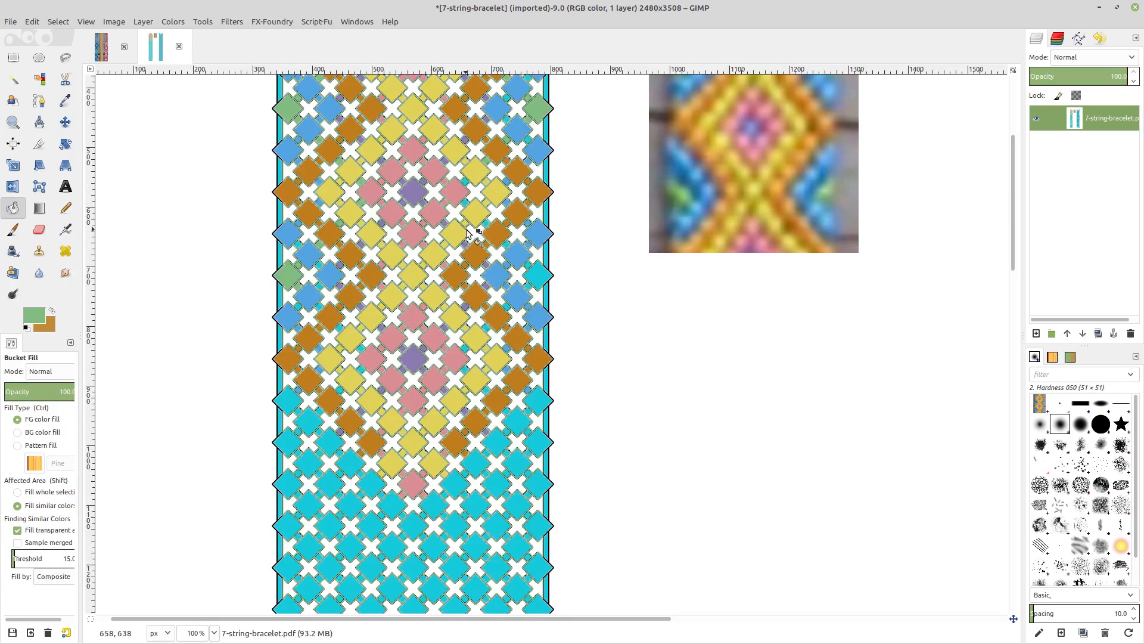
- Bucket-fill another right-edge diamond green to mirror the left side's repeated motif
scroll("down", 3)
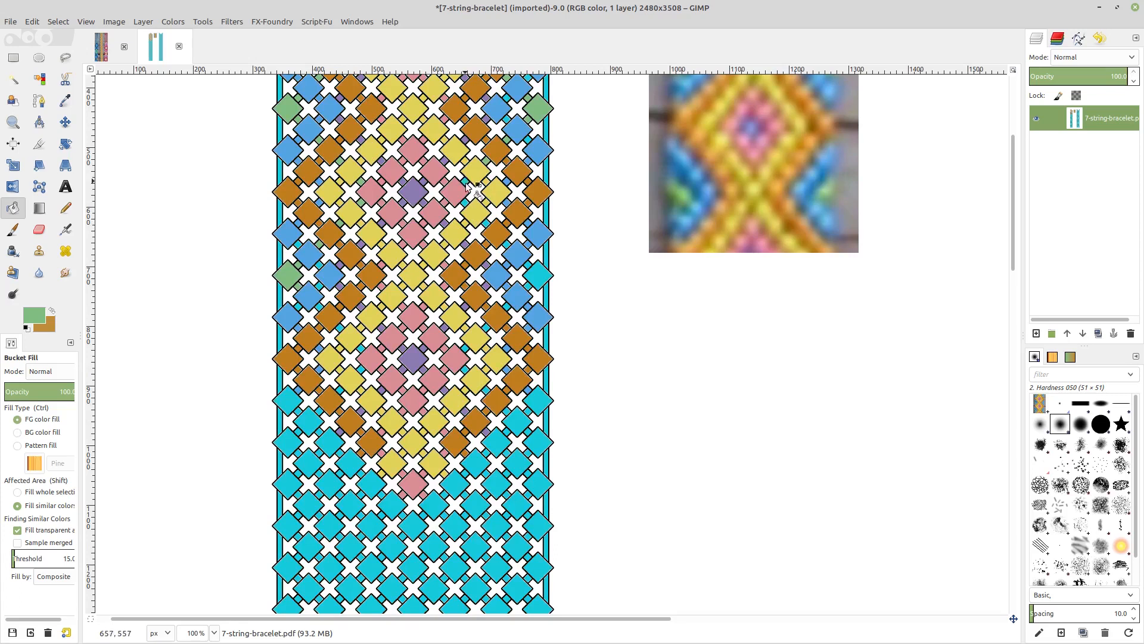
left_click(473, 208)
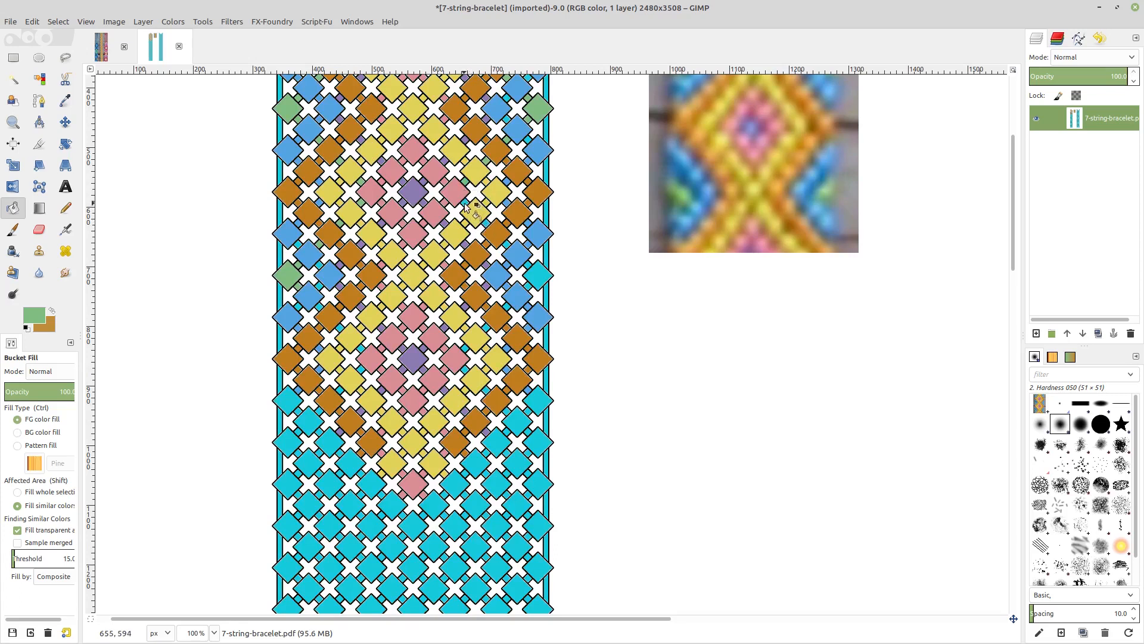
mouse_move(518, 255)
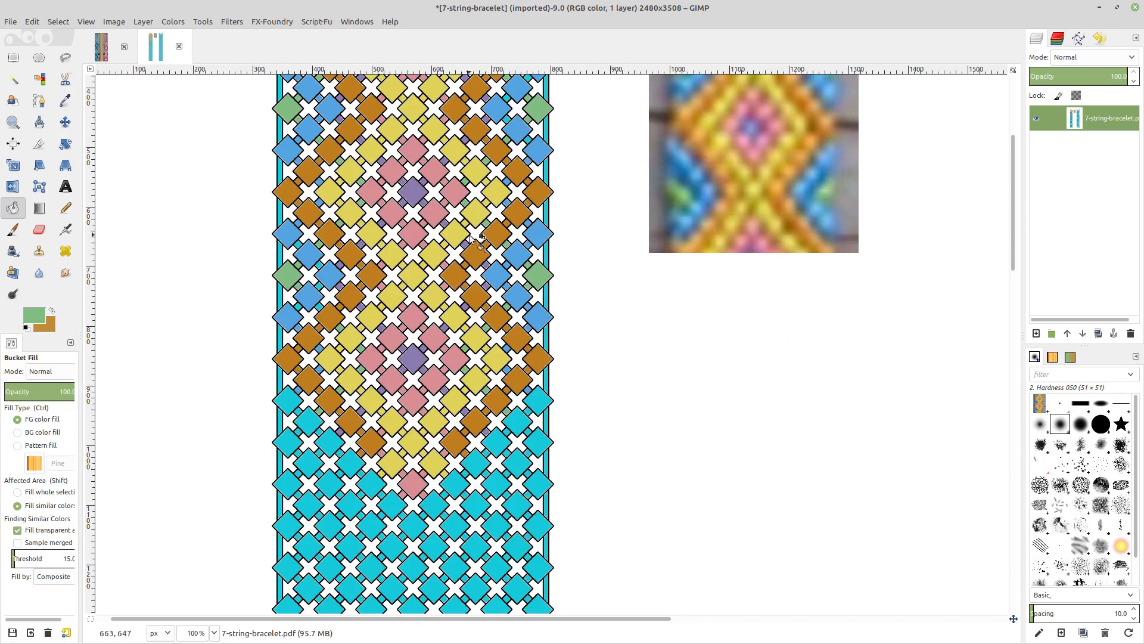
scroll("down", 3)
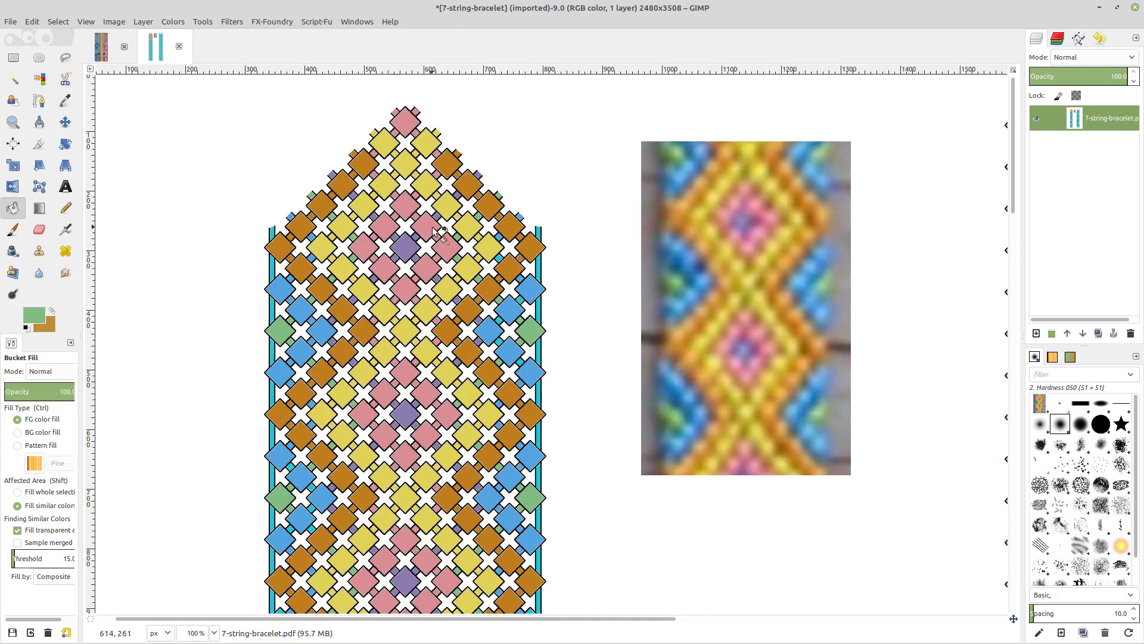
mouse_move(538, 285)
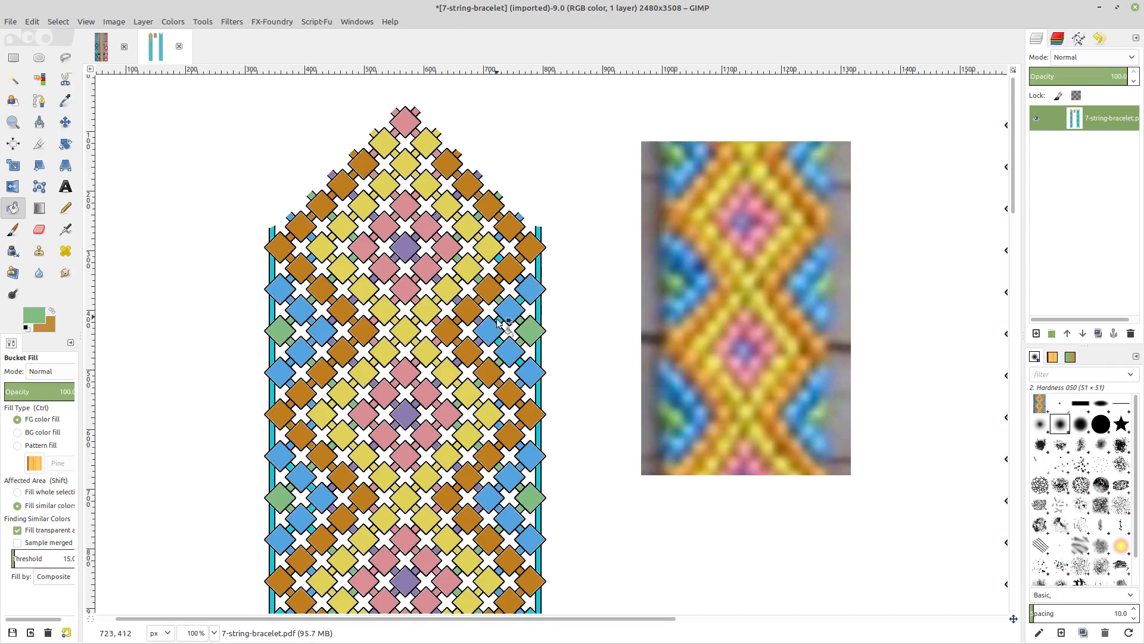
mouse_move(350, 191)
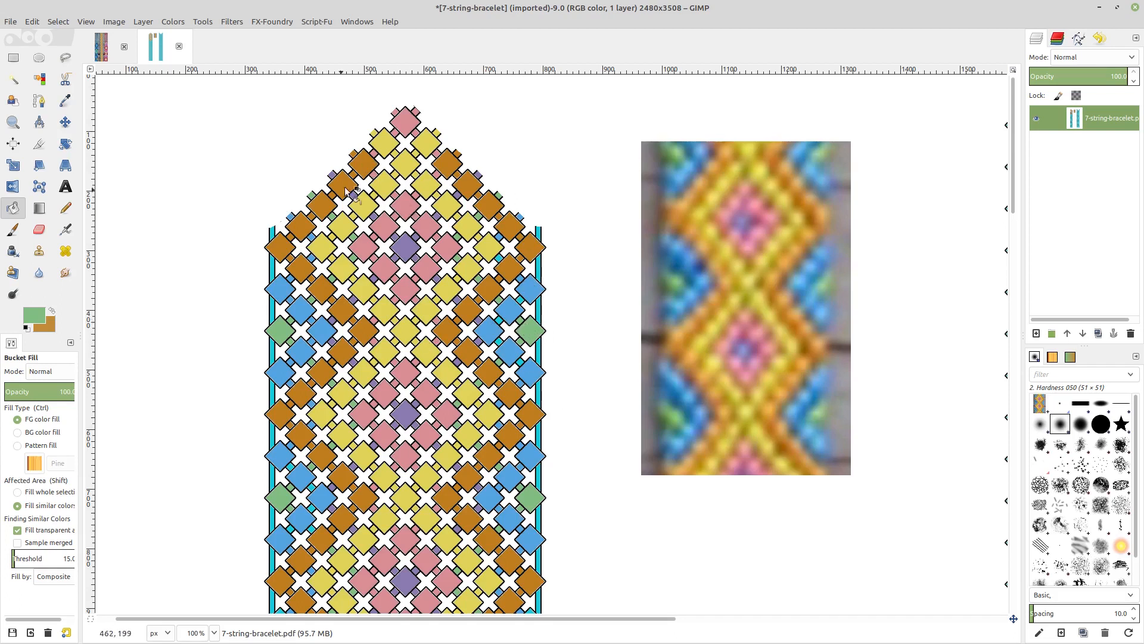
mouse_move(478, 357)
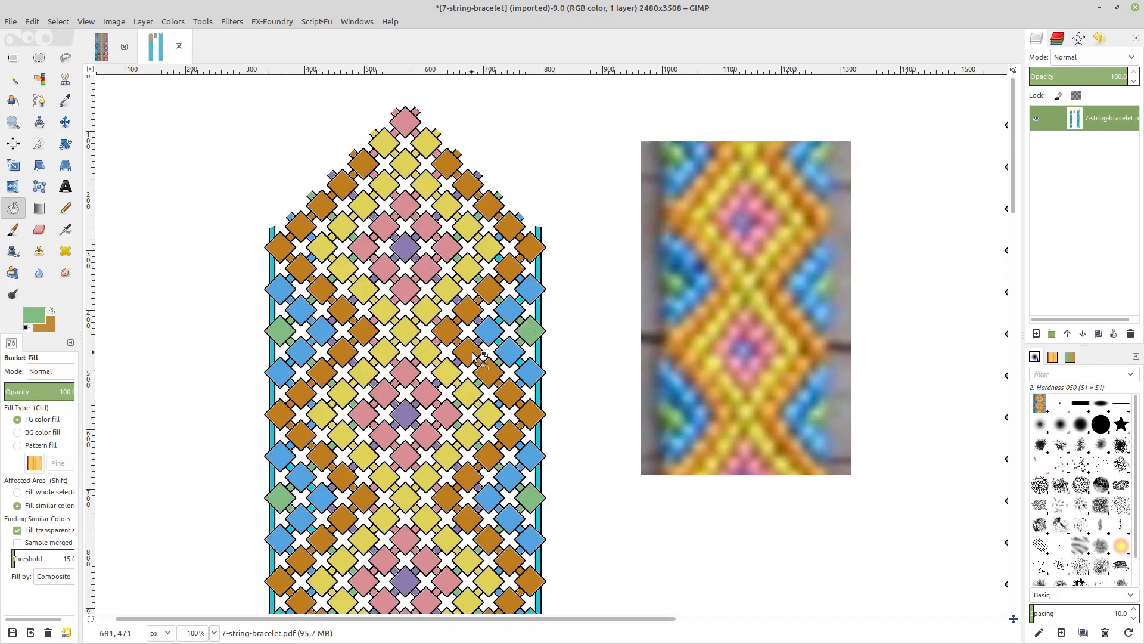
mouse_move(543, 248)
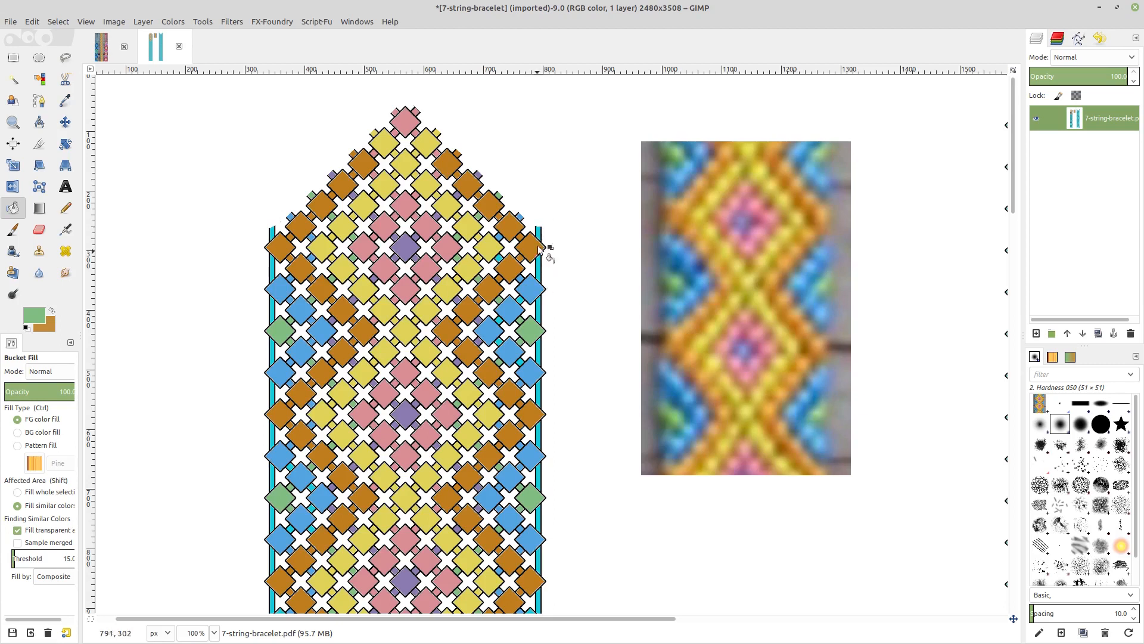
mouse_move(530, 286)
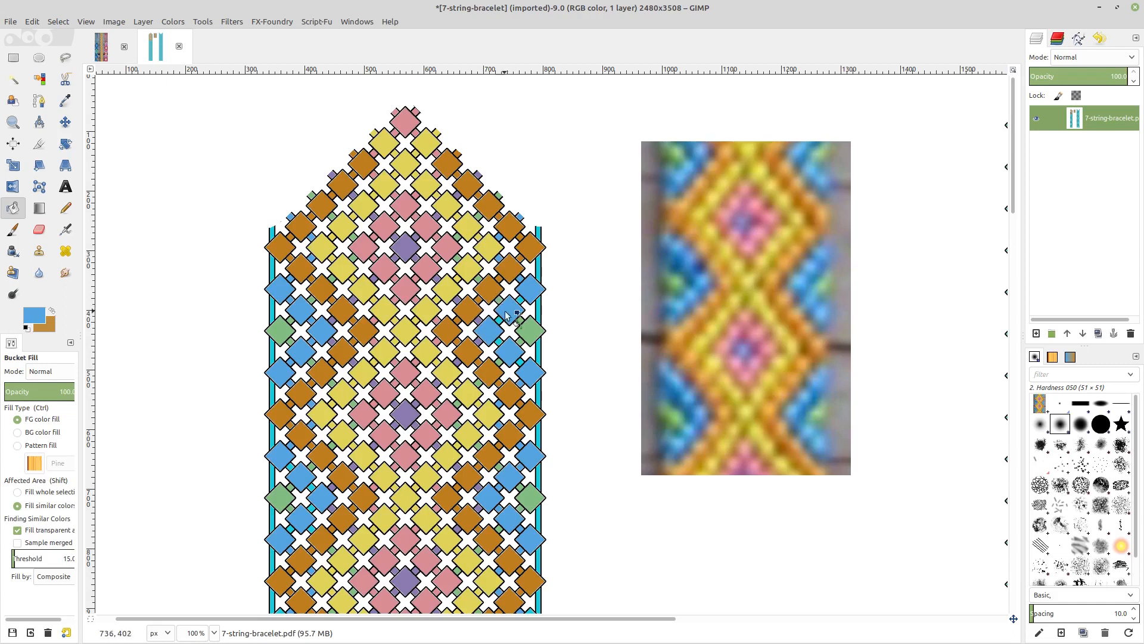
mouse_move(500, 358)
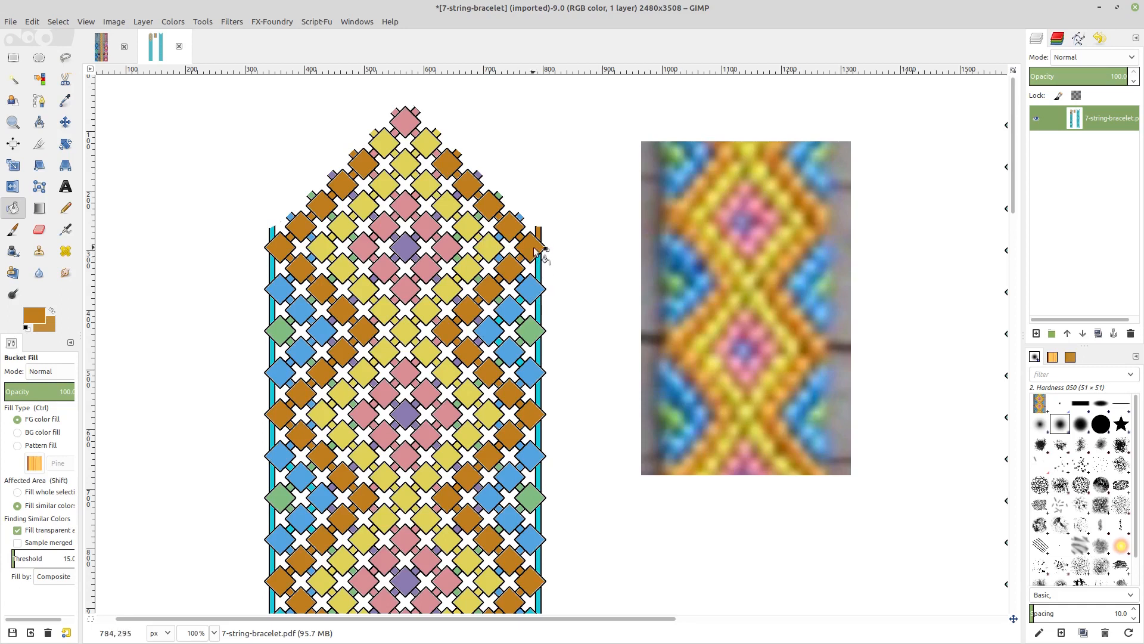
mouse_move(468, 296)
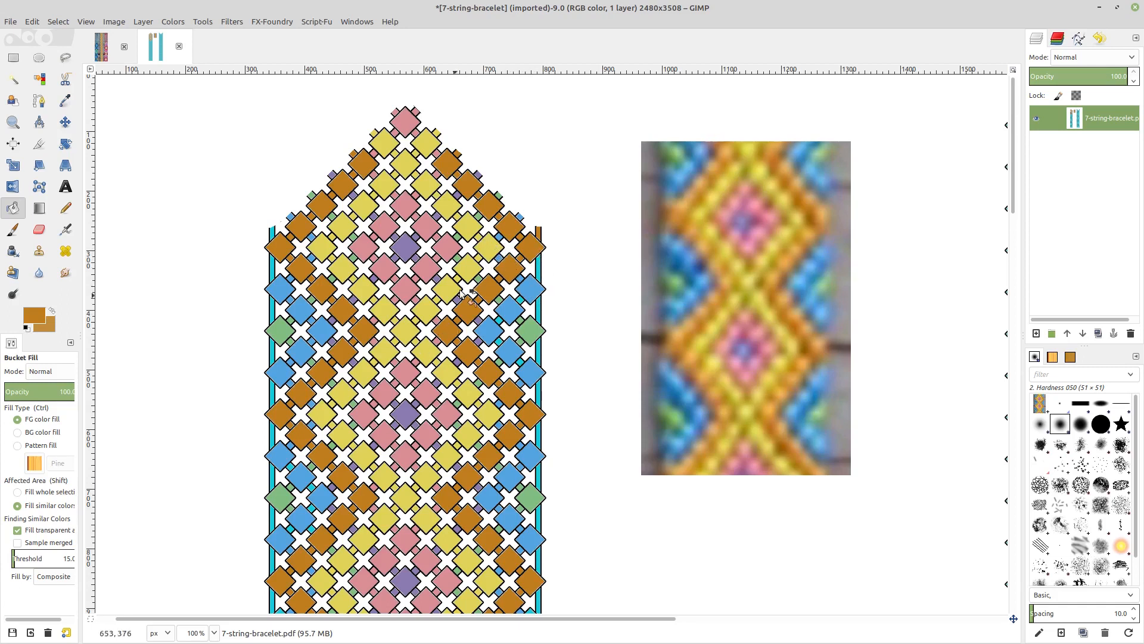
mouse_move(346, 429)
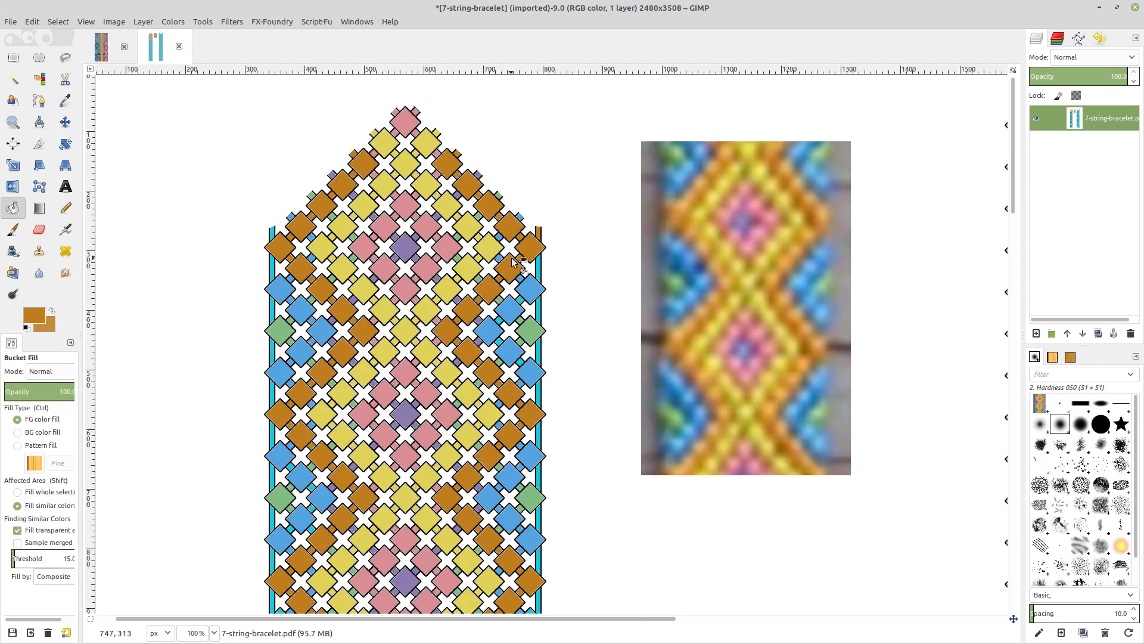
mouse_move(250, 224)
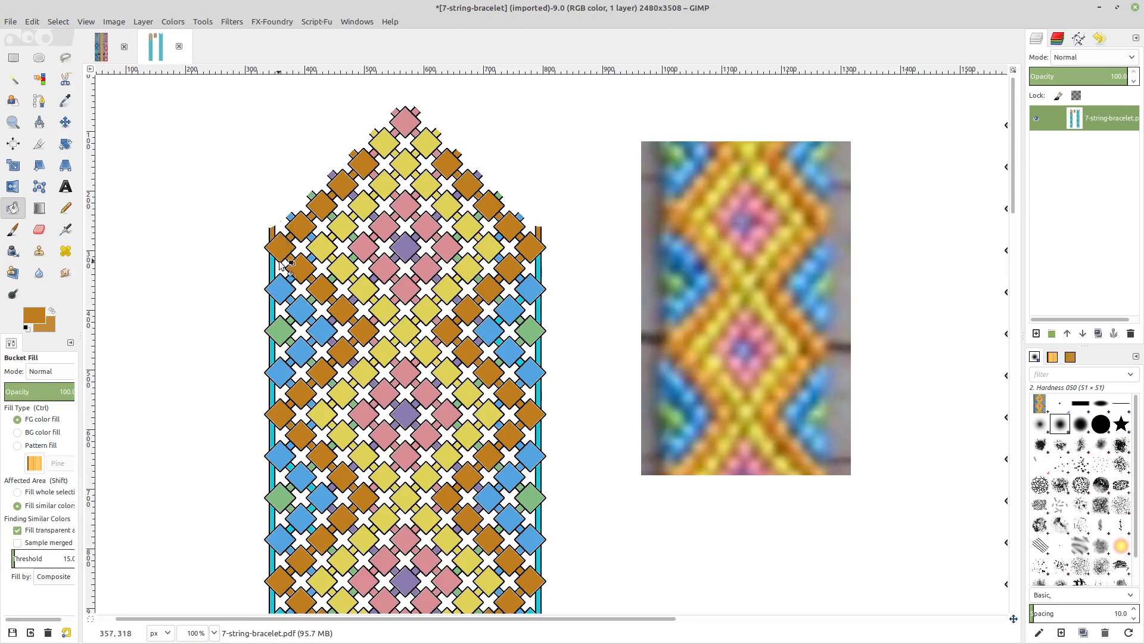
mouse_move(365, 155)
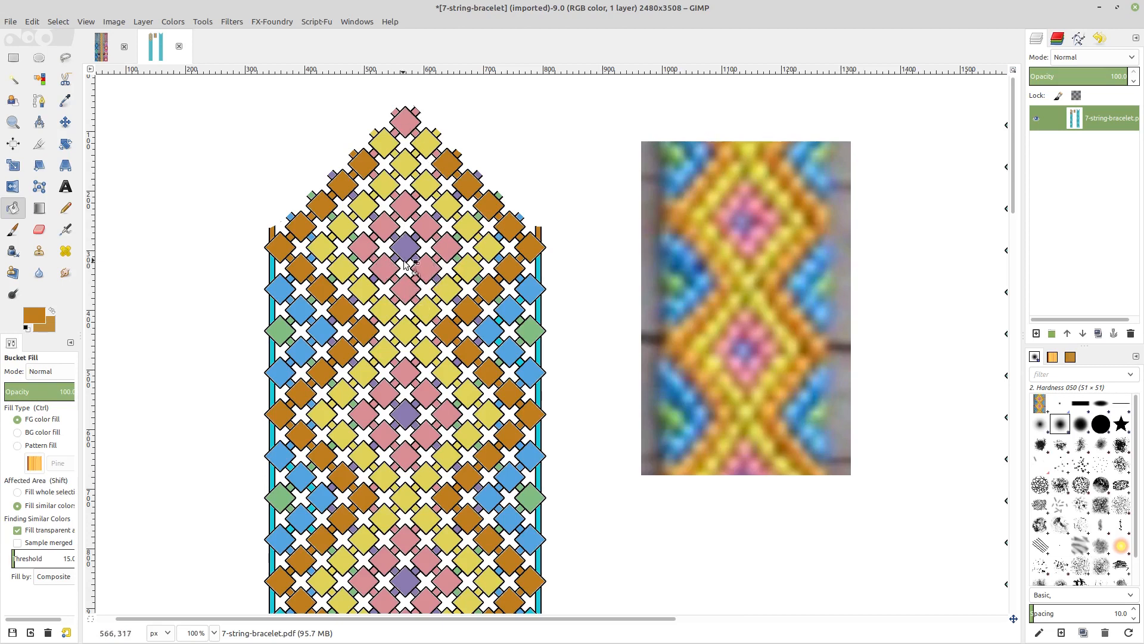
mouse_move(429, 155)
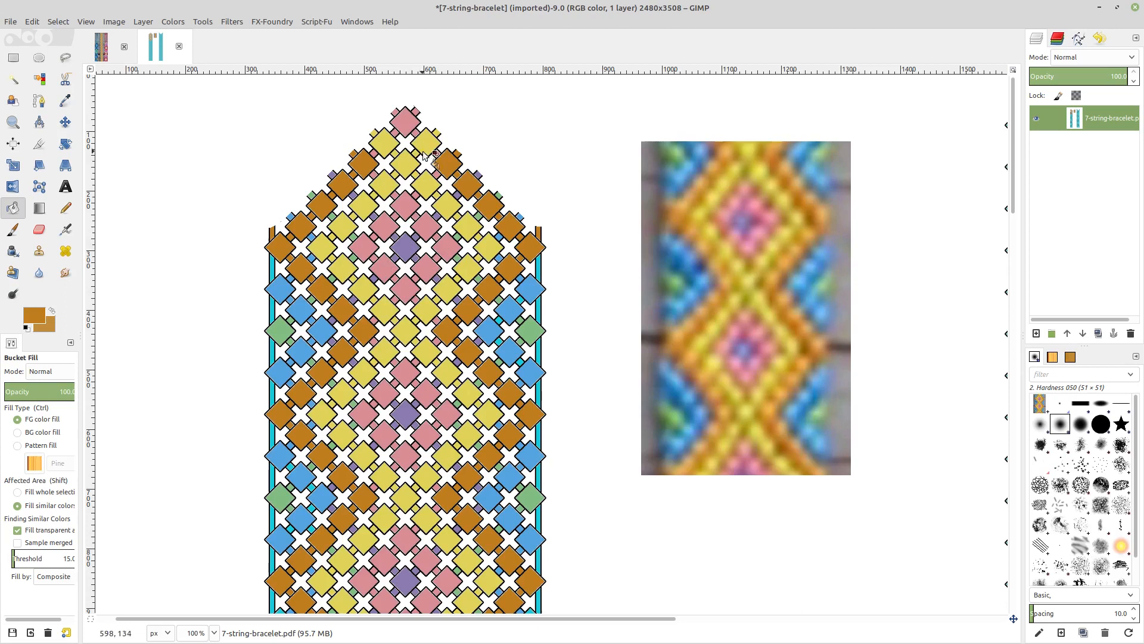
mouse_move(426, 318)
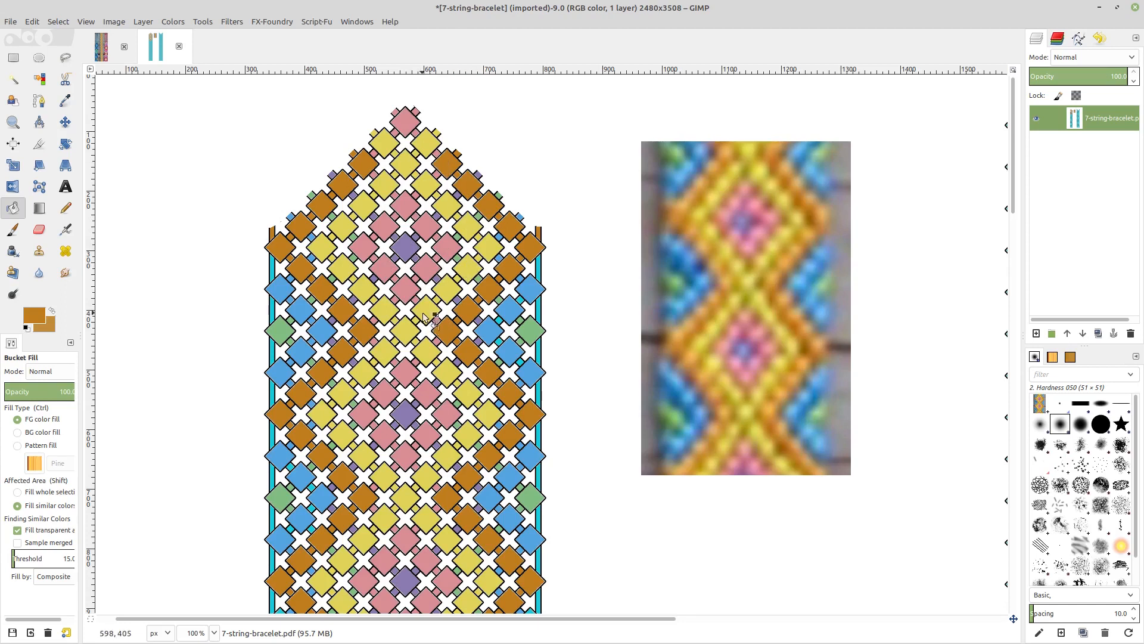
mouse_move(471, 293)
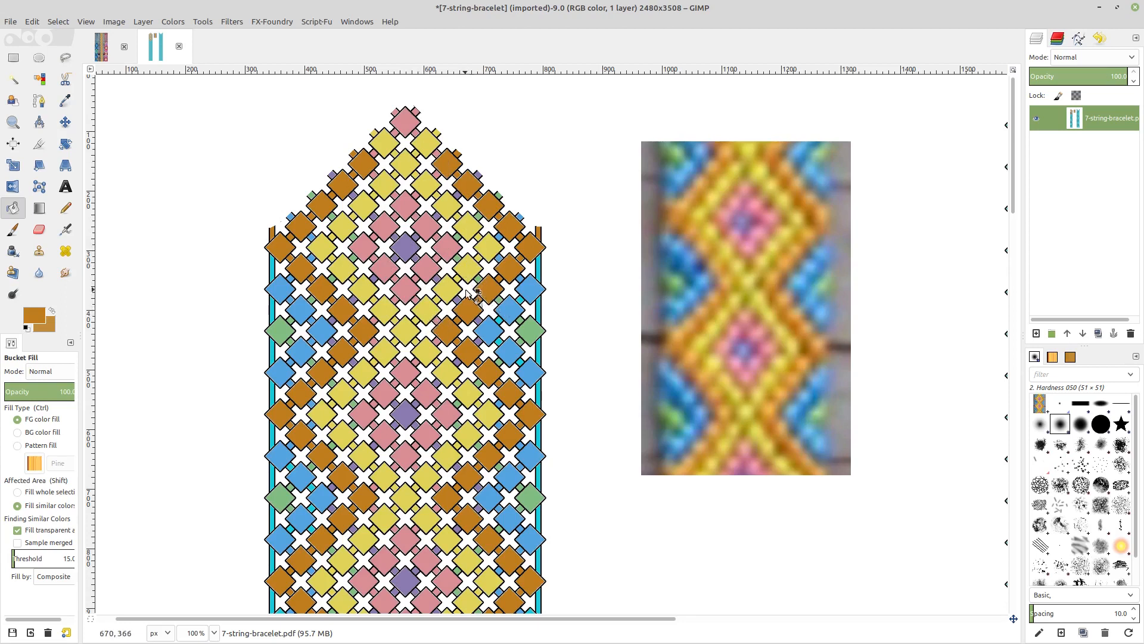
mouse_move(281, 248)
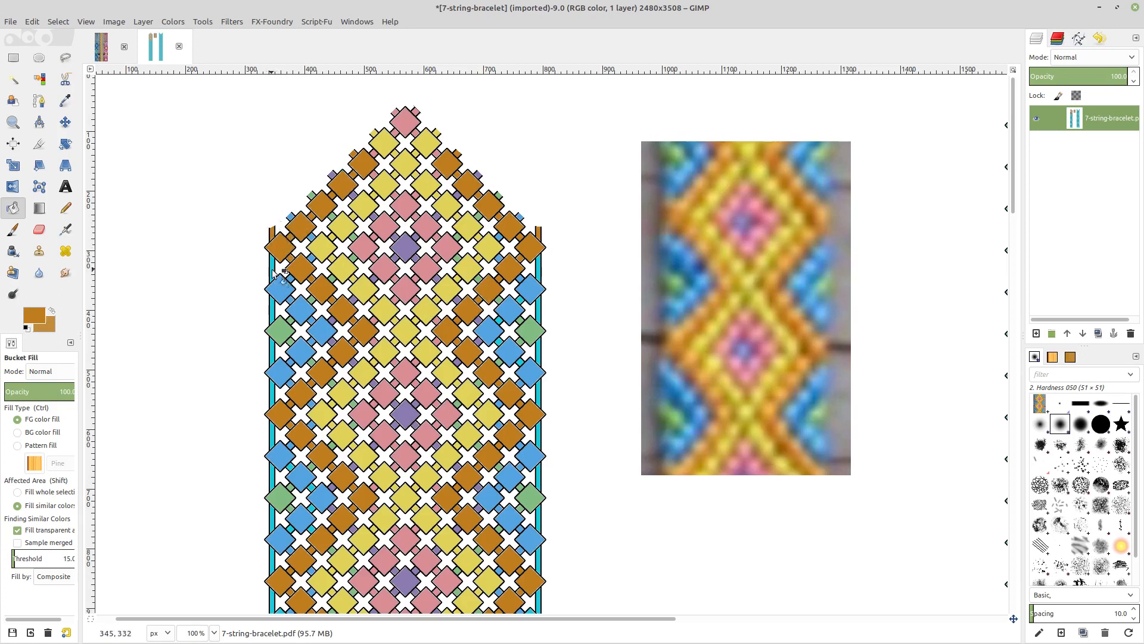
- Bucket-fill the next segment of the left edge string orange
left_click(282, 330)
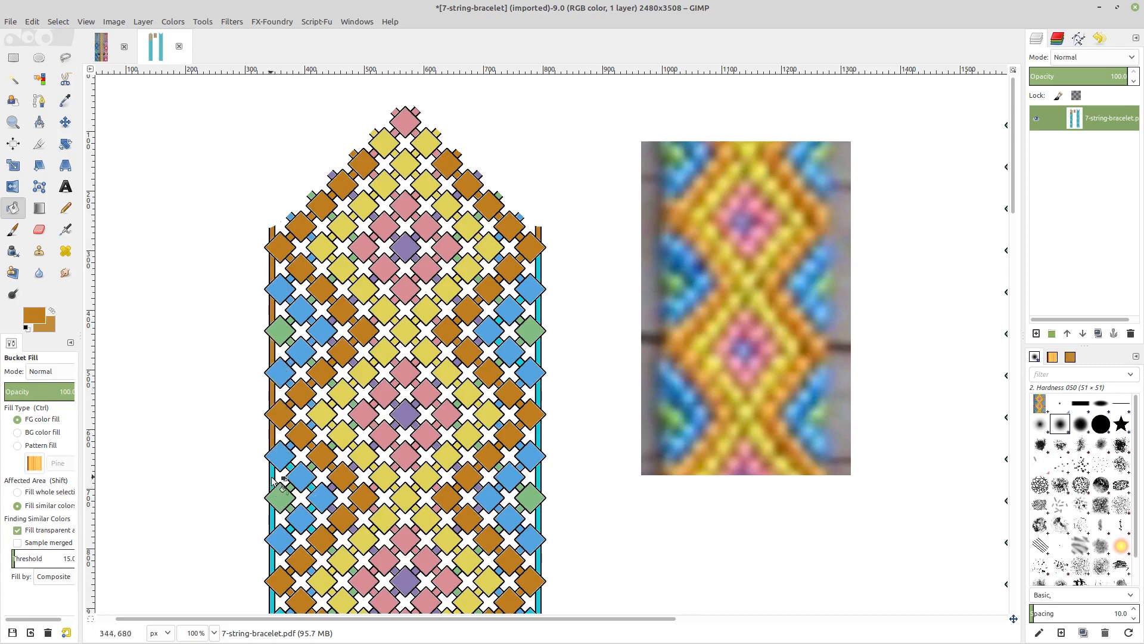
mouse_move(344, 386)
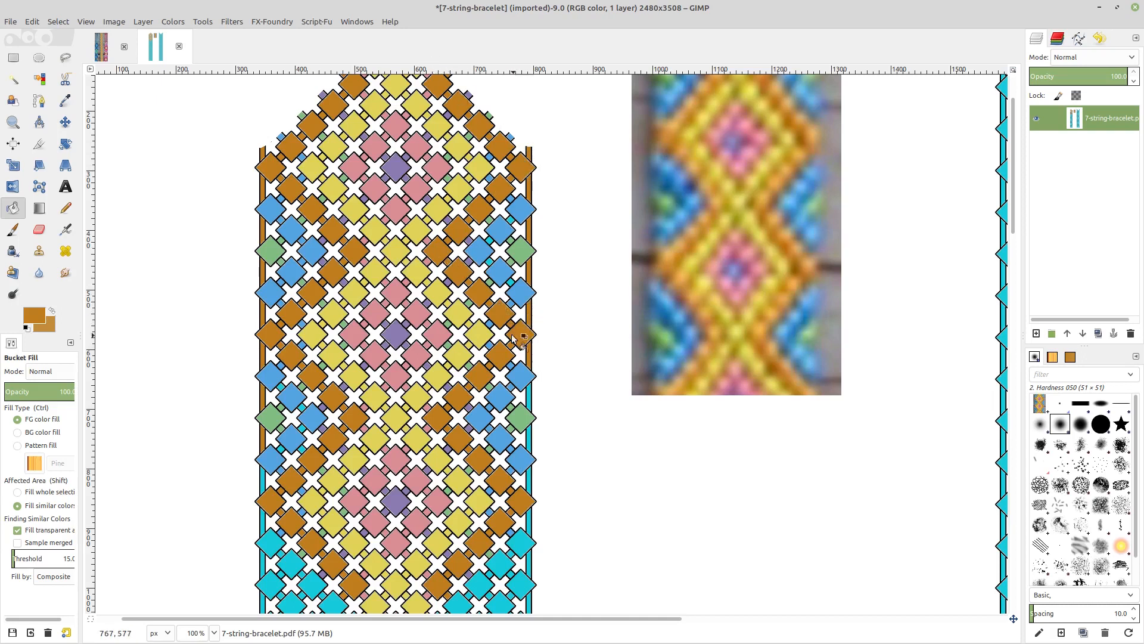
mouse_move(536, 326)
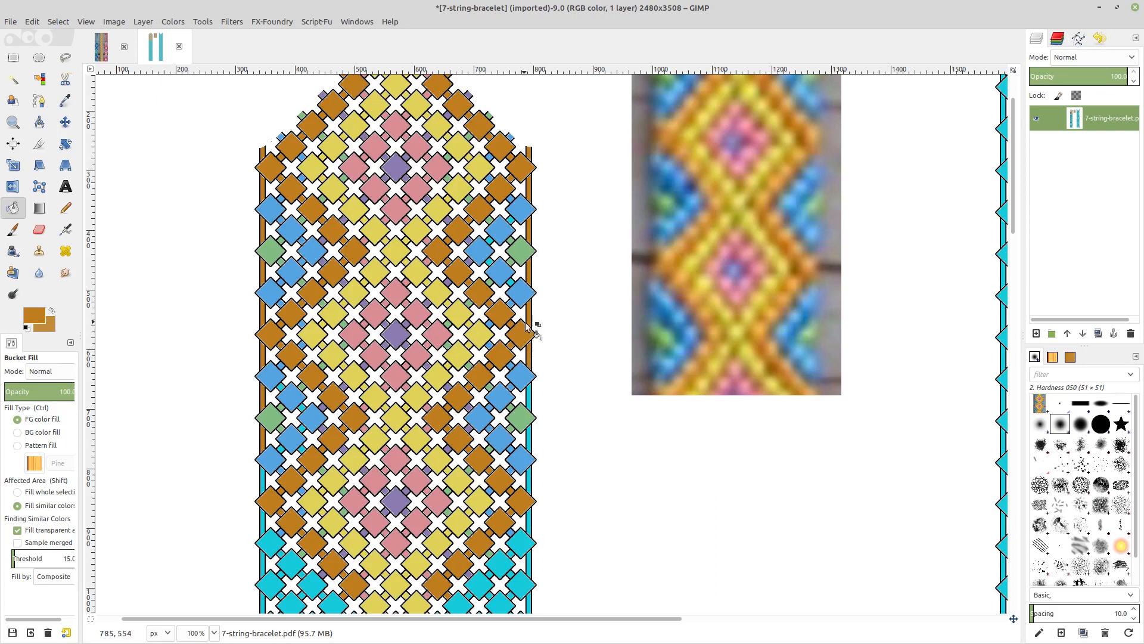
mouse_move(533, 351)
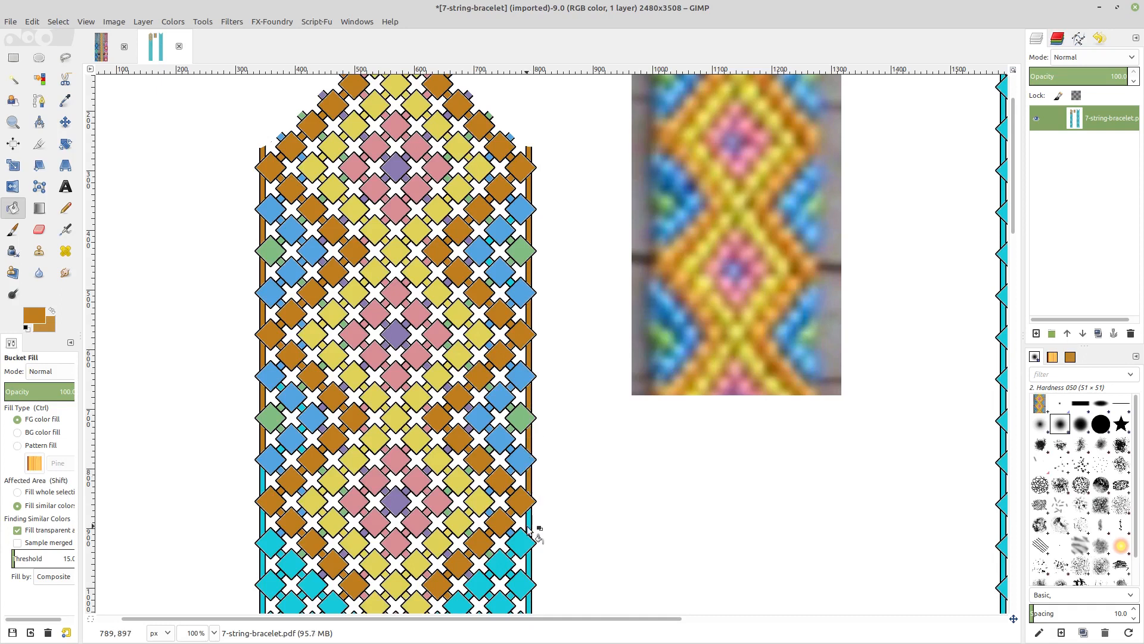
mouse_move(270, 486)
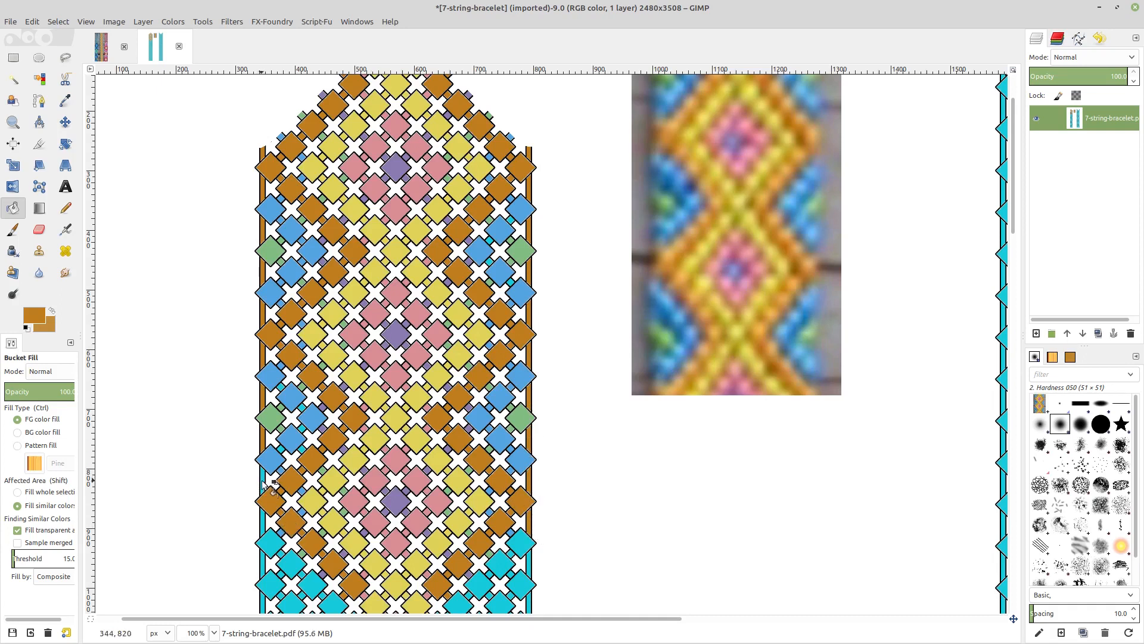
mouse_move(415, 408)
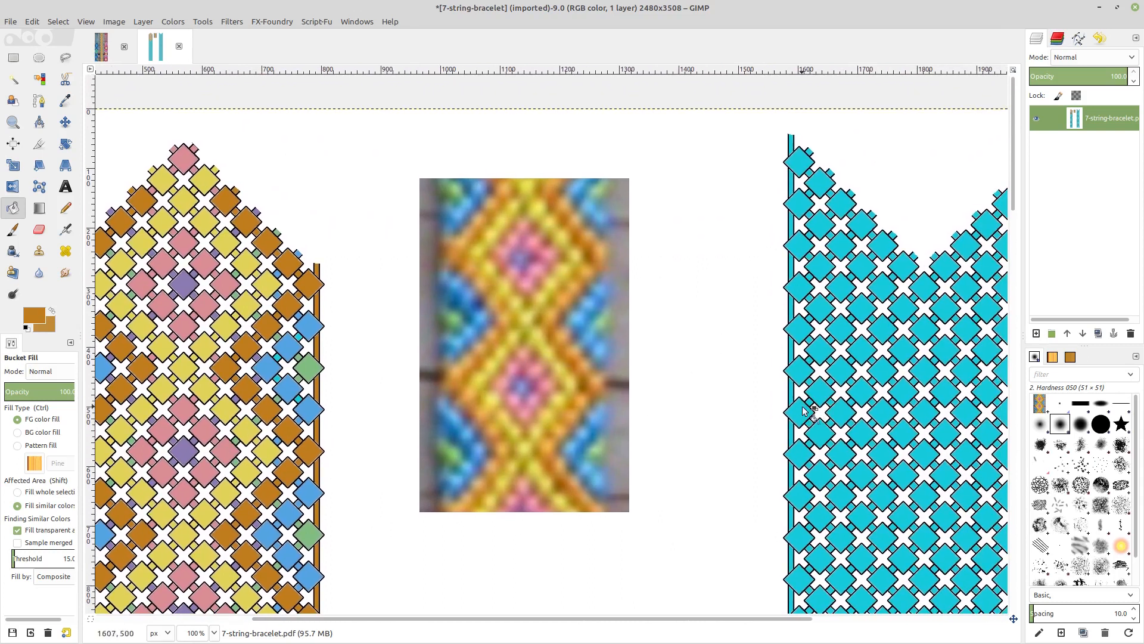
mouse_move(502, 286)
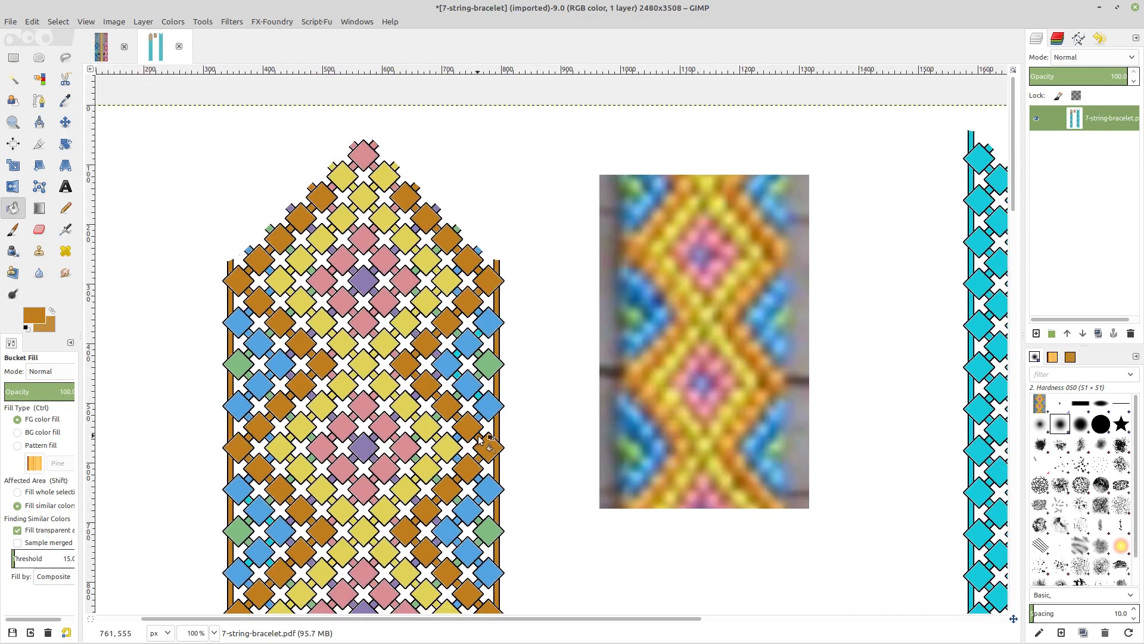
mouse_move(522, 235)
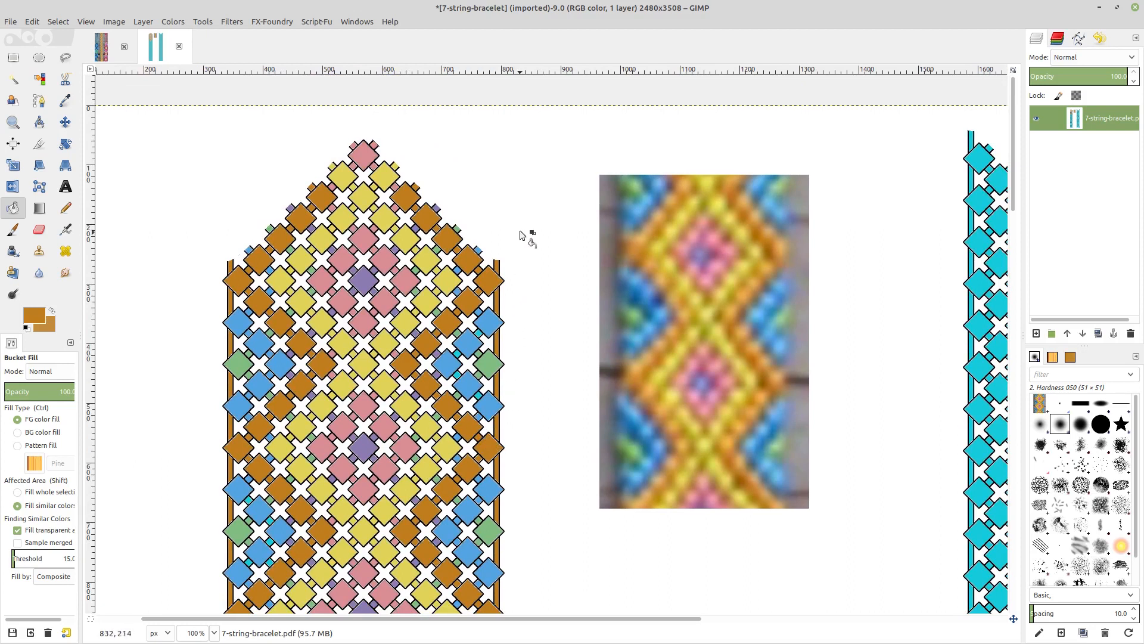